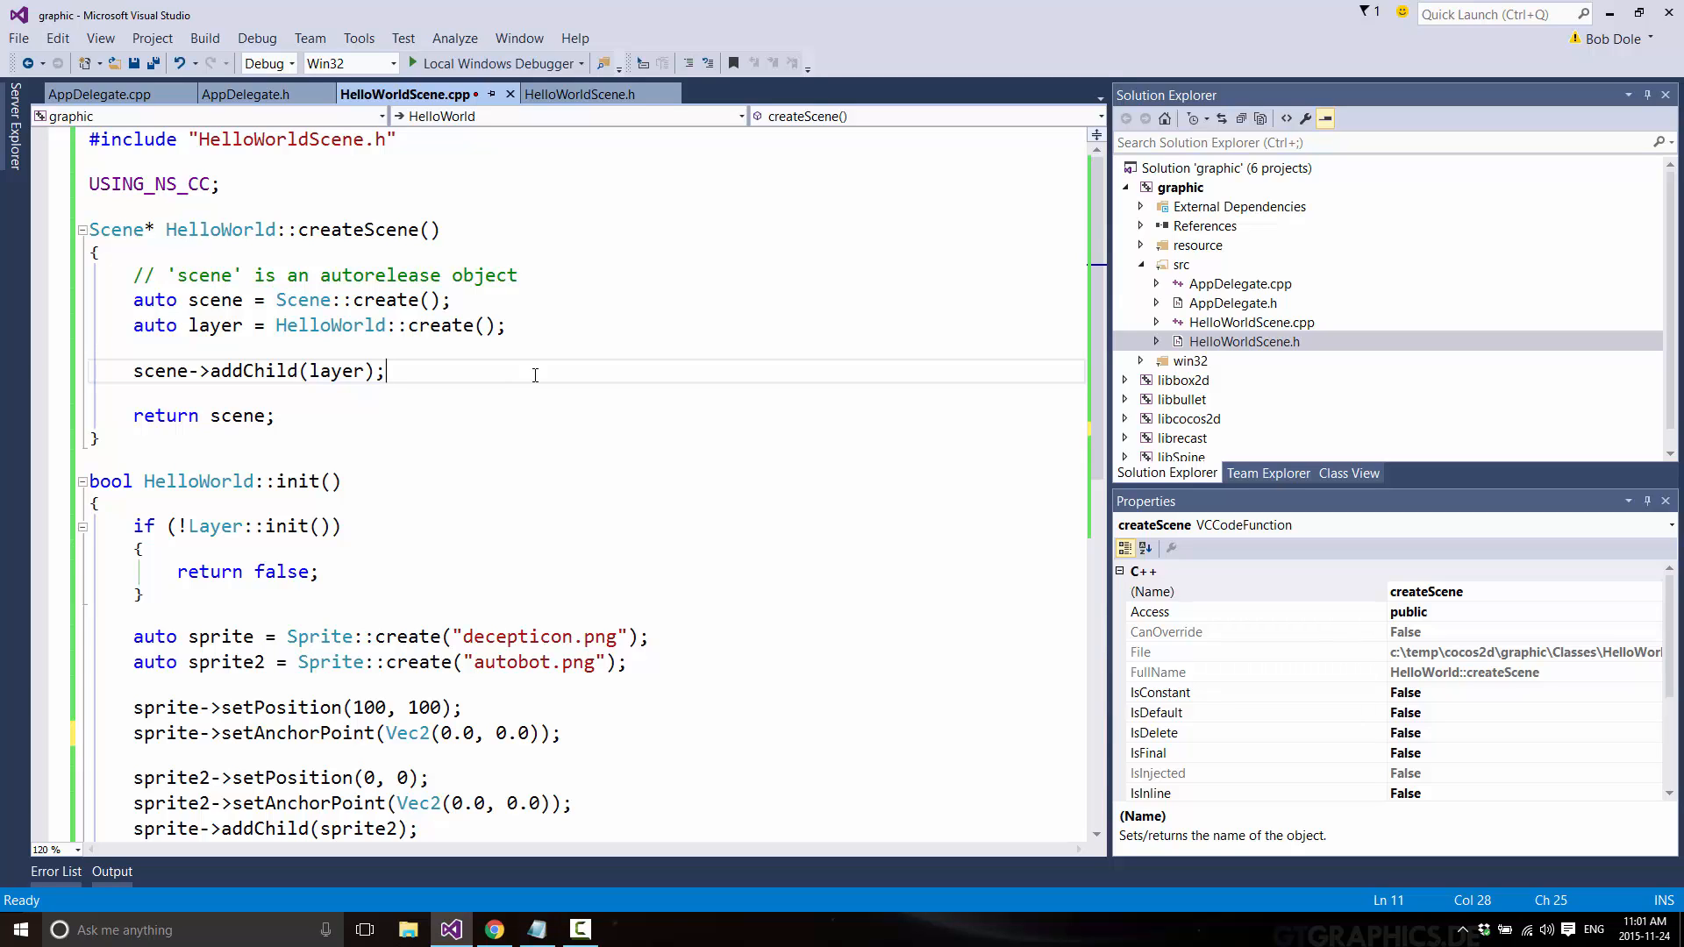
Add an empty line after scene->addChild(layer), briefly previewing IntelliSense for 'scene->'.
key("enter")
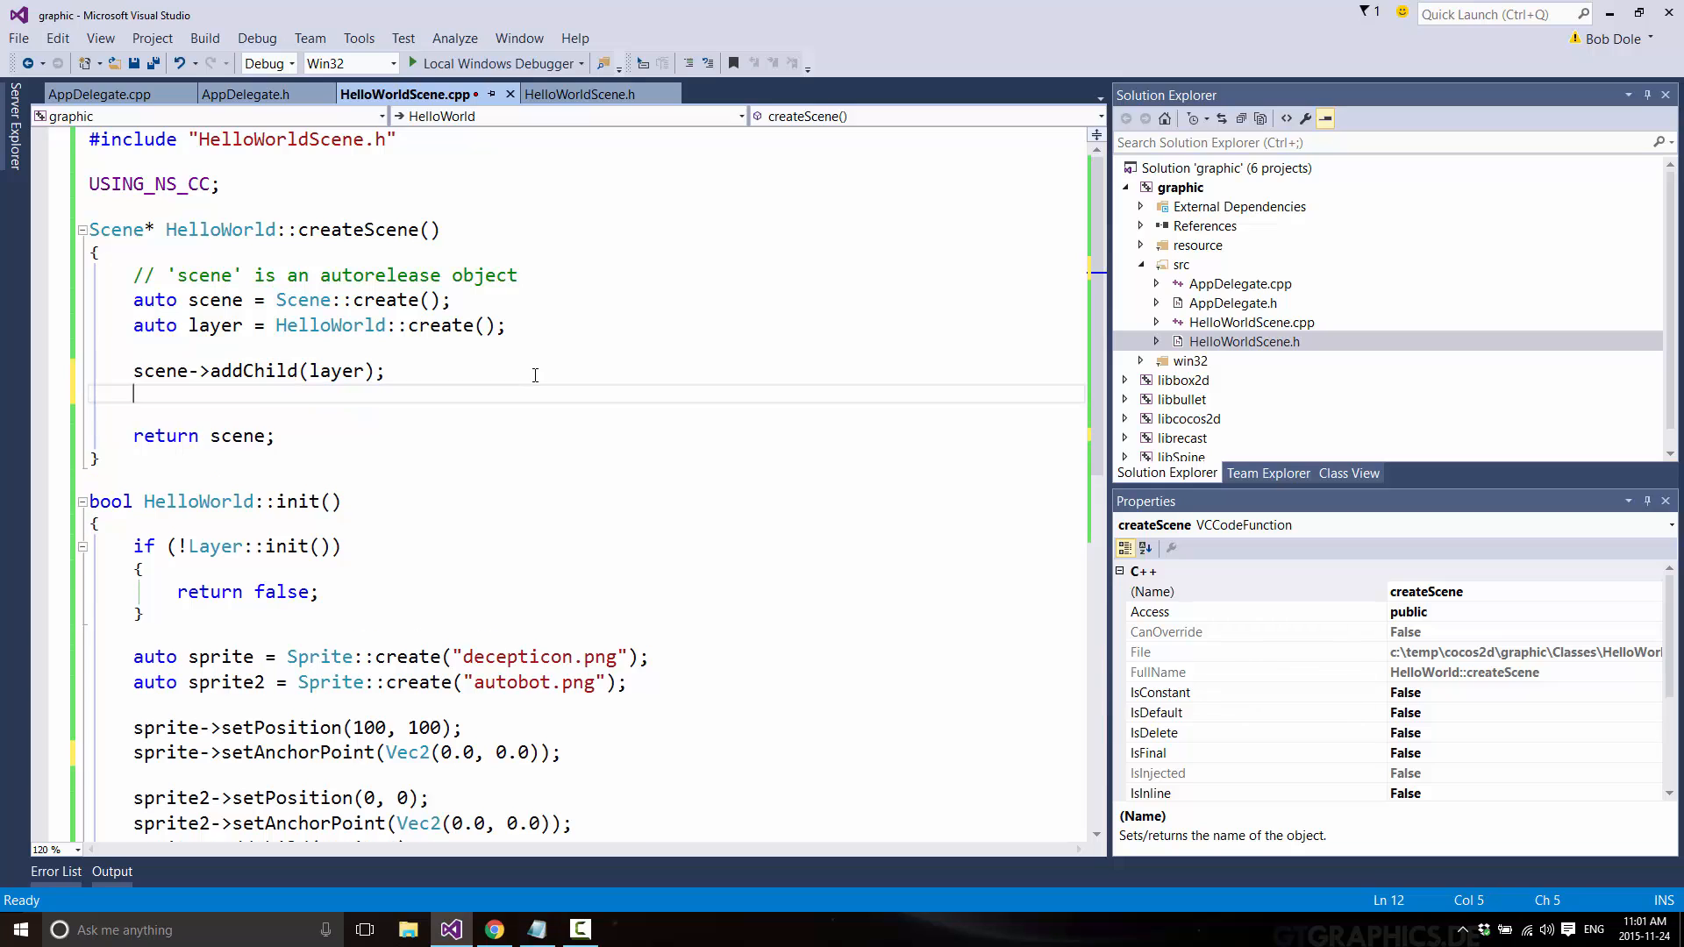
type("scene")
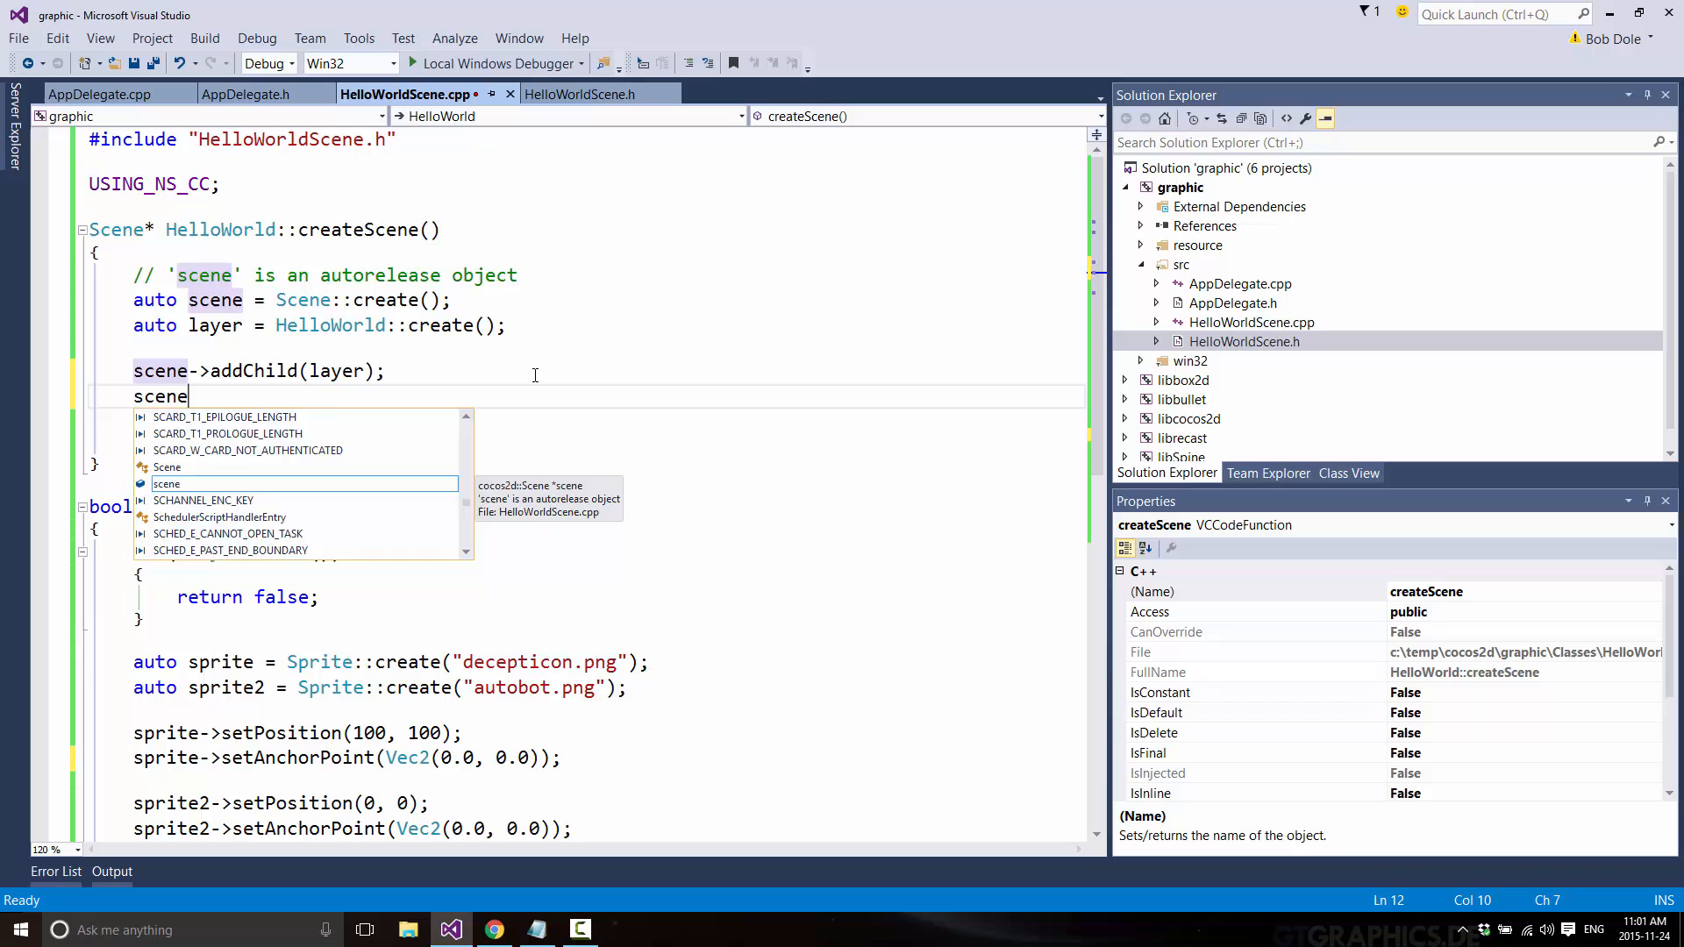
type("->")
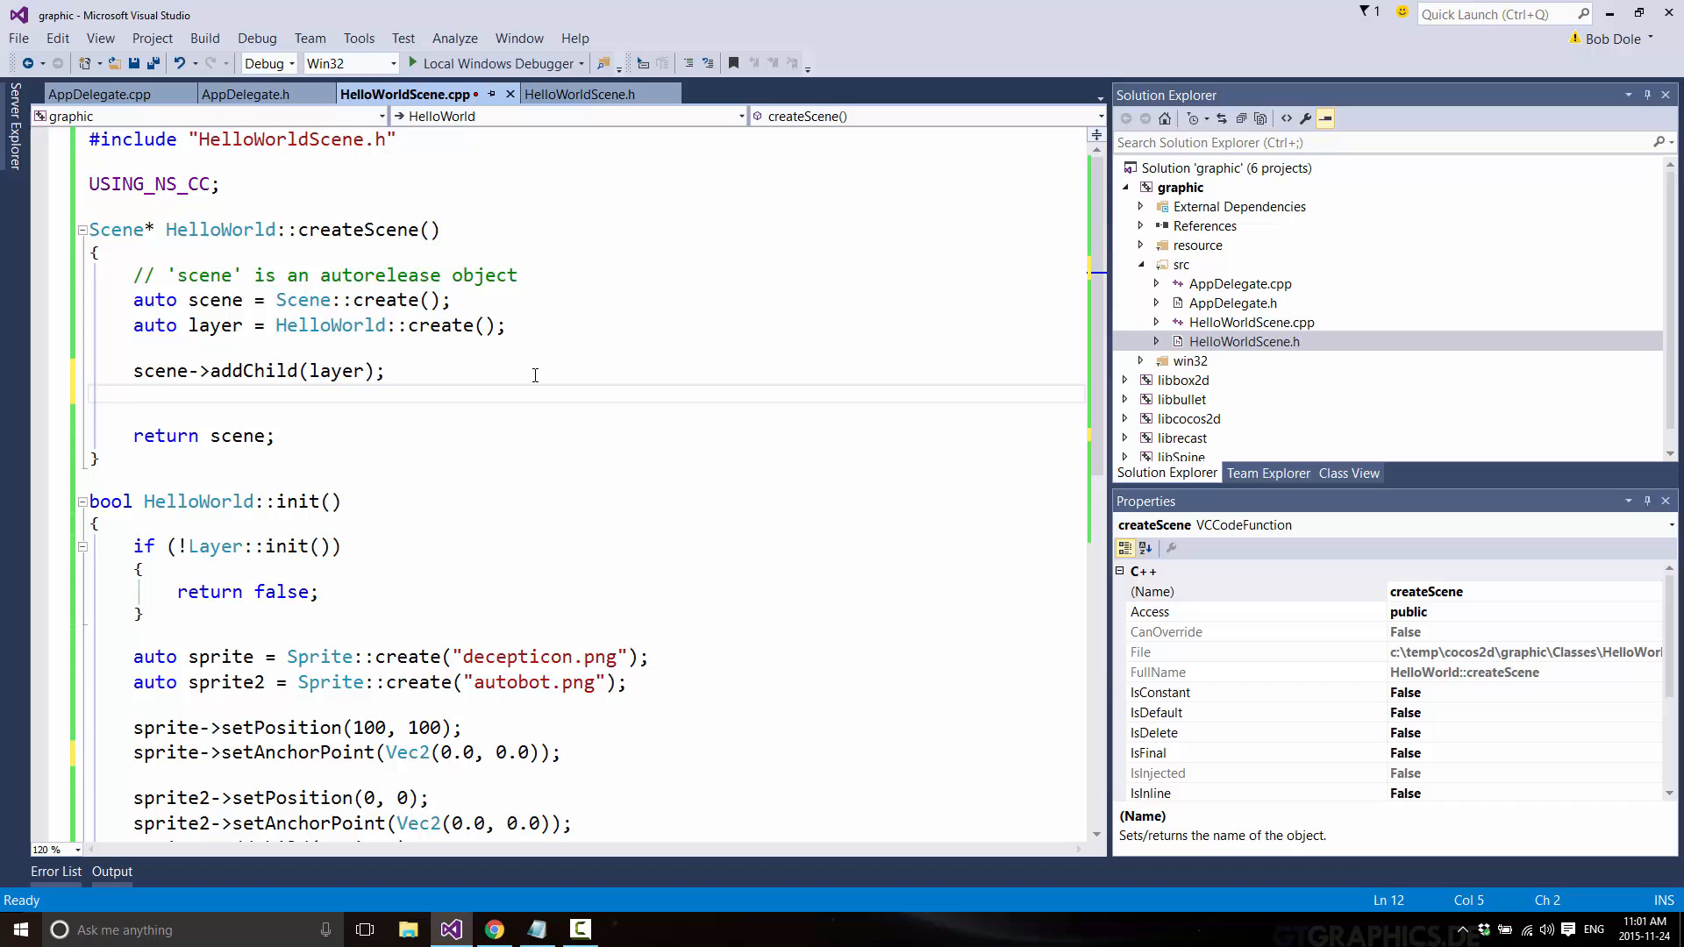
left_click(133, 393)
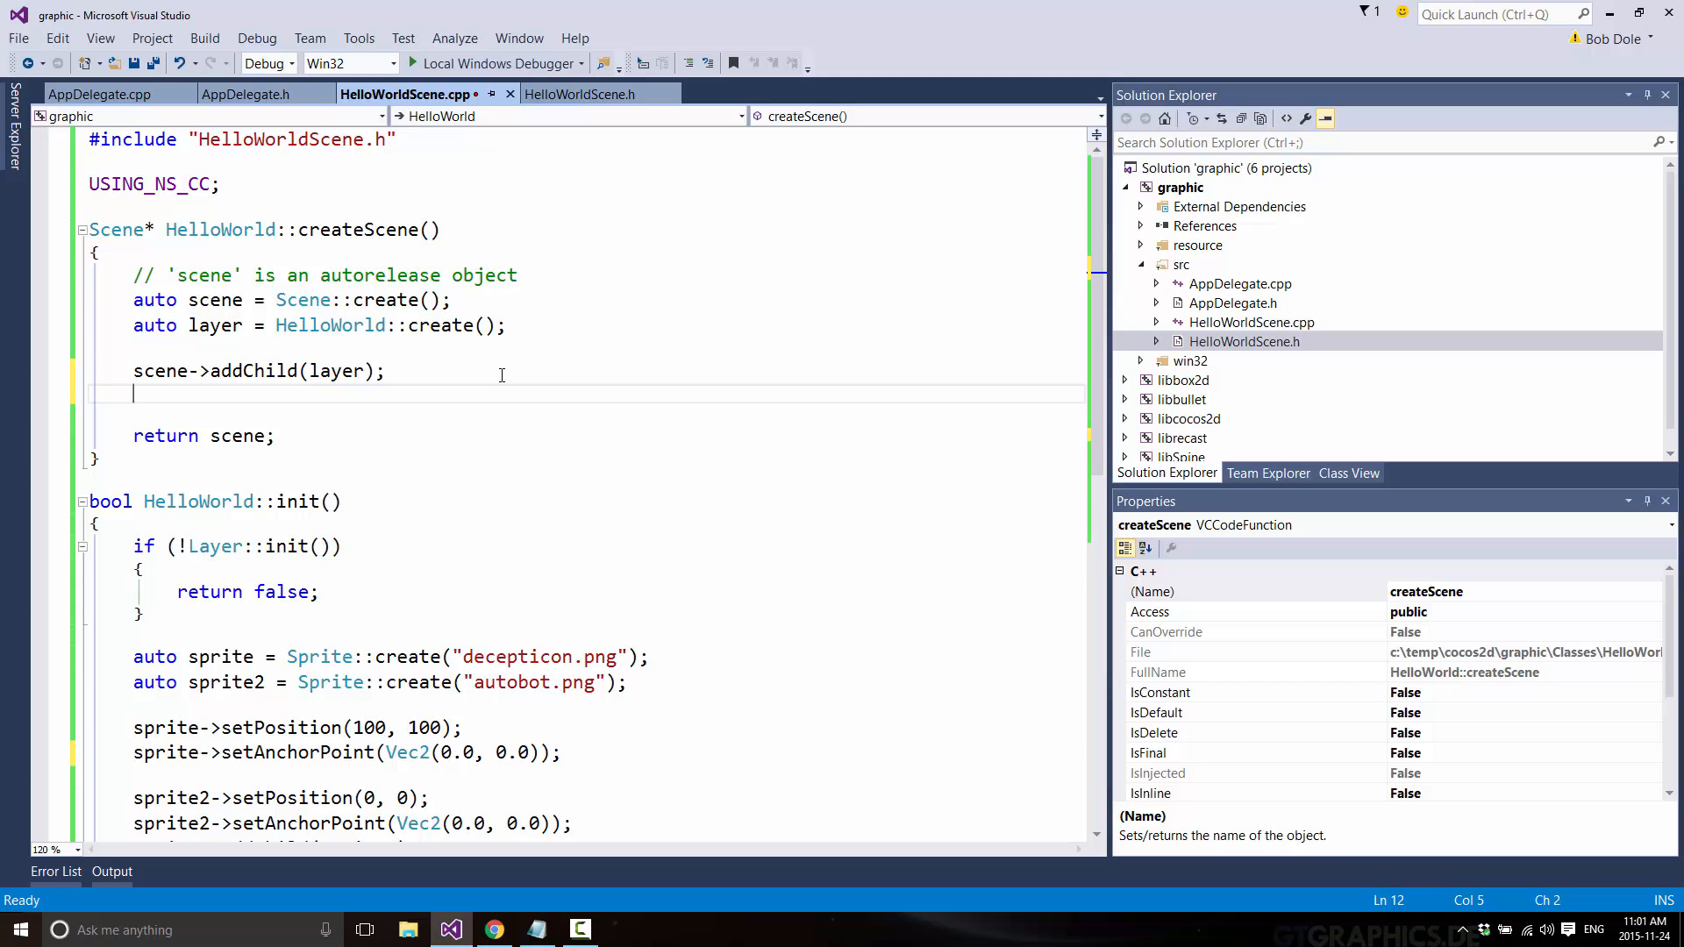
Set a breakpoint on scene->addChild(layer) and run the debugger until it is hit.
left_click(39, 370)
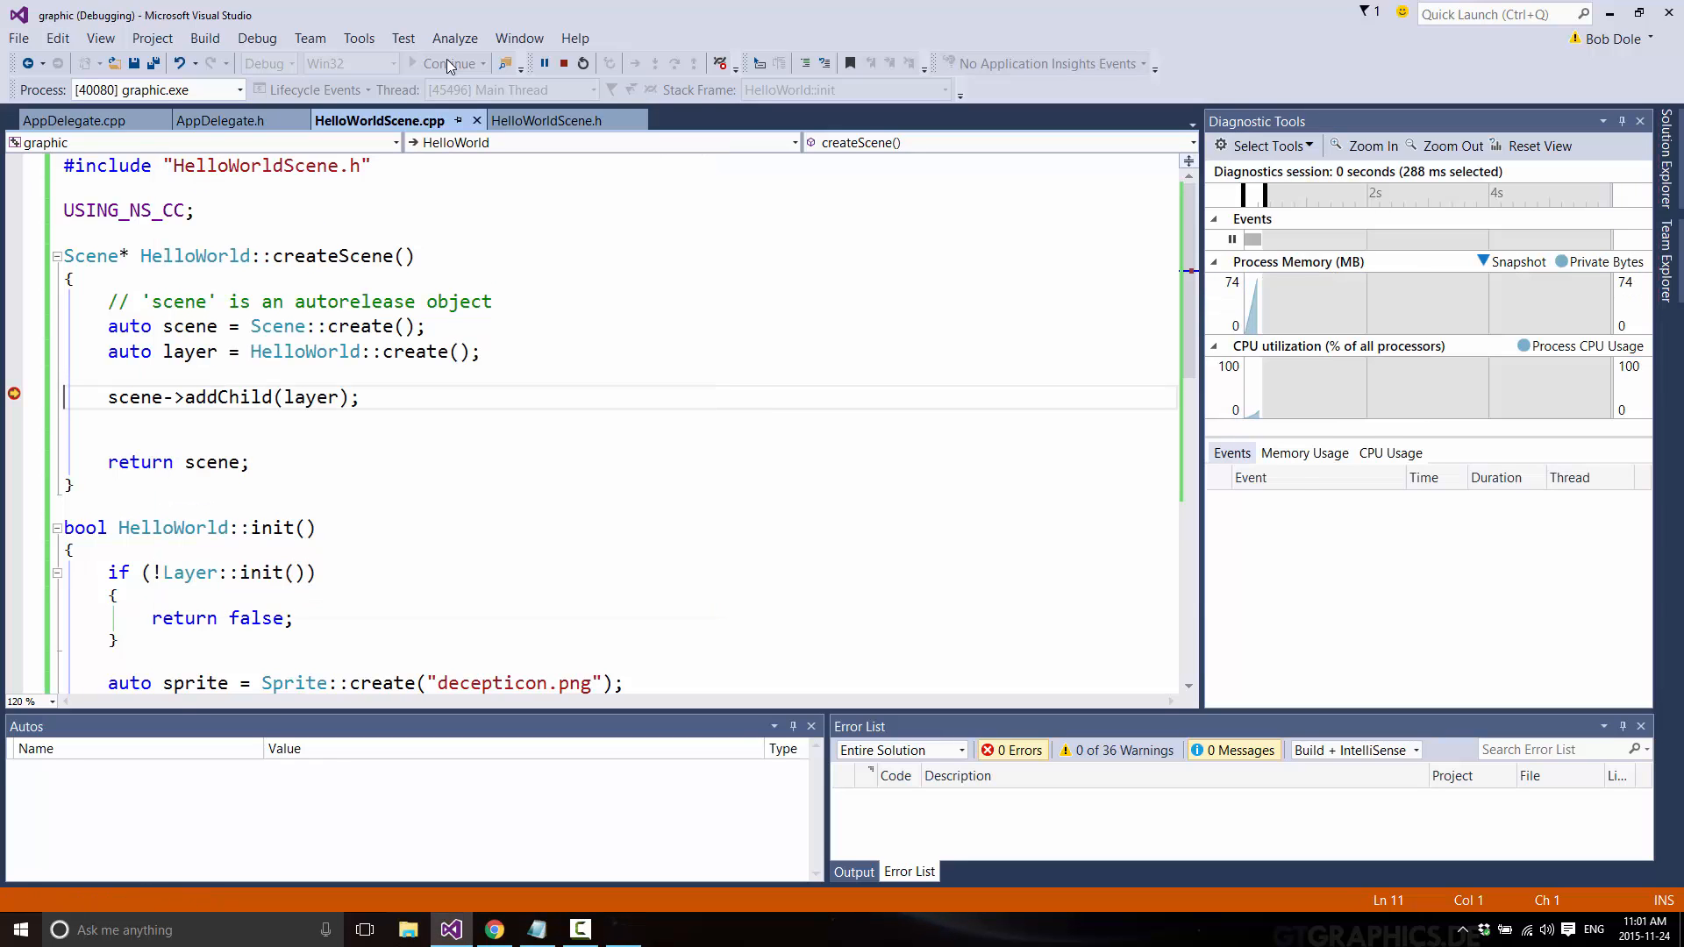
left_click(444, 63)
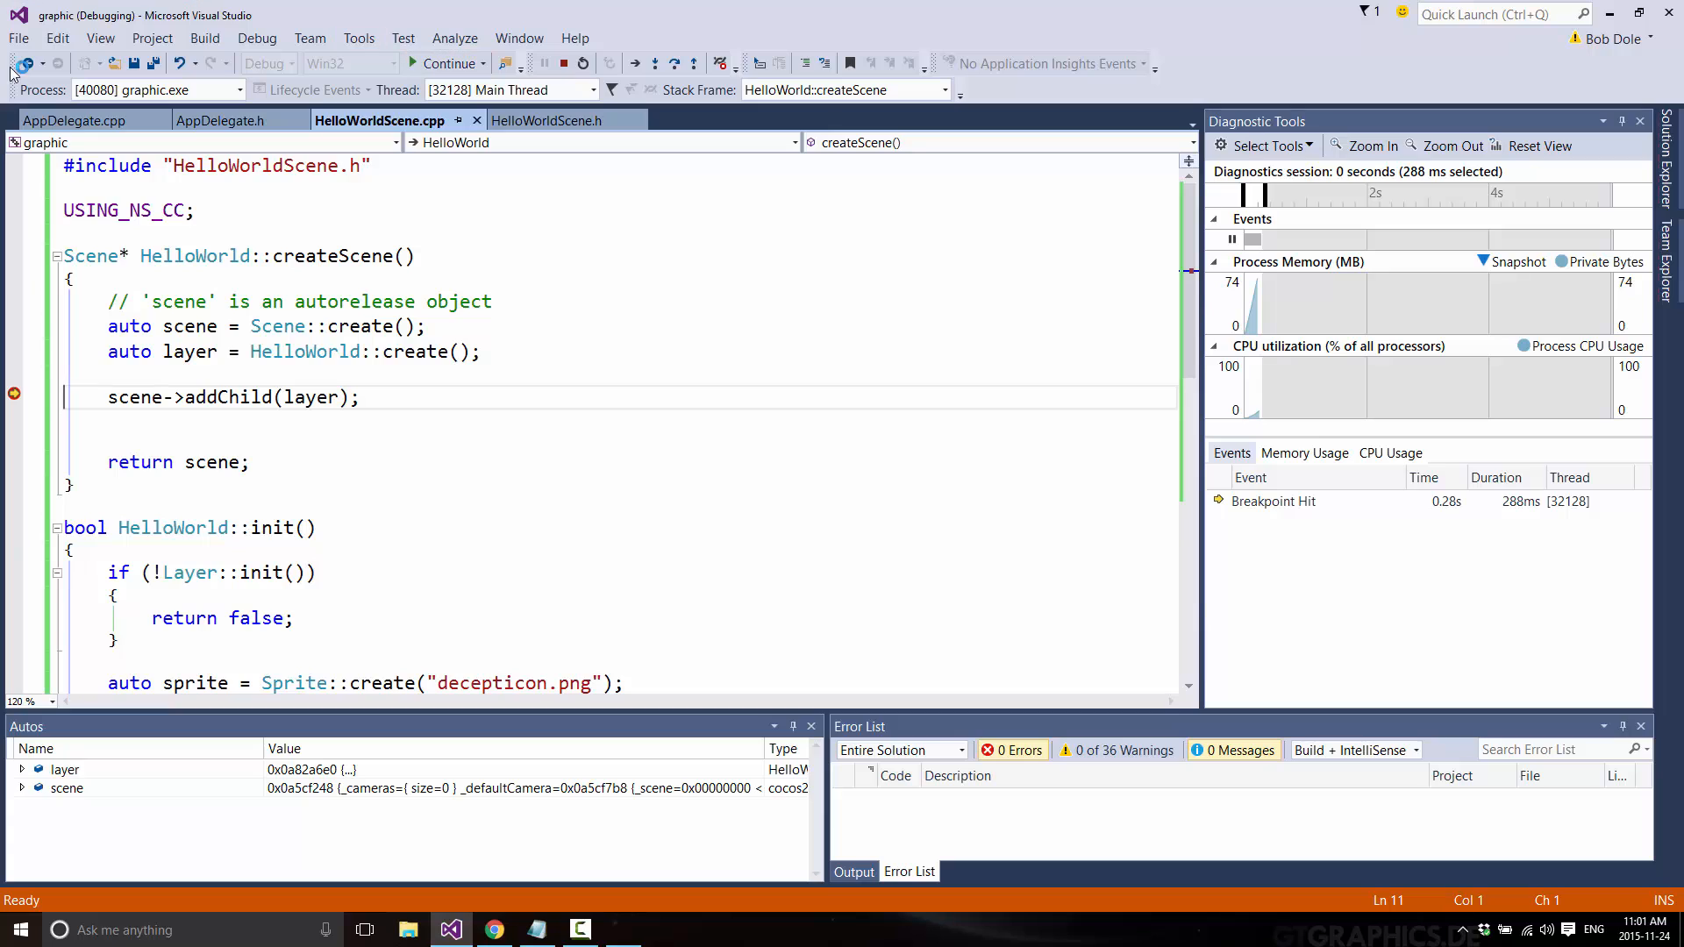
mouse_move(166, 397)
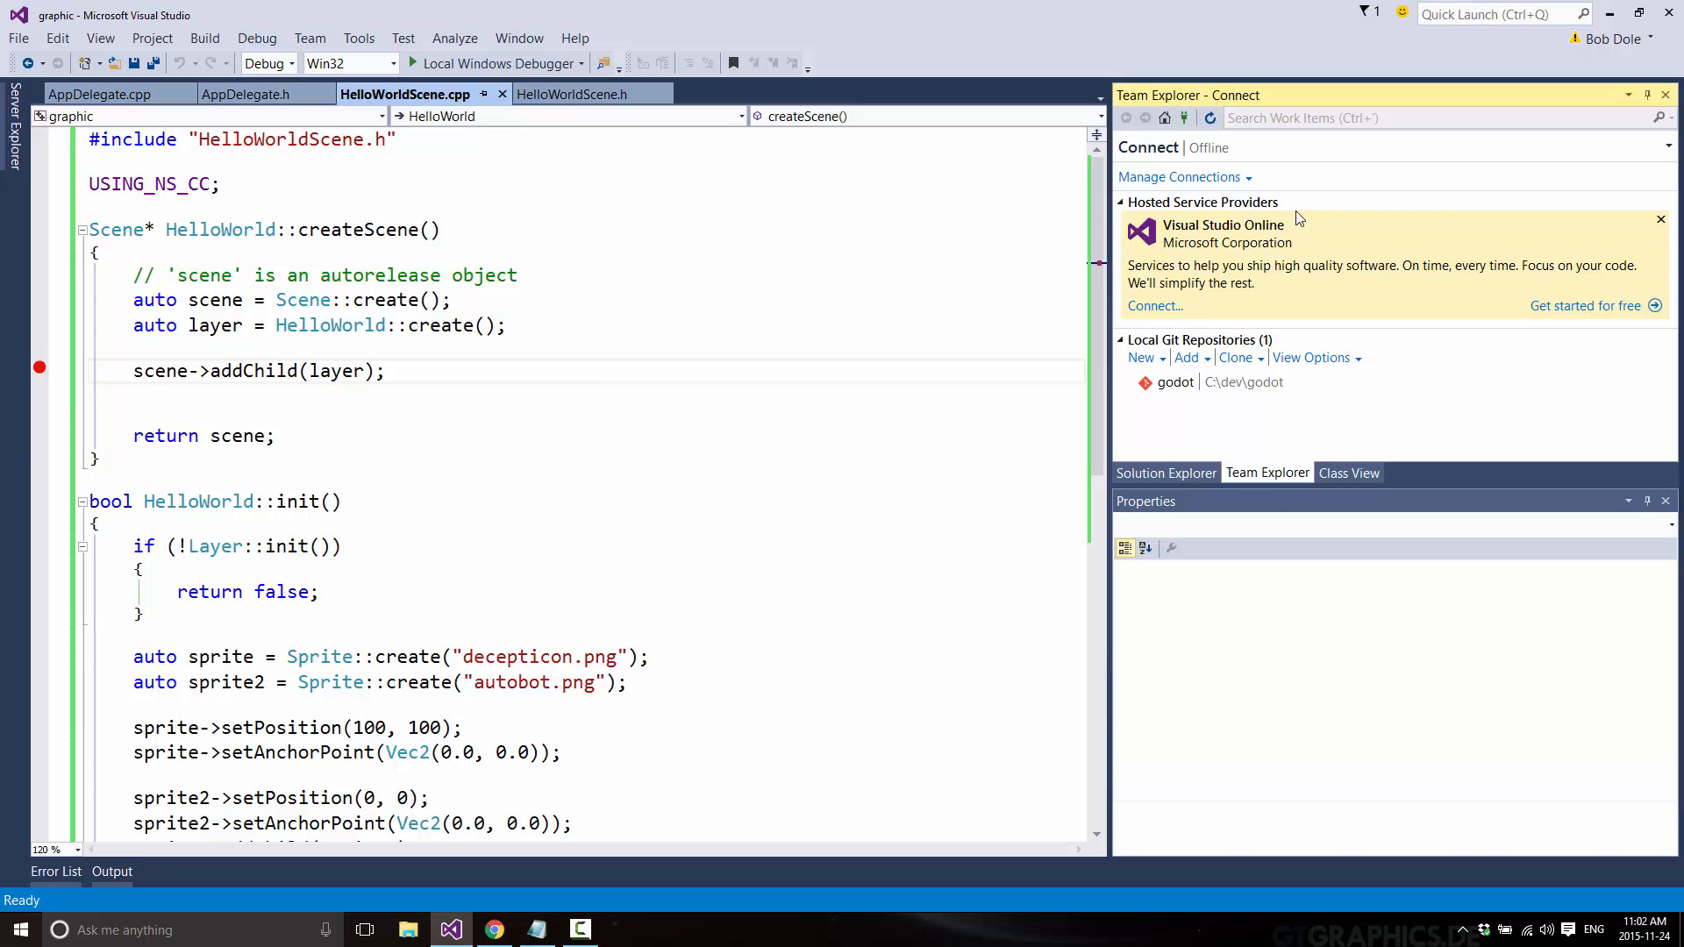
Open Class View to list classes like b2Body with the graphic project's properties.
left_click(1349, 473)
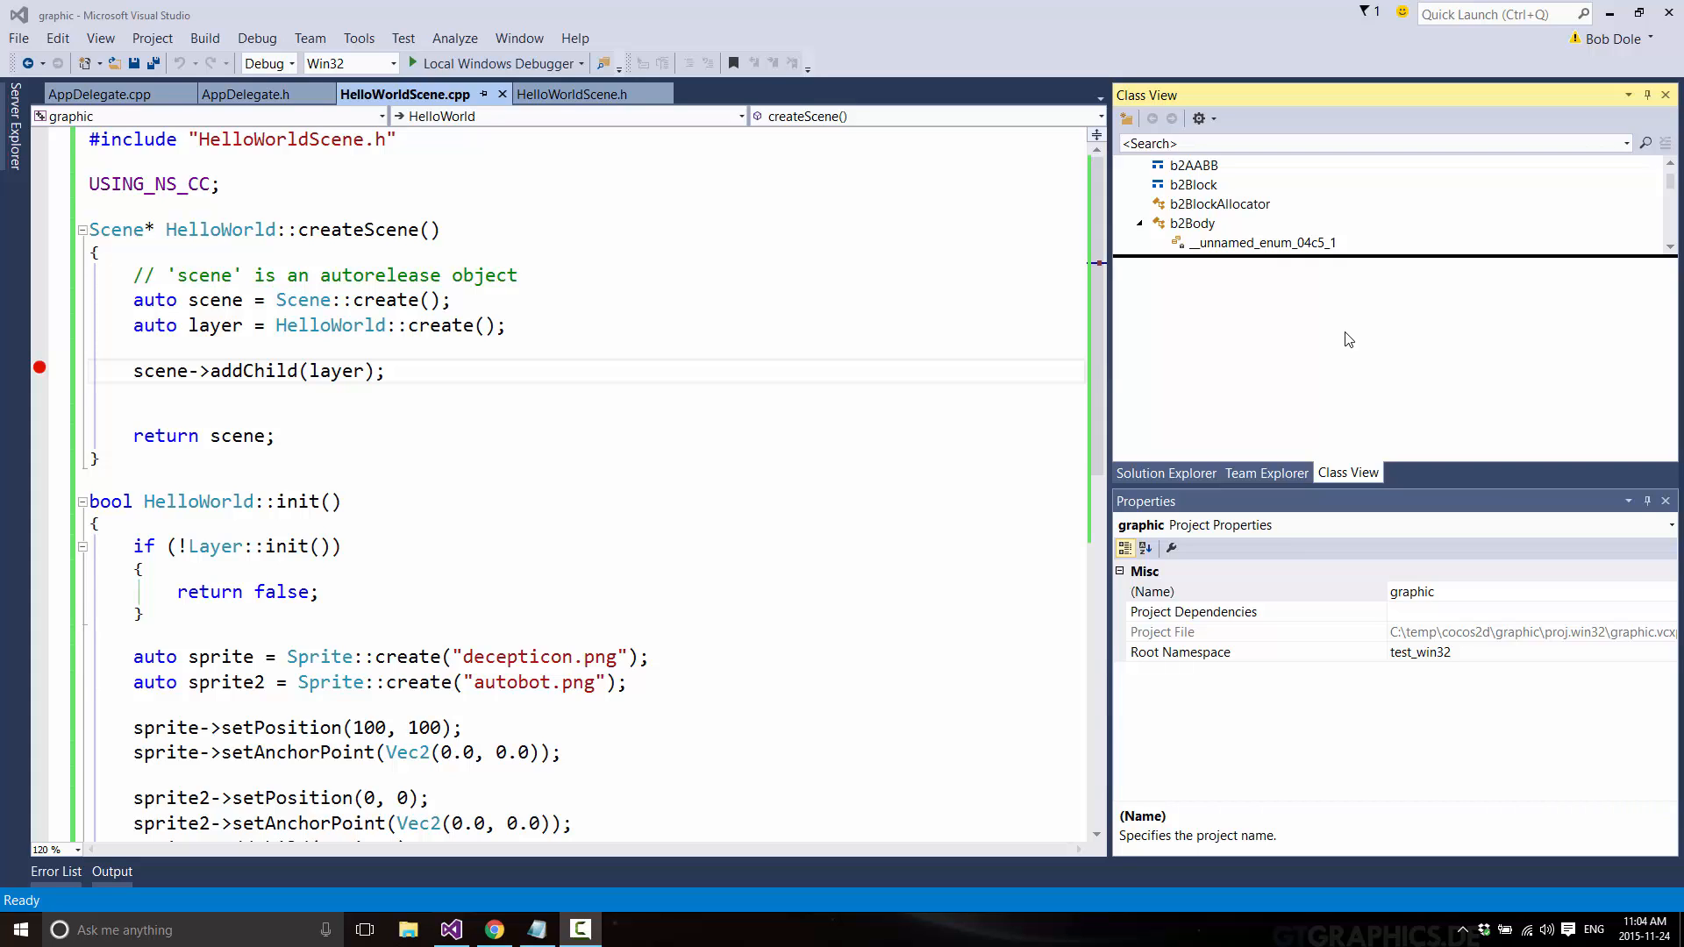
mouse_move(613, 301)
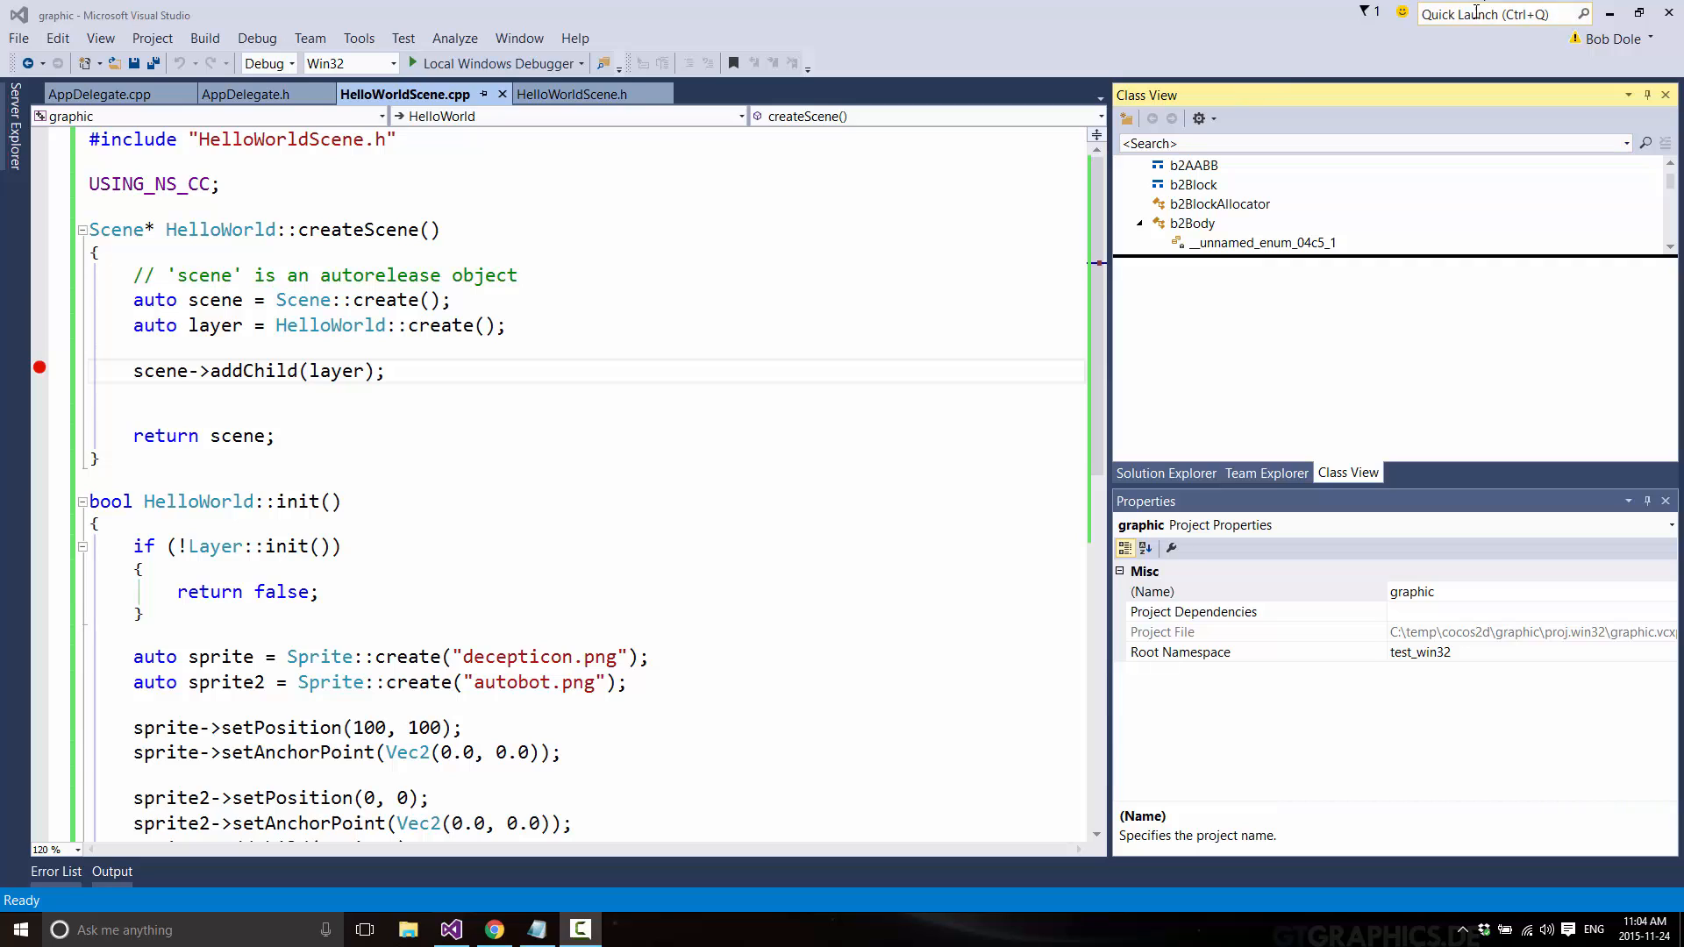
Run PresentOn from Quick Launch and dismiss the 'already in Presenter Mode' error.
type("presenton")
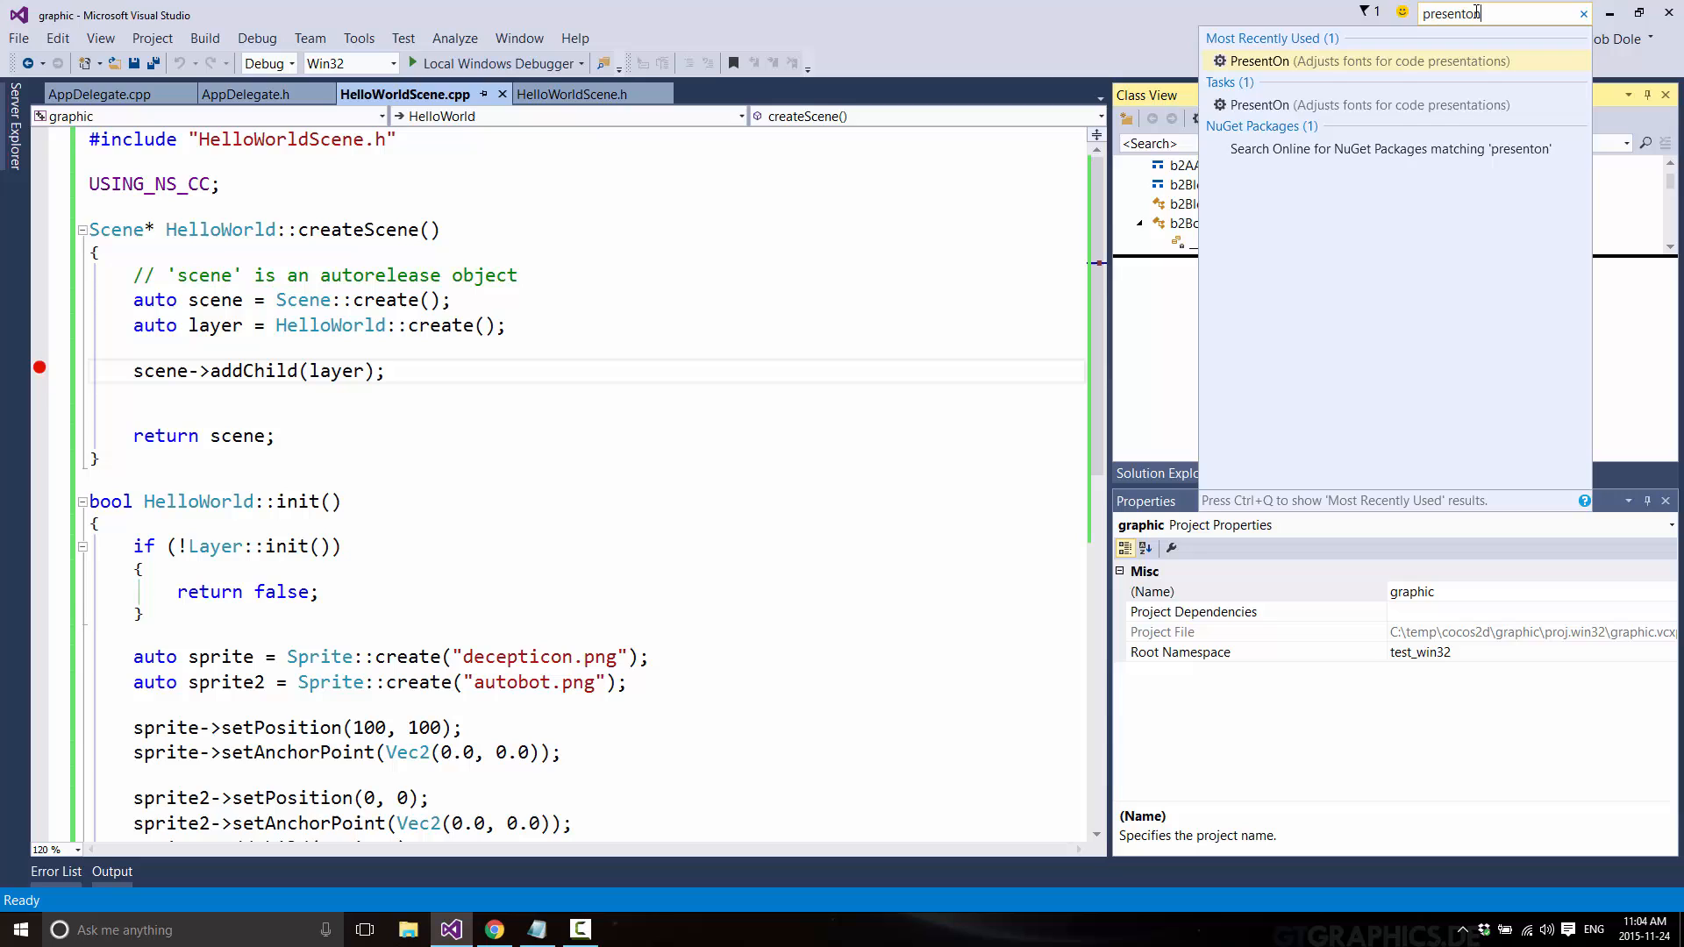
left_click(1258, 60)
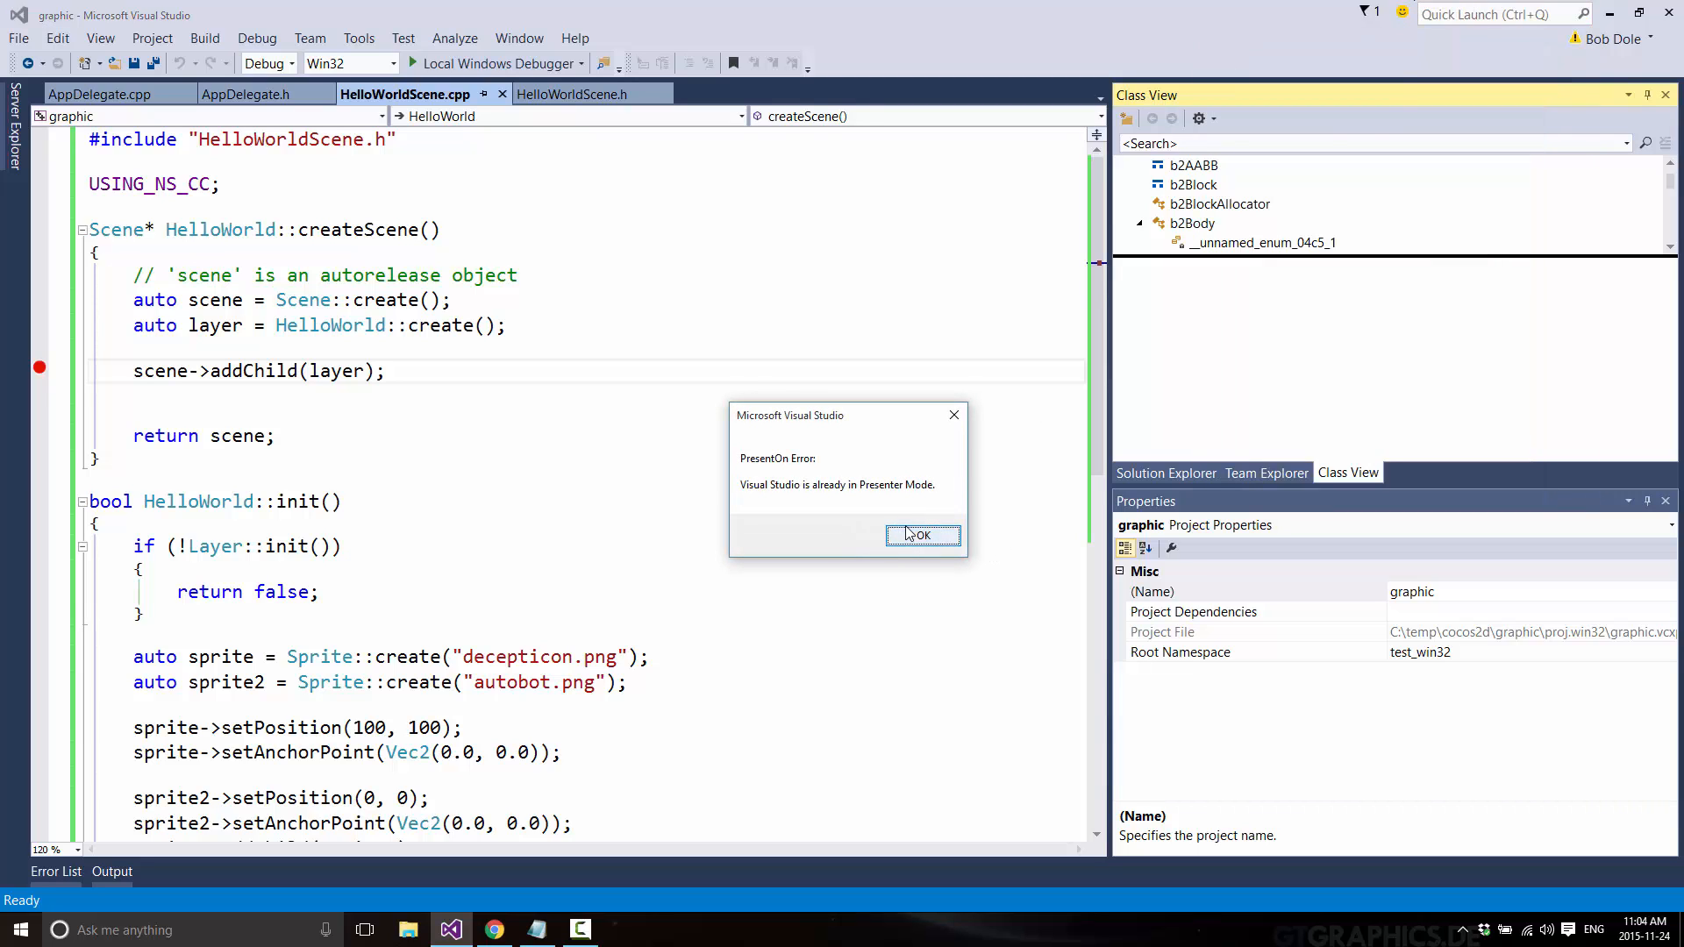
left_click(921, 535)
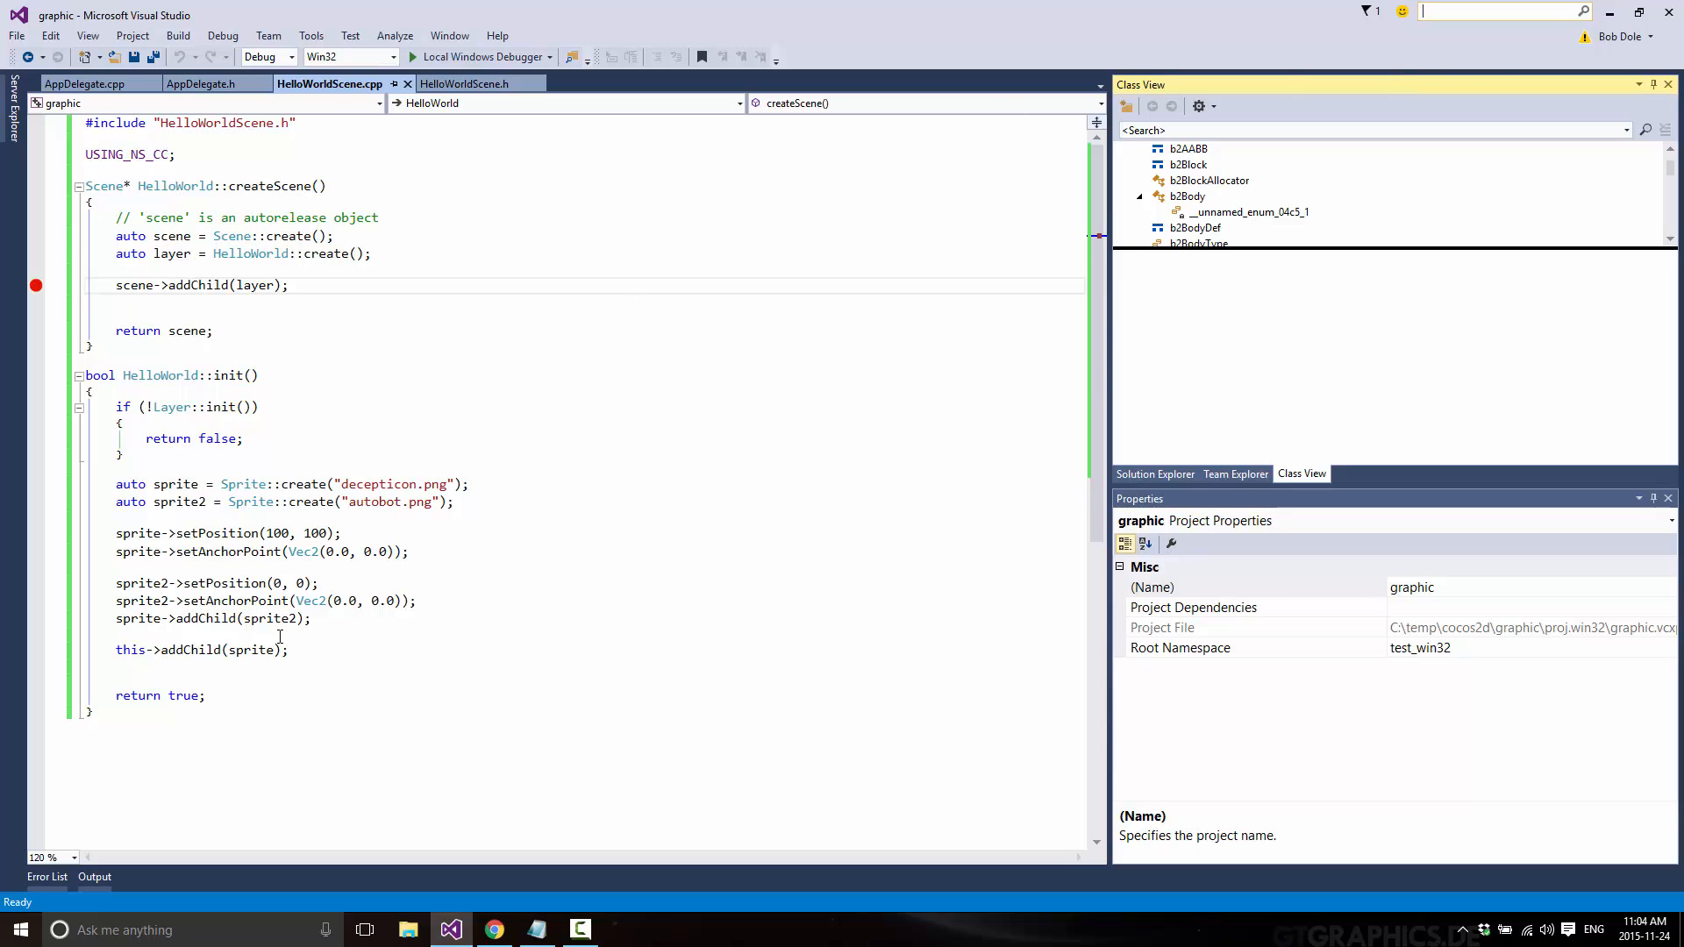
mouse_move(314, 421)
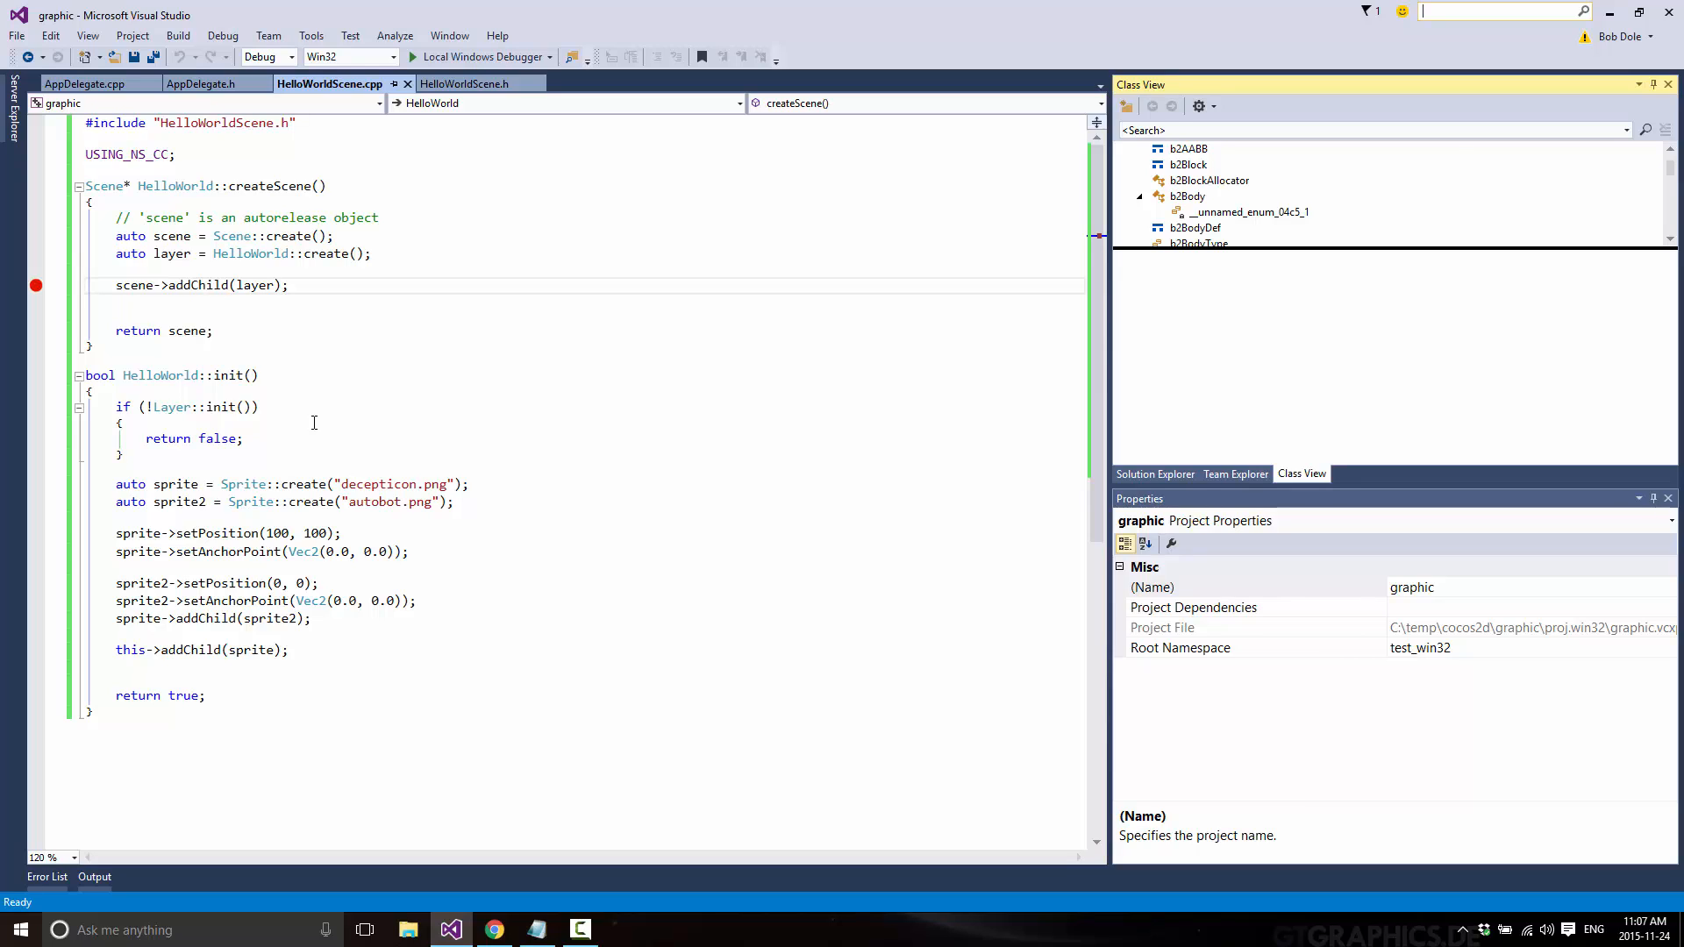
Switch from Visual Studio to Chrome showing the visualstudio.com homepage.
left_click(492, 930)
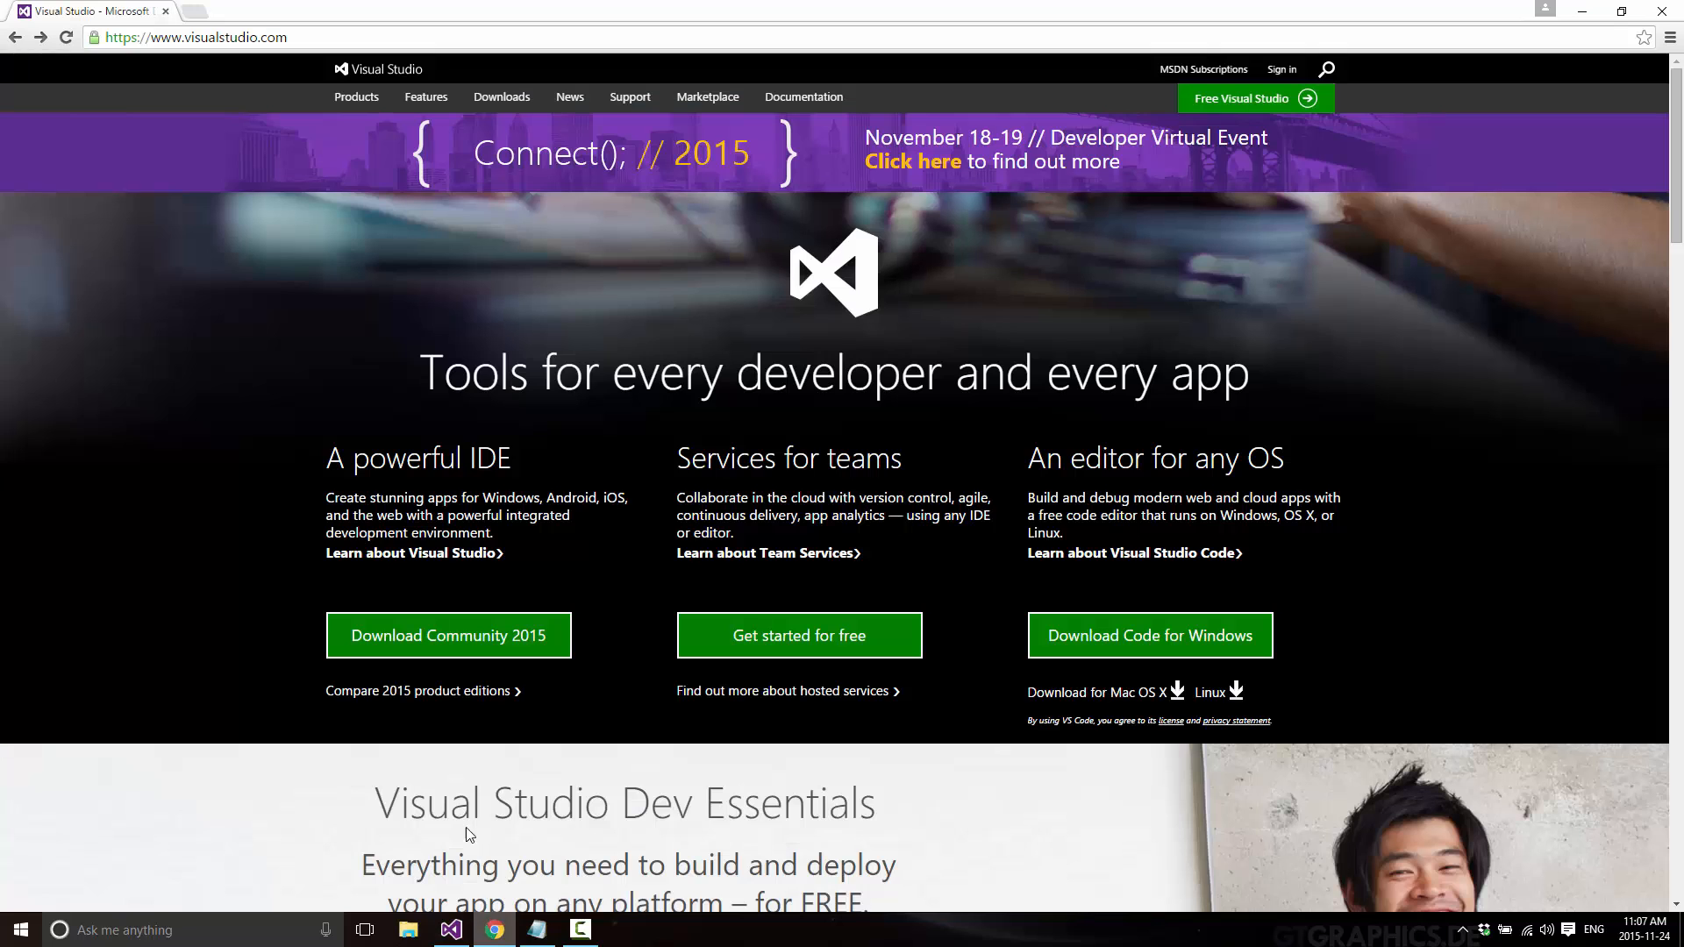
Scroll to the Dev Essentials section and follow 'Learn more about the program'.
scroll("down", 3)
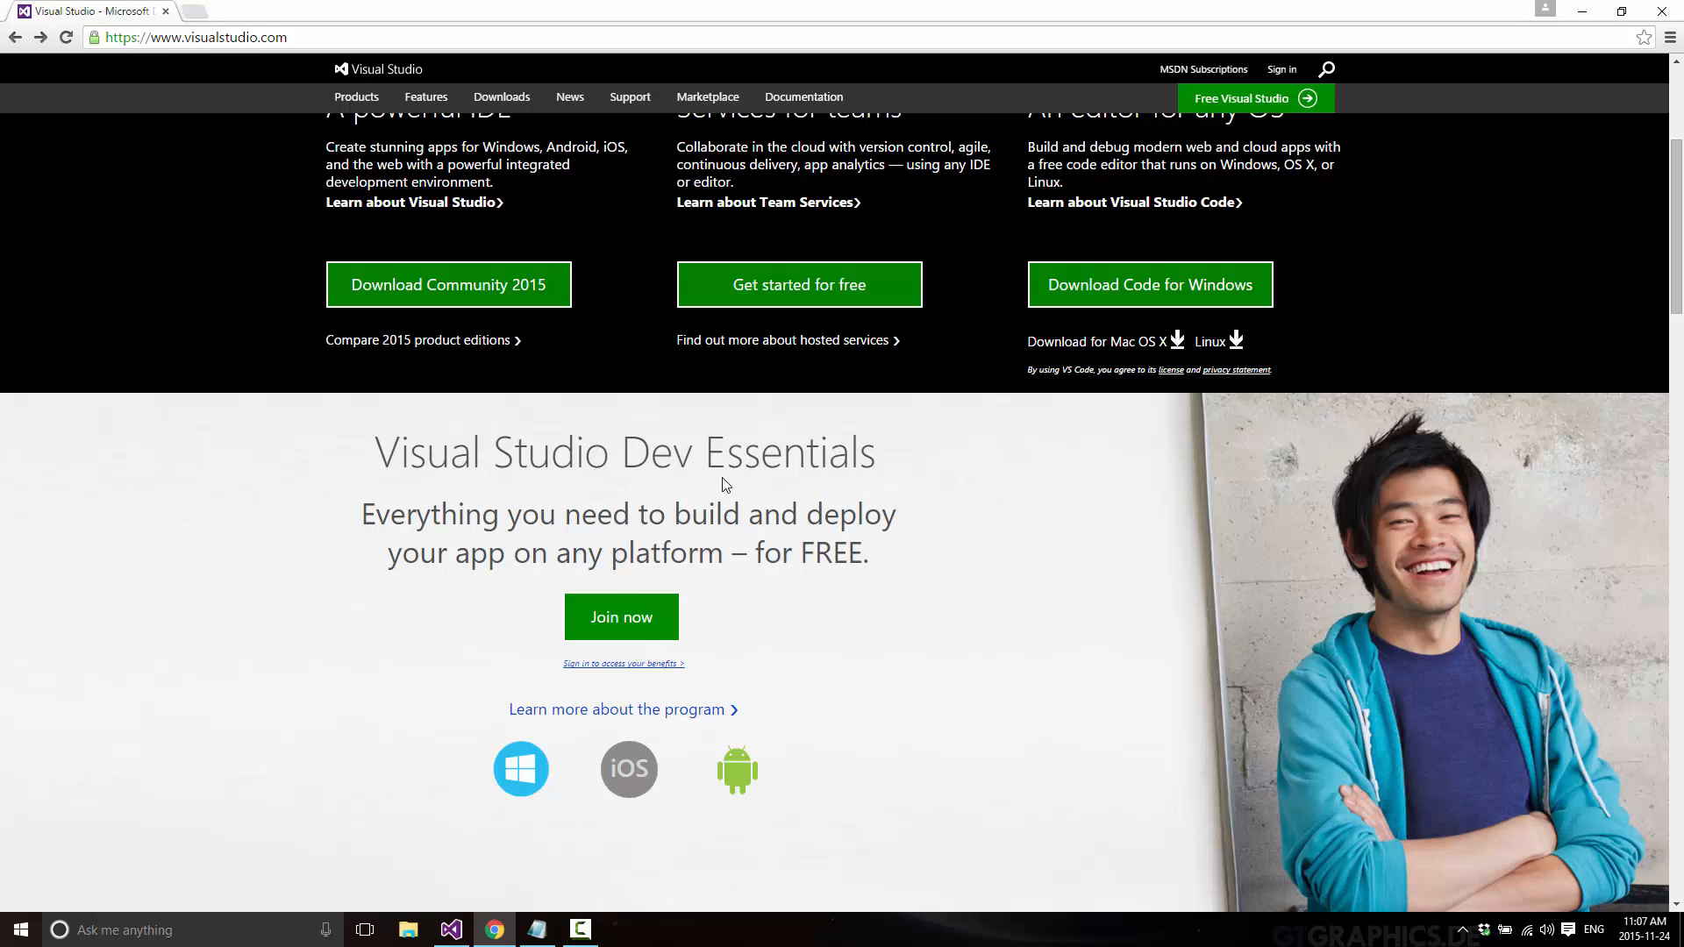
mouse_move(786, 525)
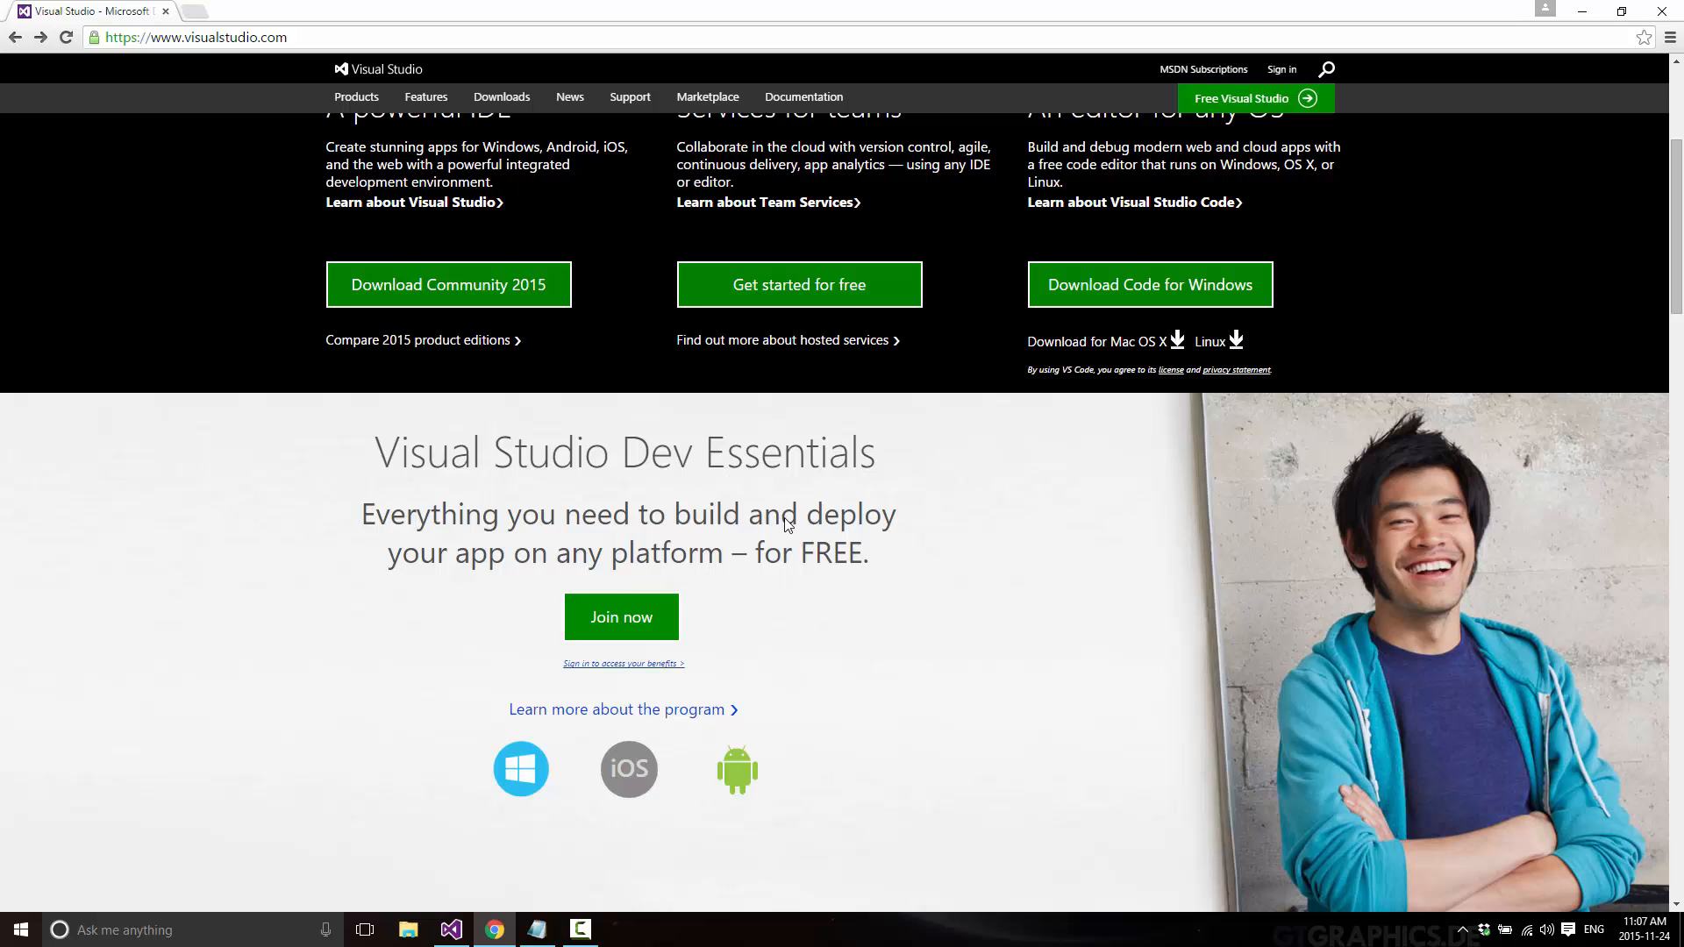
scroll("down", 3)
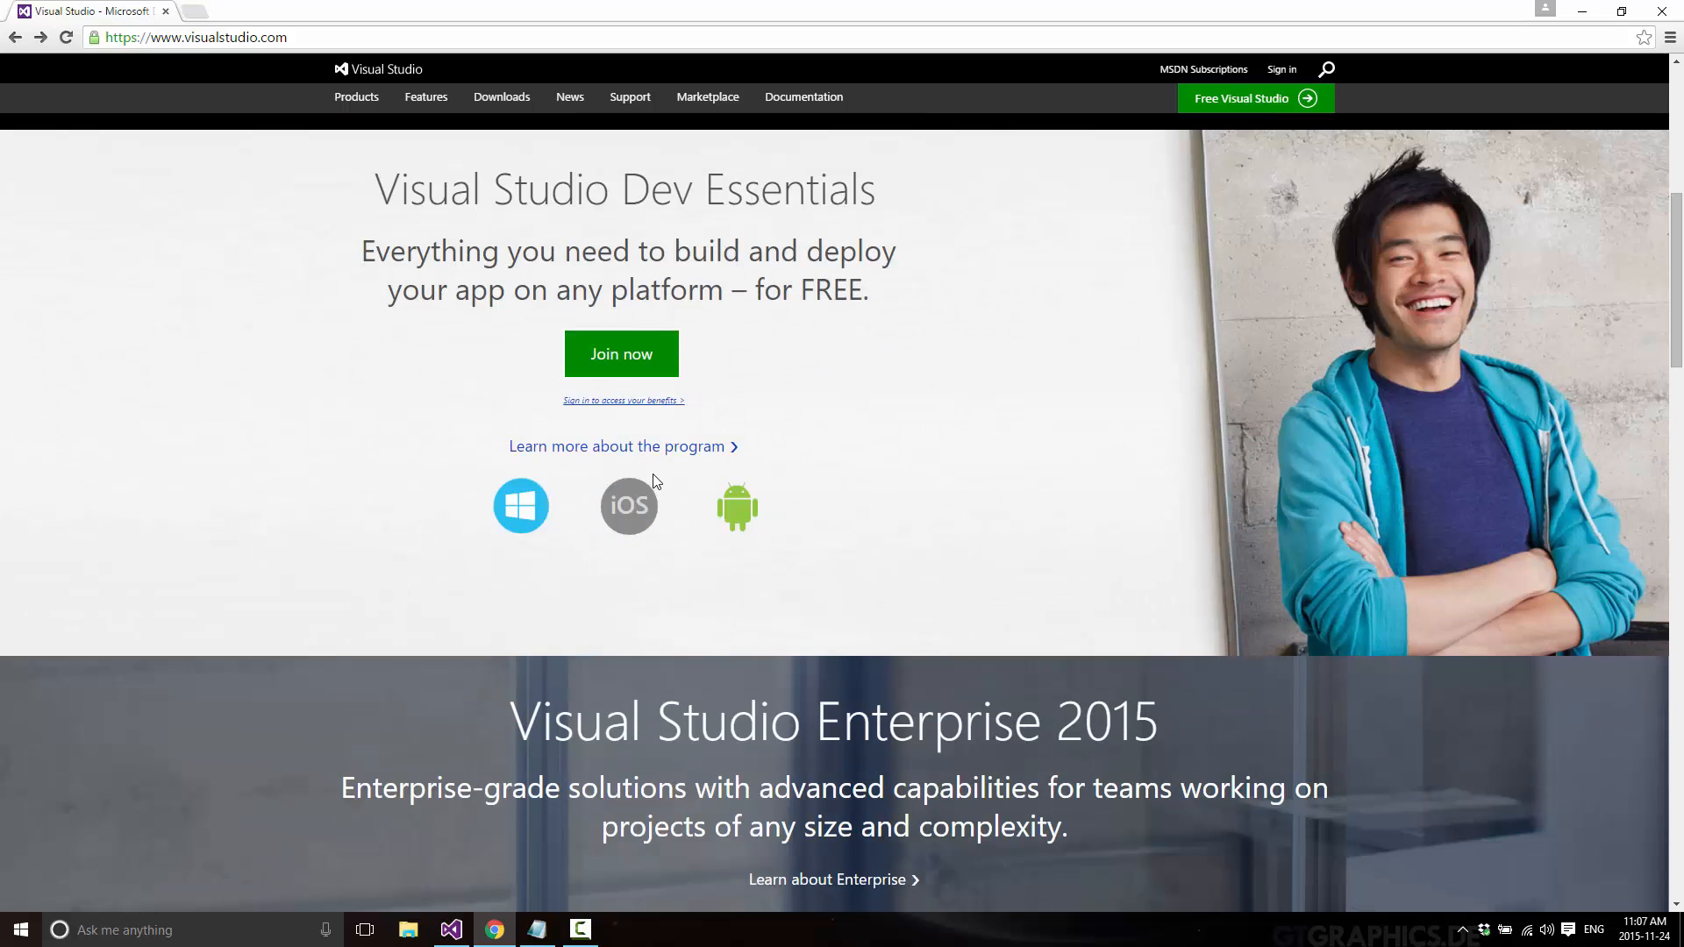
left_click(618, 446)
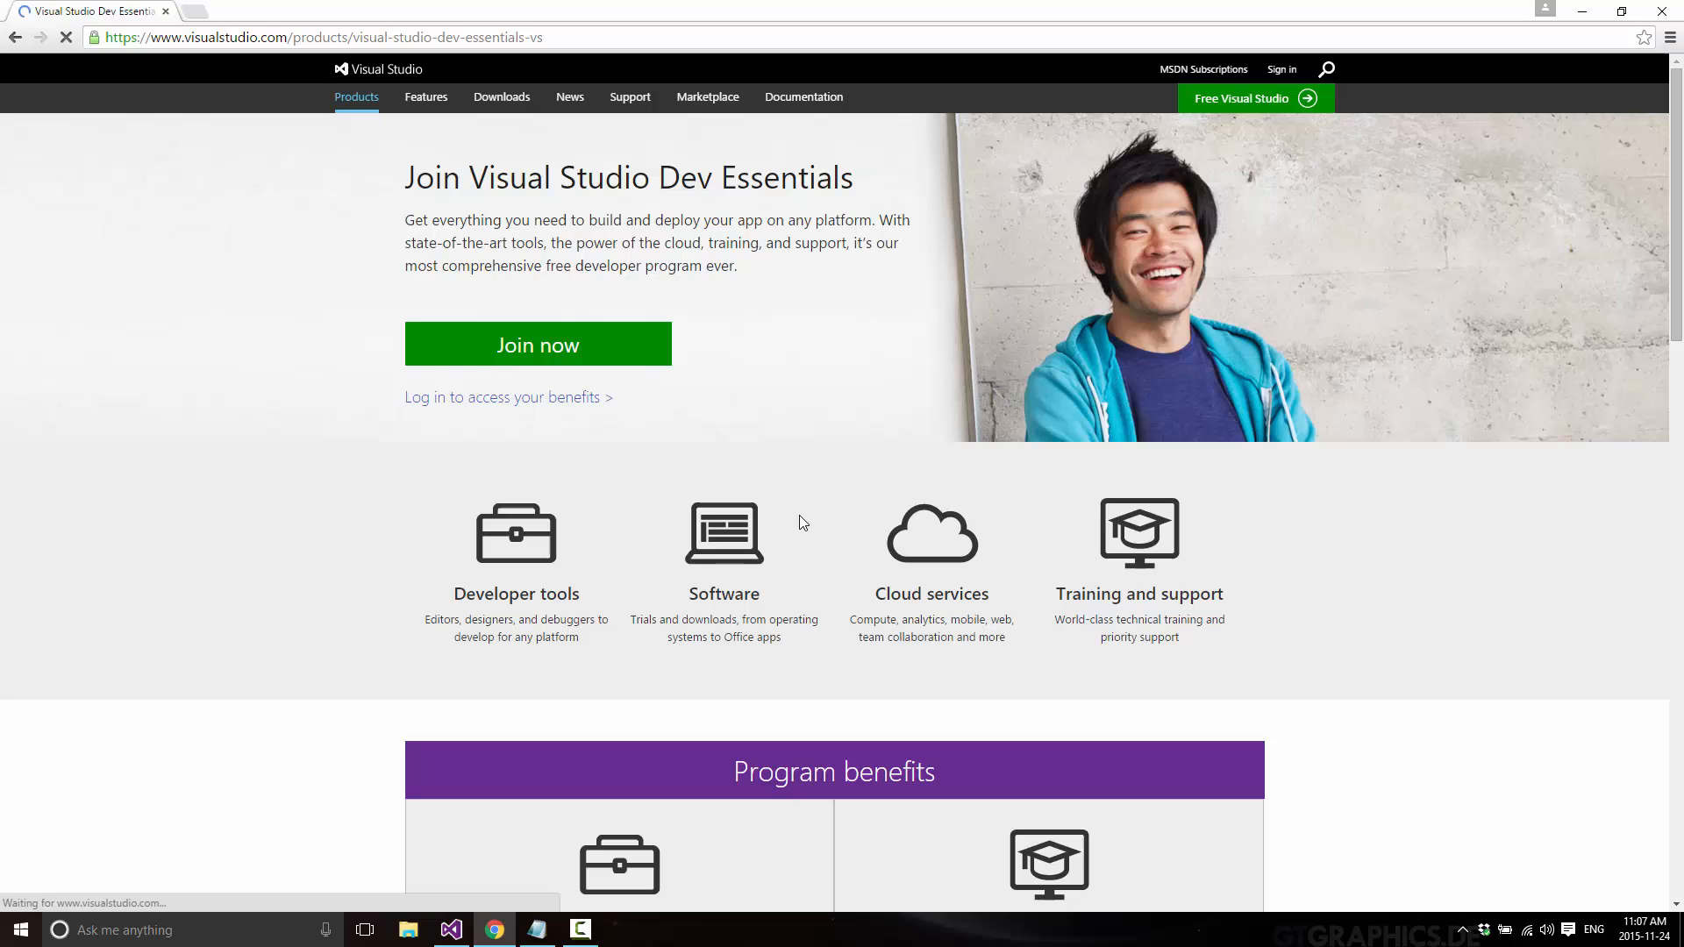
mouse_move(800, 522)
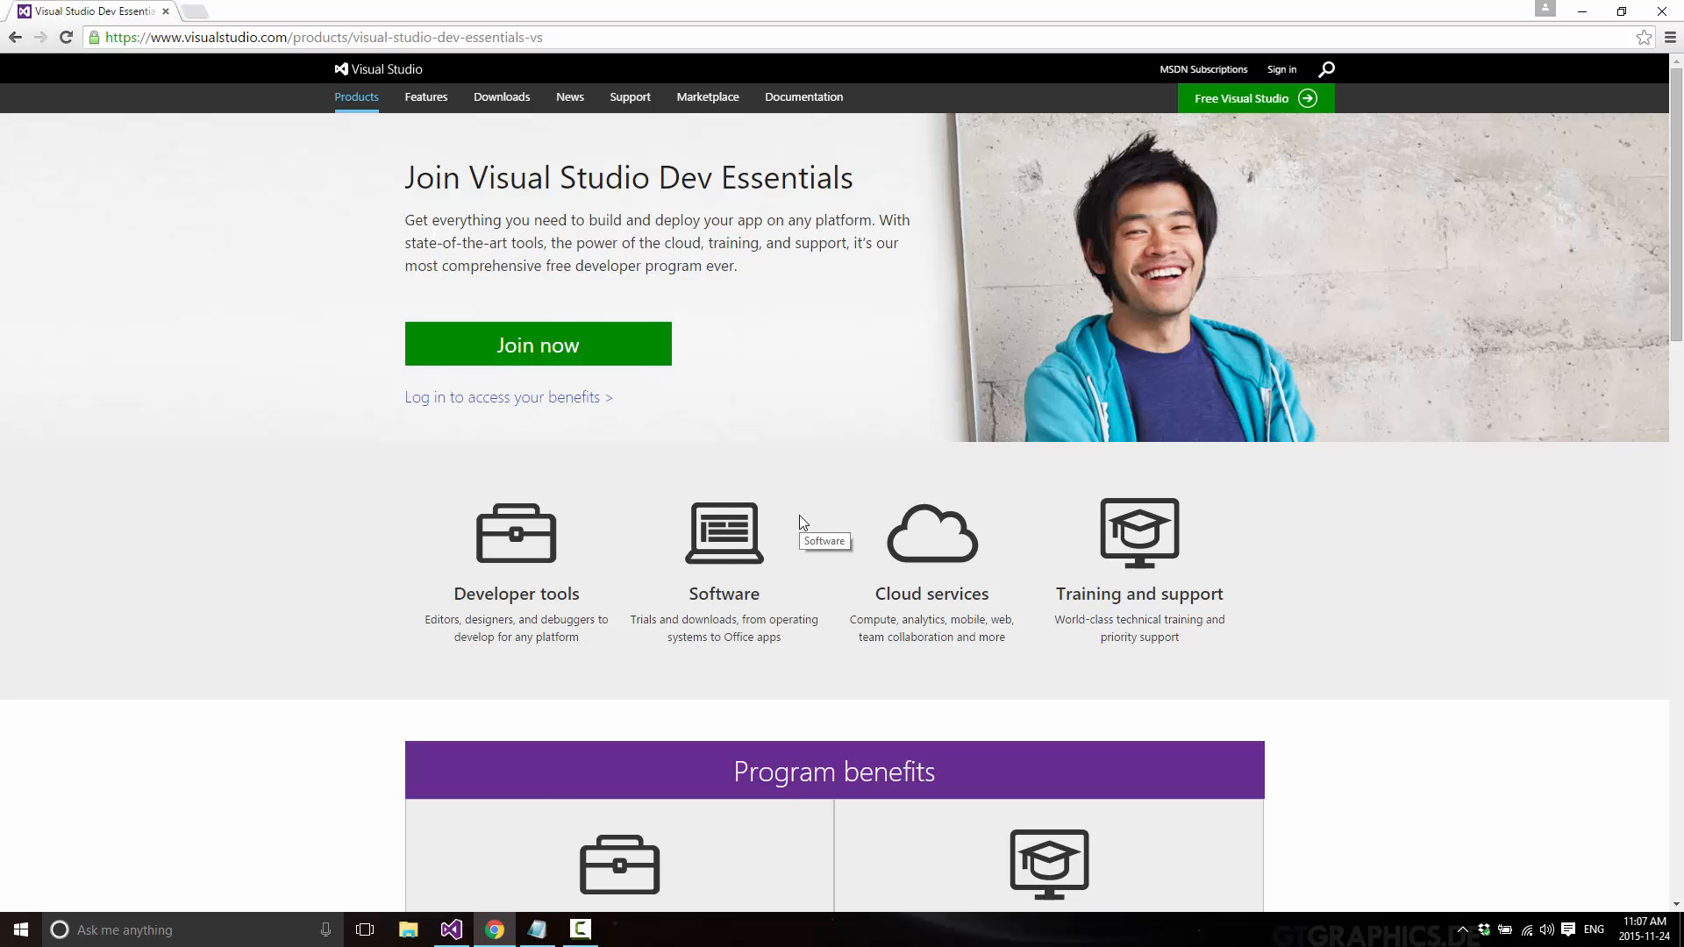
Scroll the Dev Essentials page to the four-panel Program benefits grid.
scroll("down", 3)
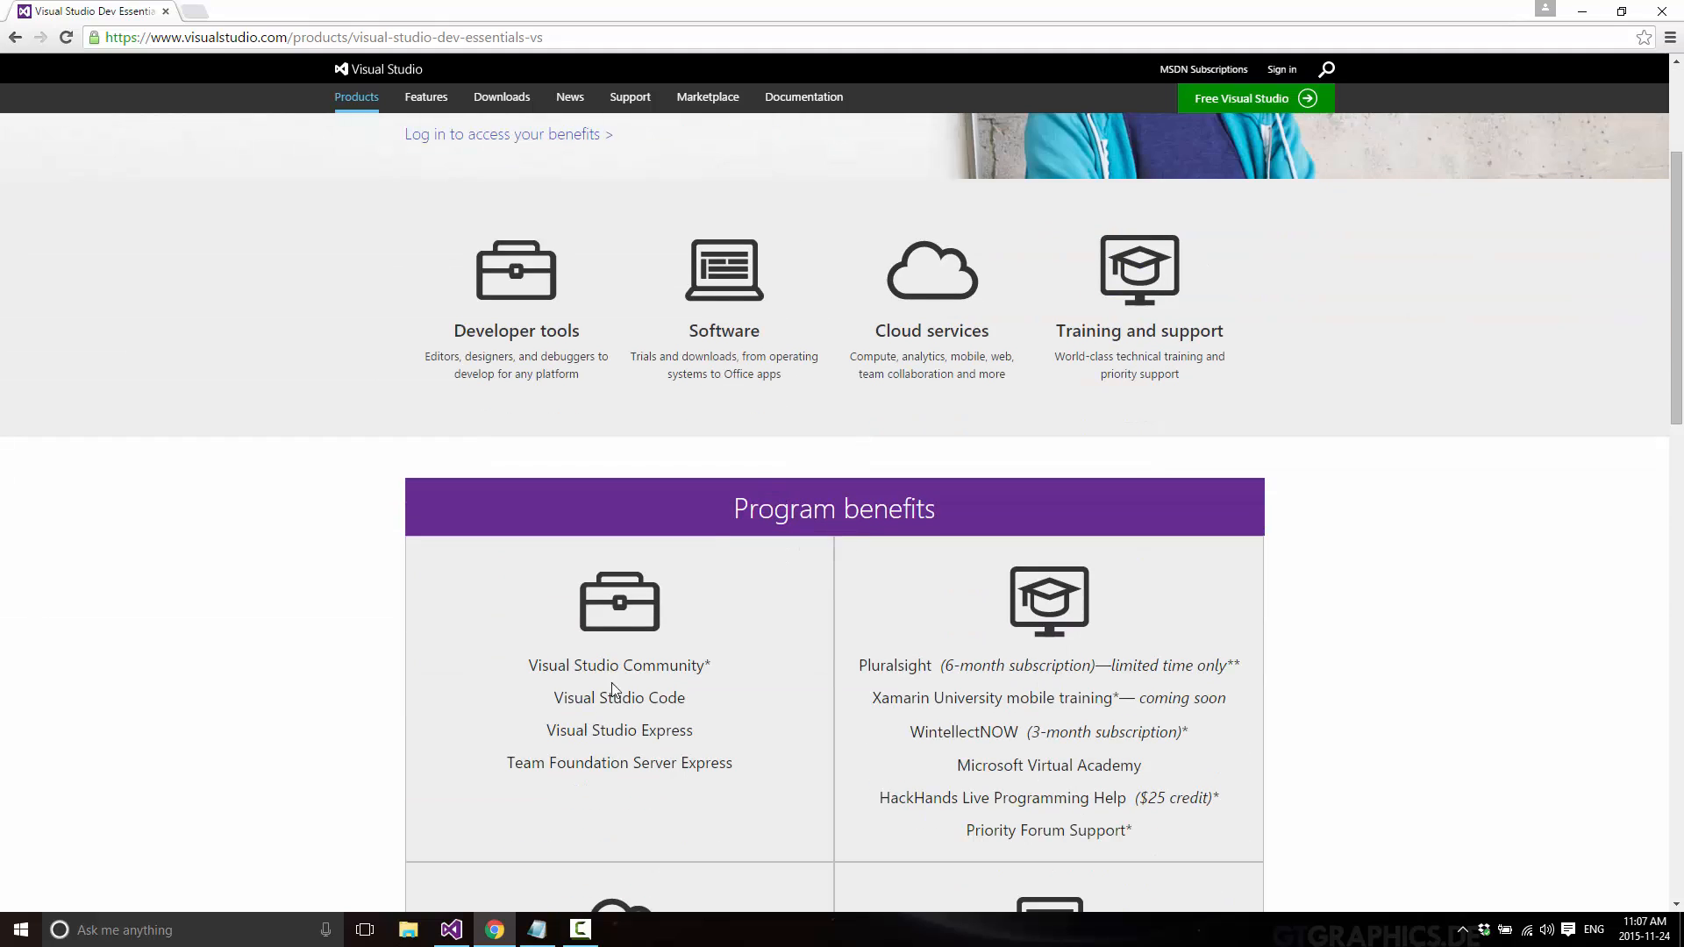
mouse_move(685, 675)
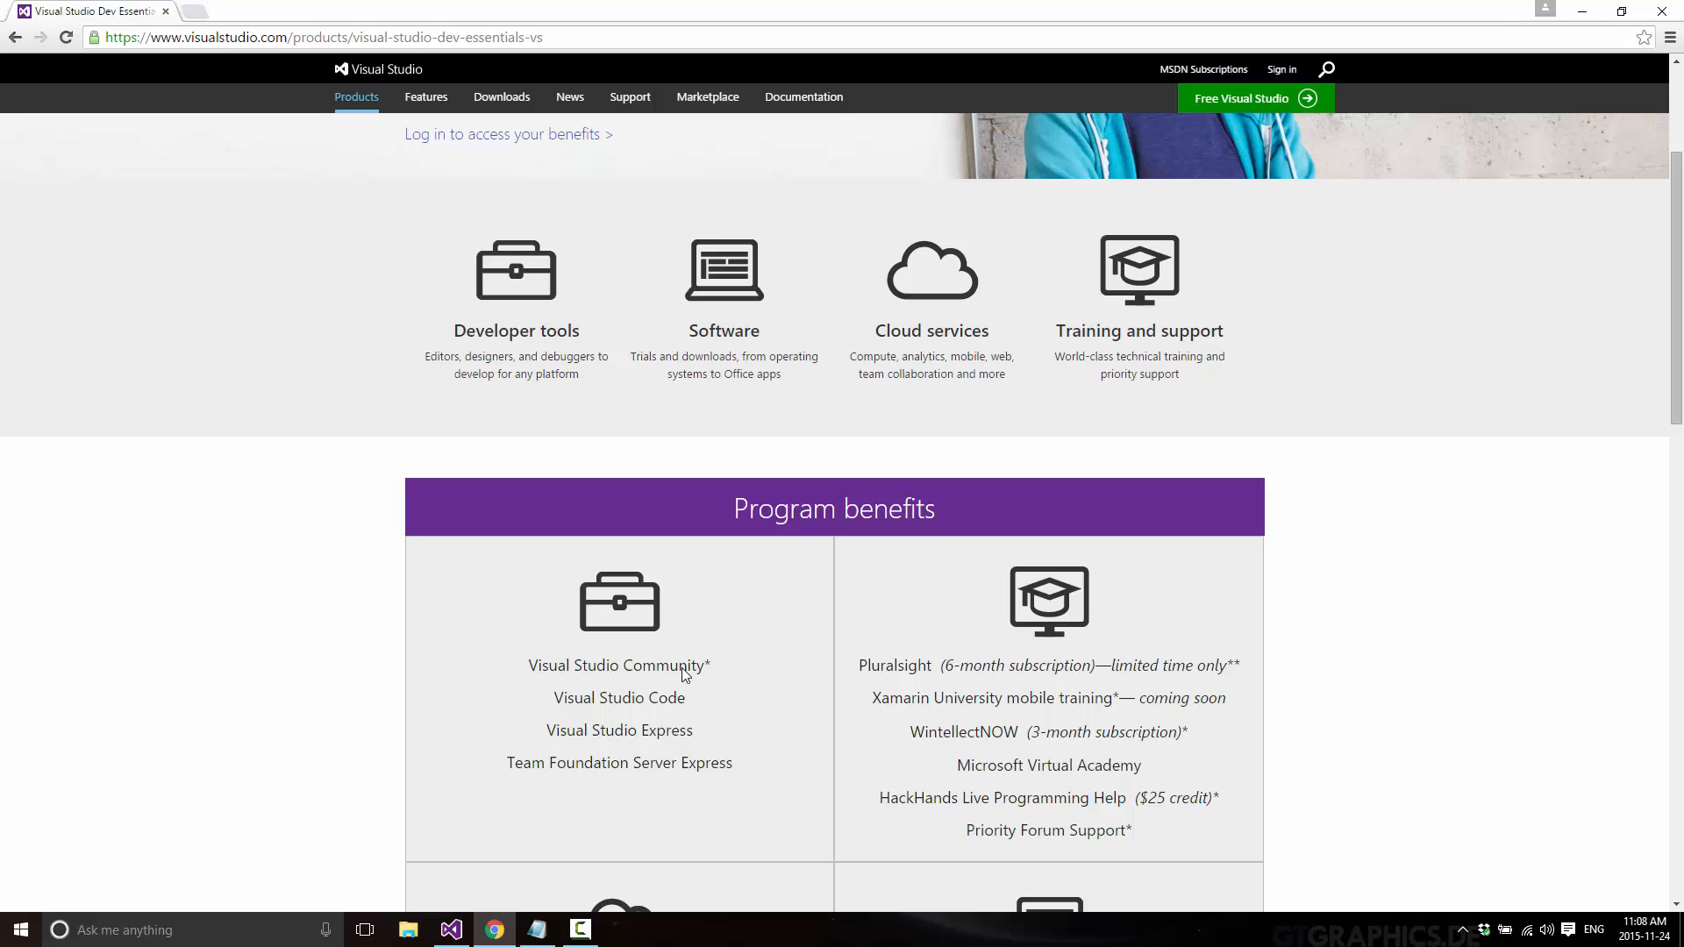
mouse_move(650, 764)
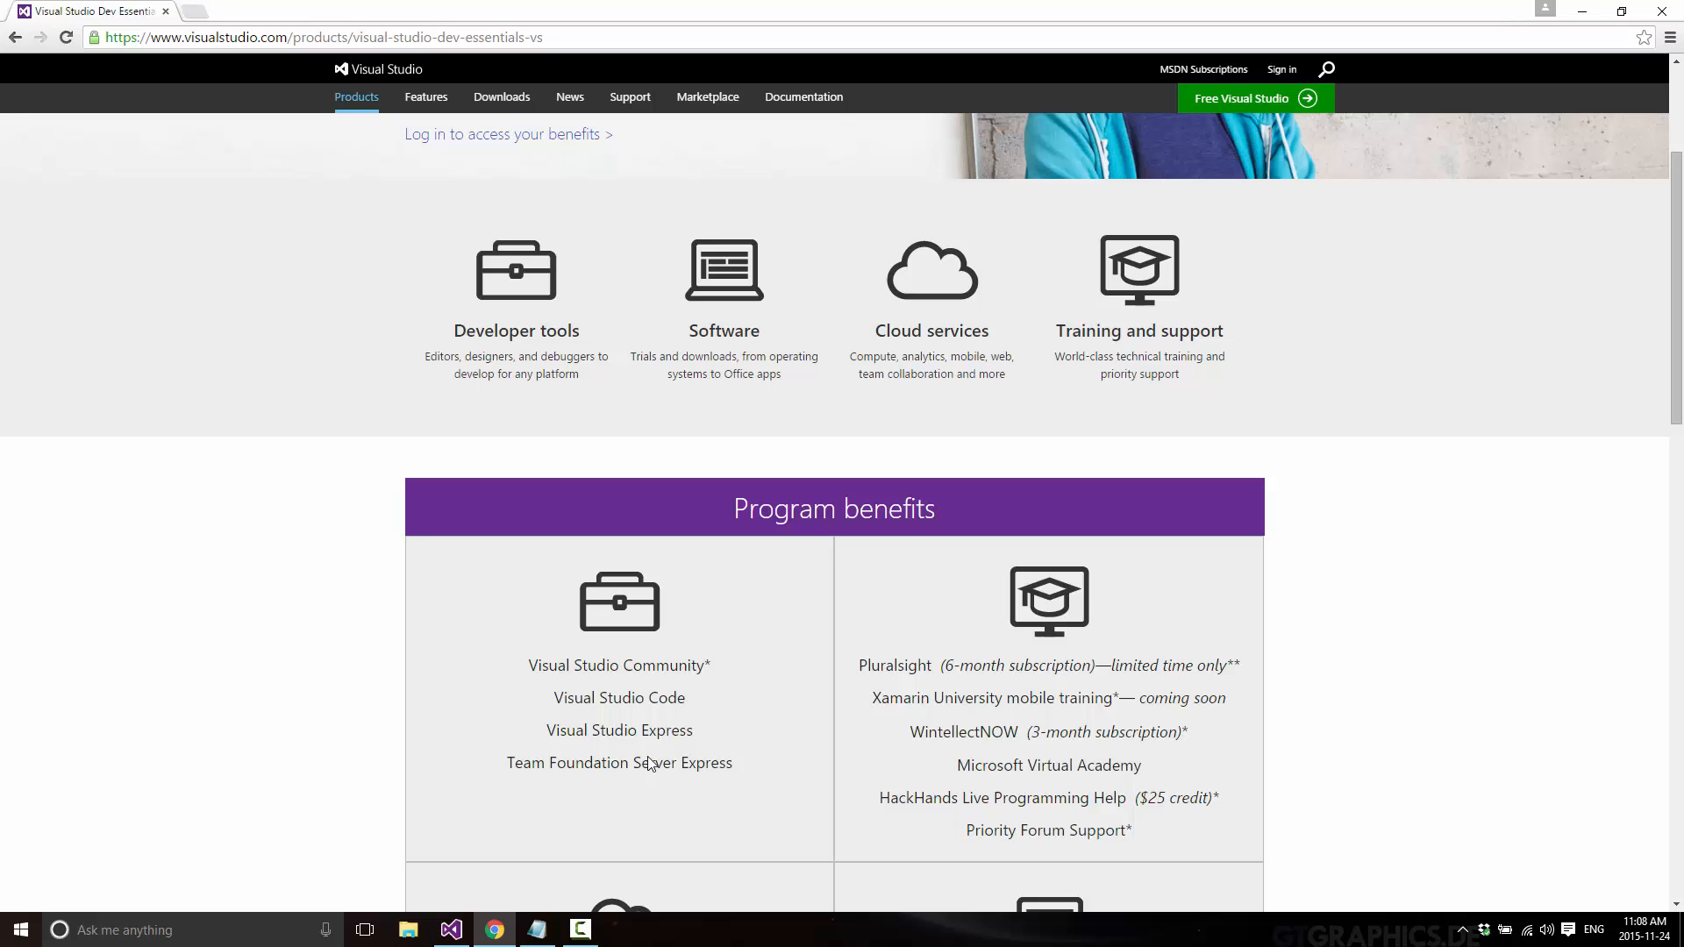
mouse_move(731, 766)
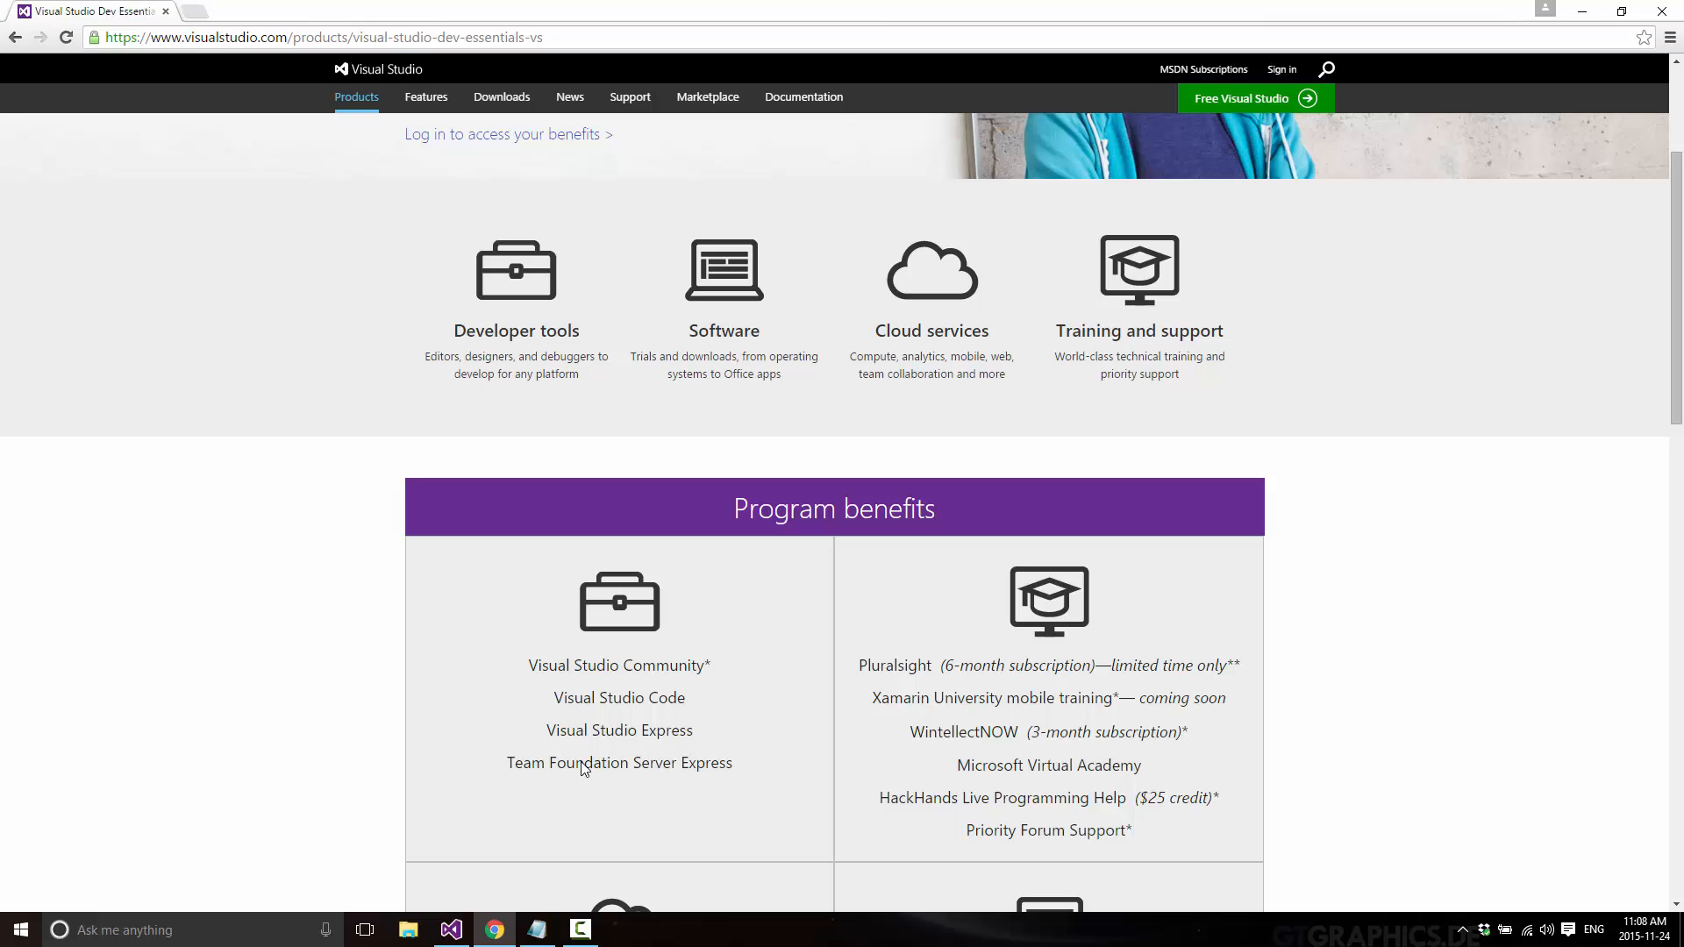
mouse_move(704, 664)
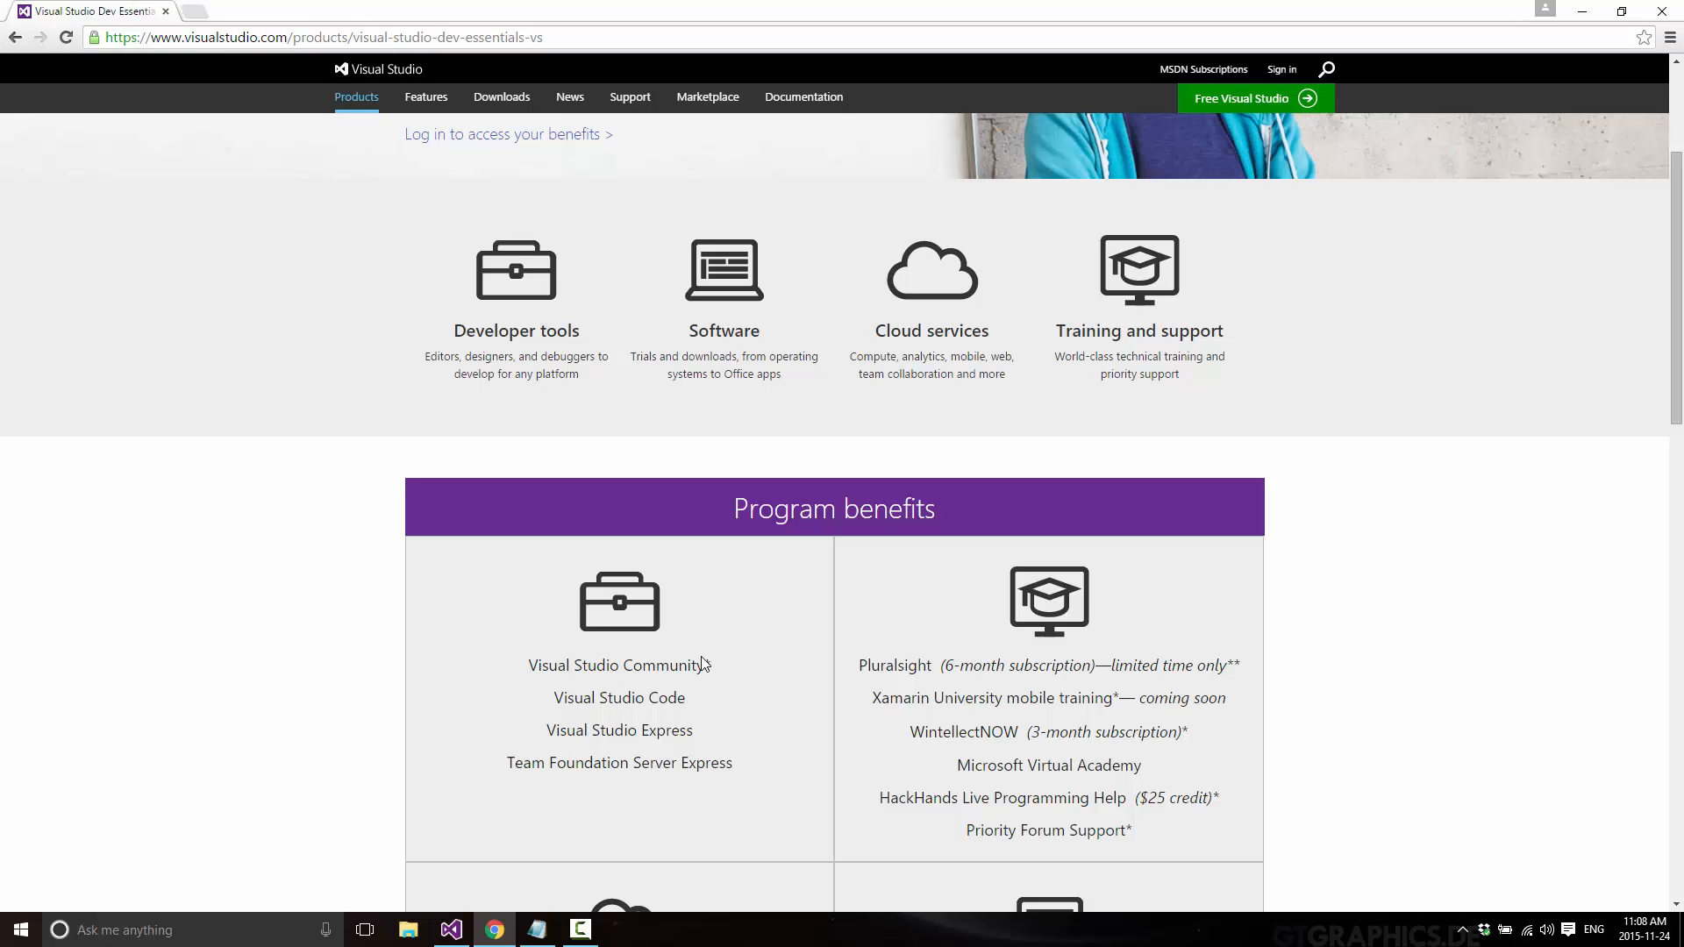
mouse_move(685, 666)
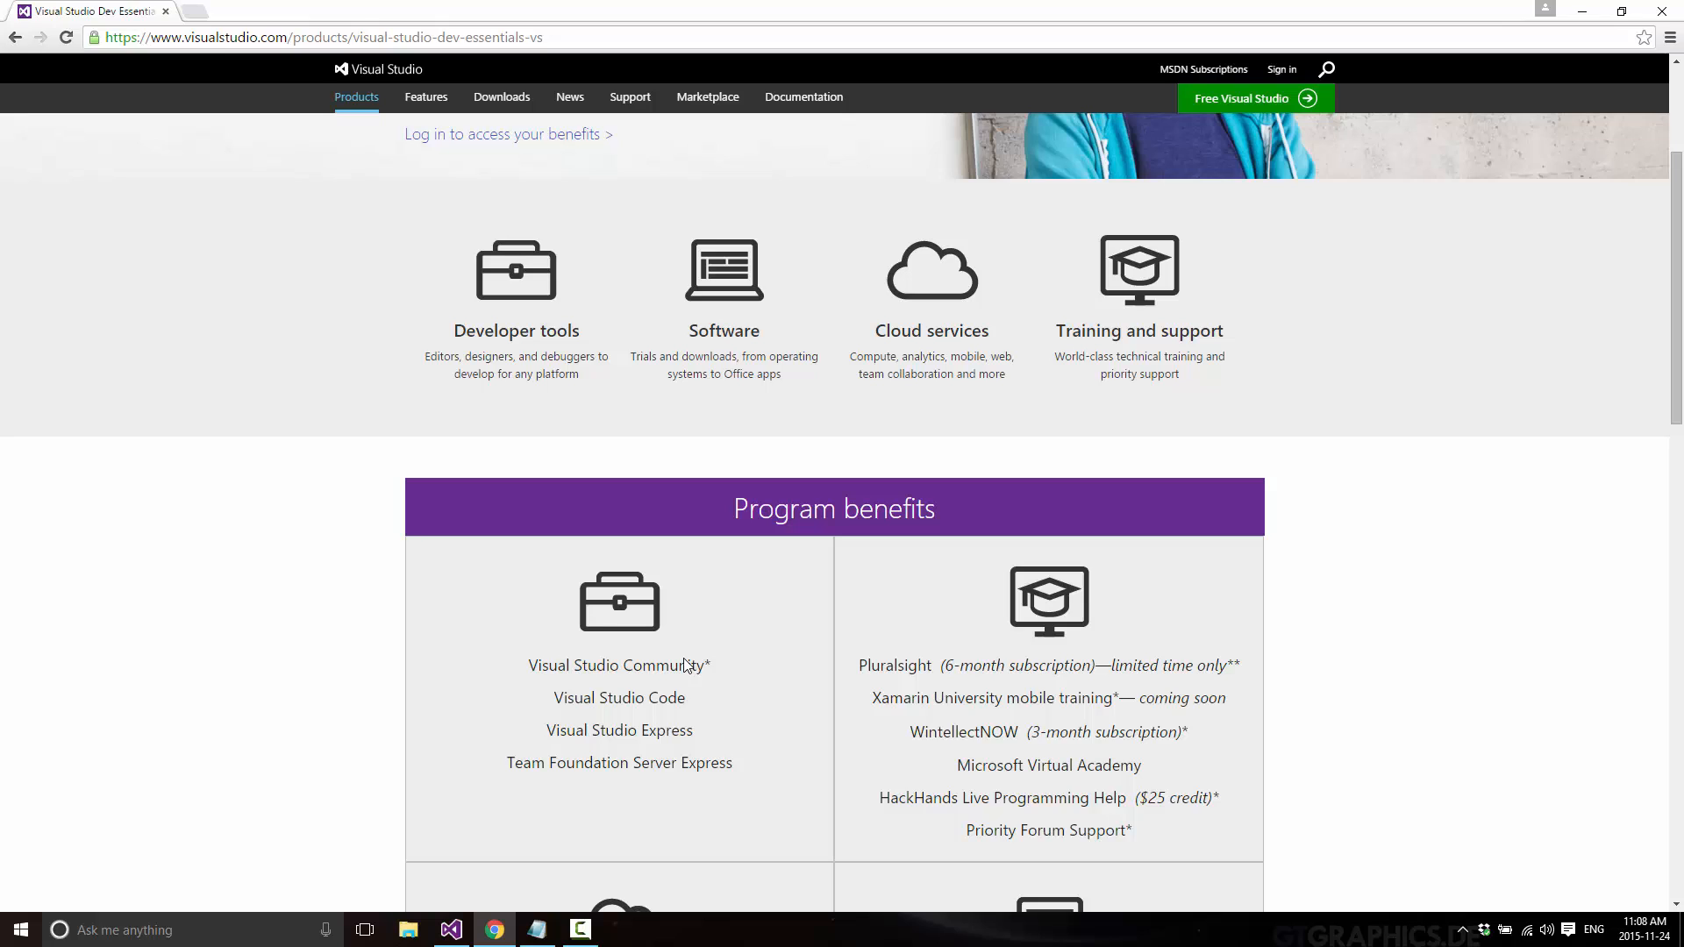
mouse_move(751, 765)
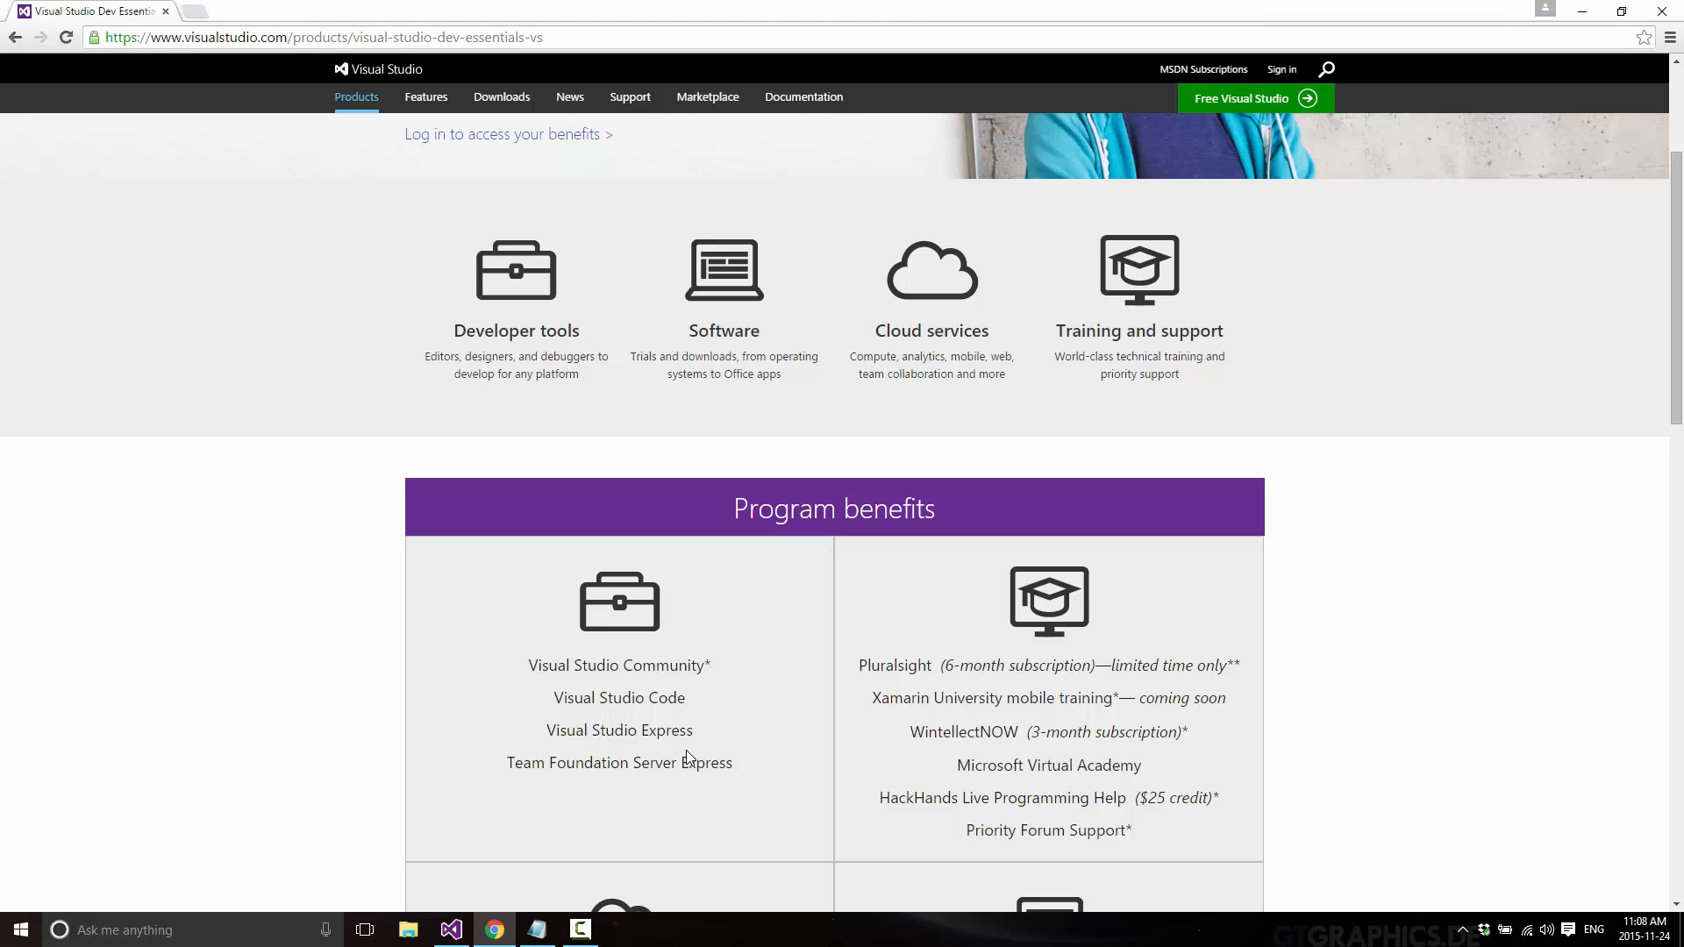
scroll("up", 3)
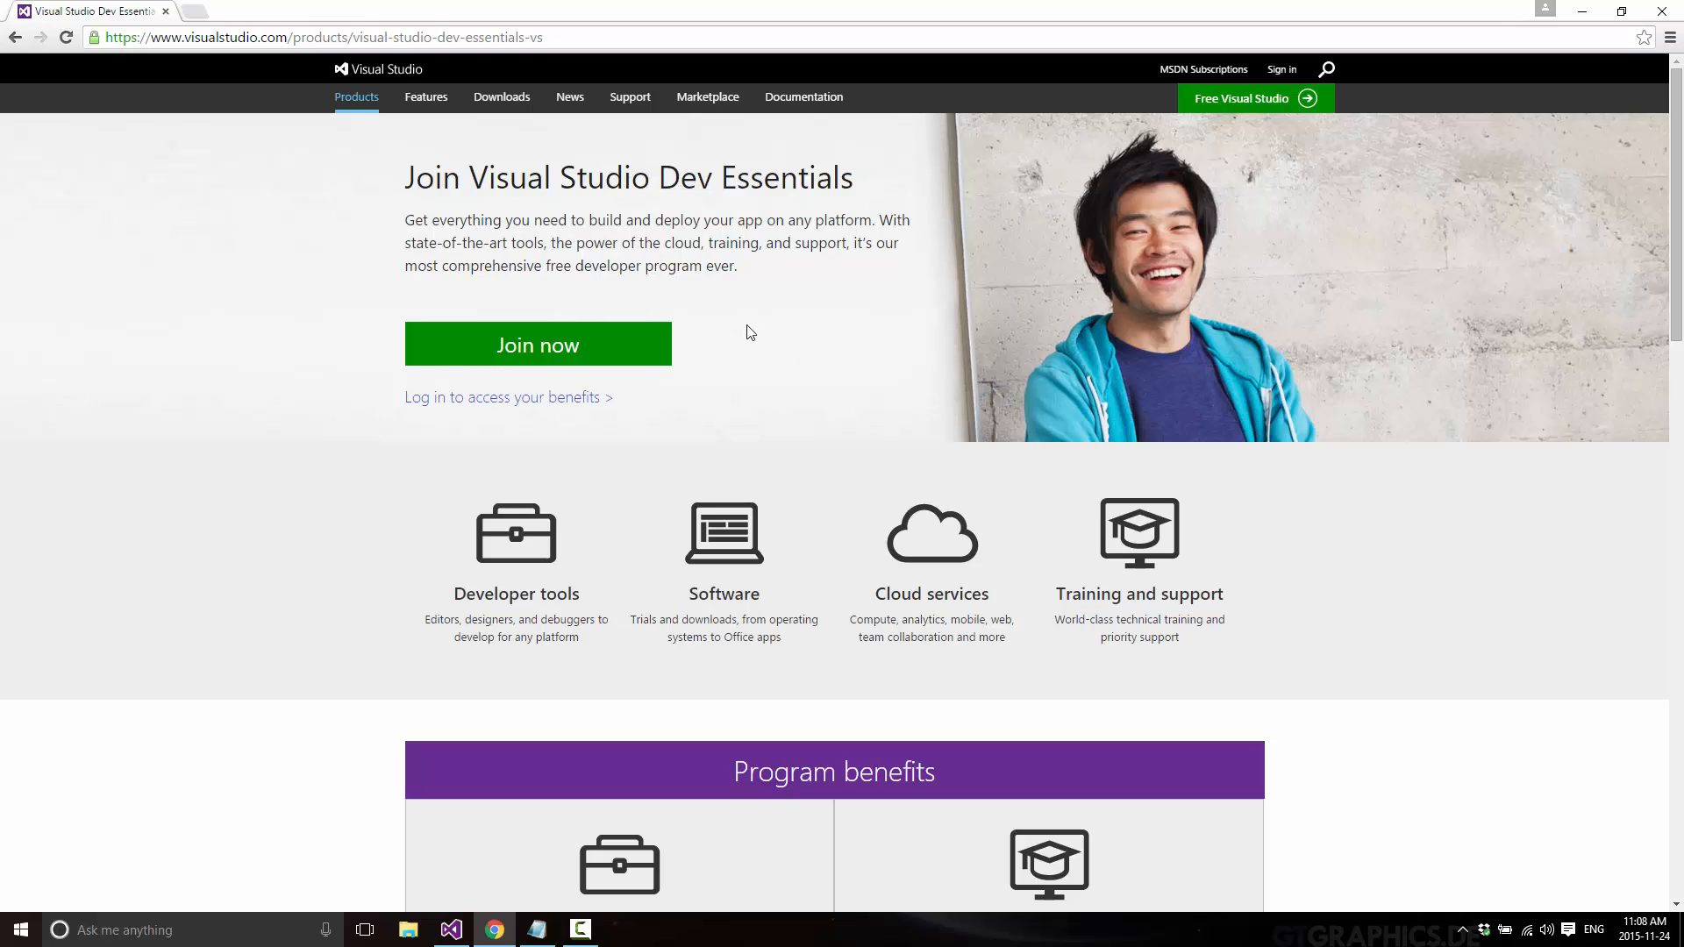
scroll("down", 3)
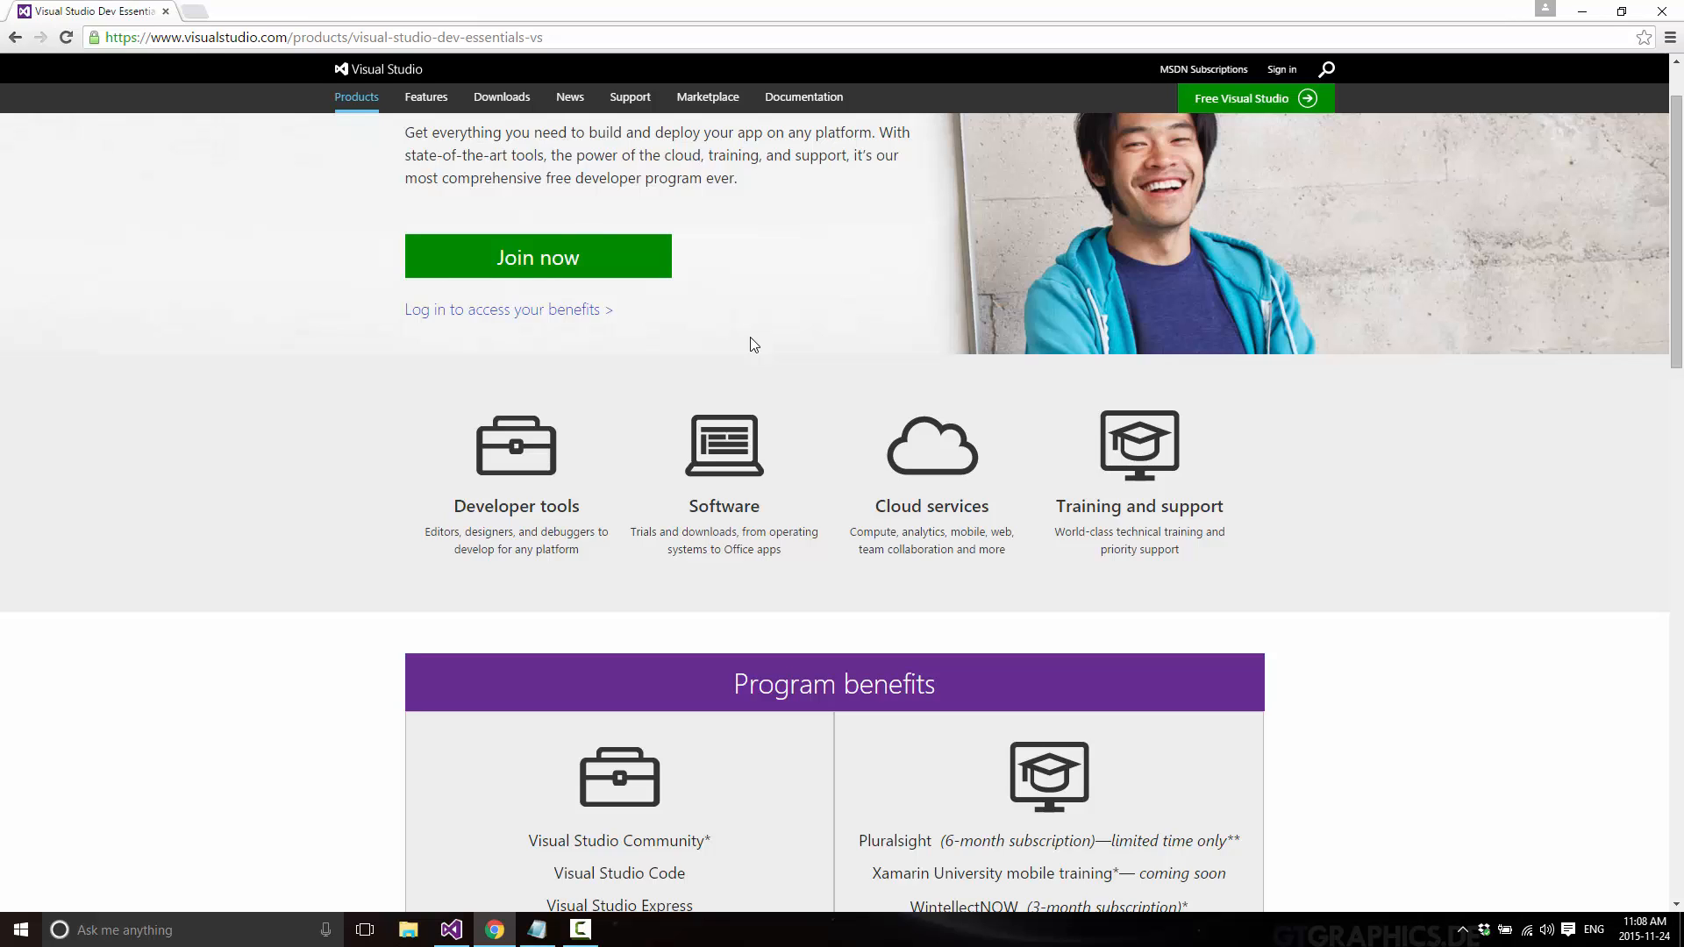
mouse_move(745, 358)
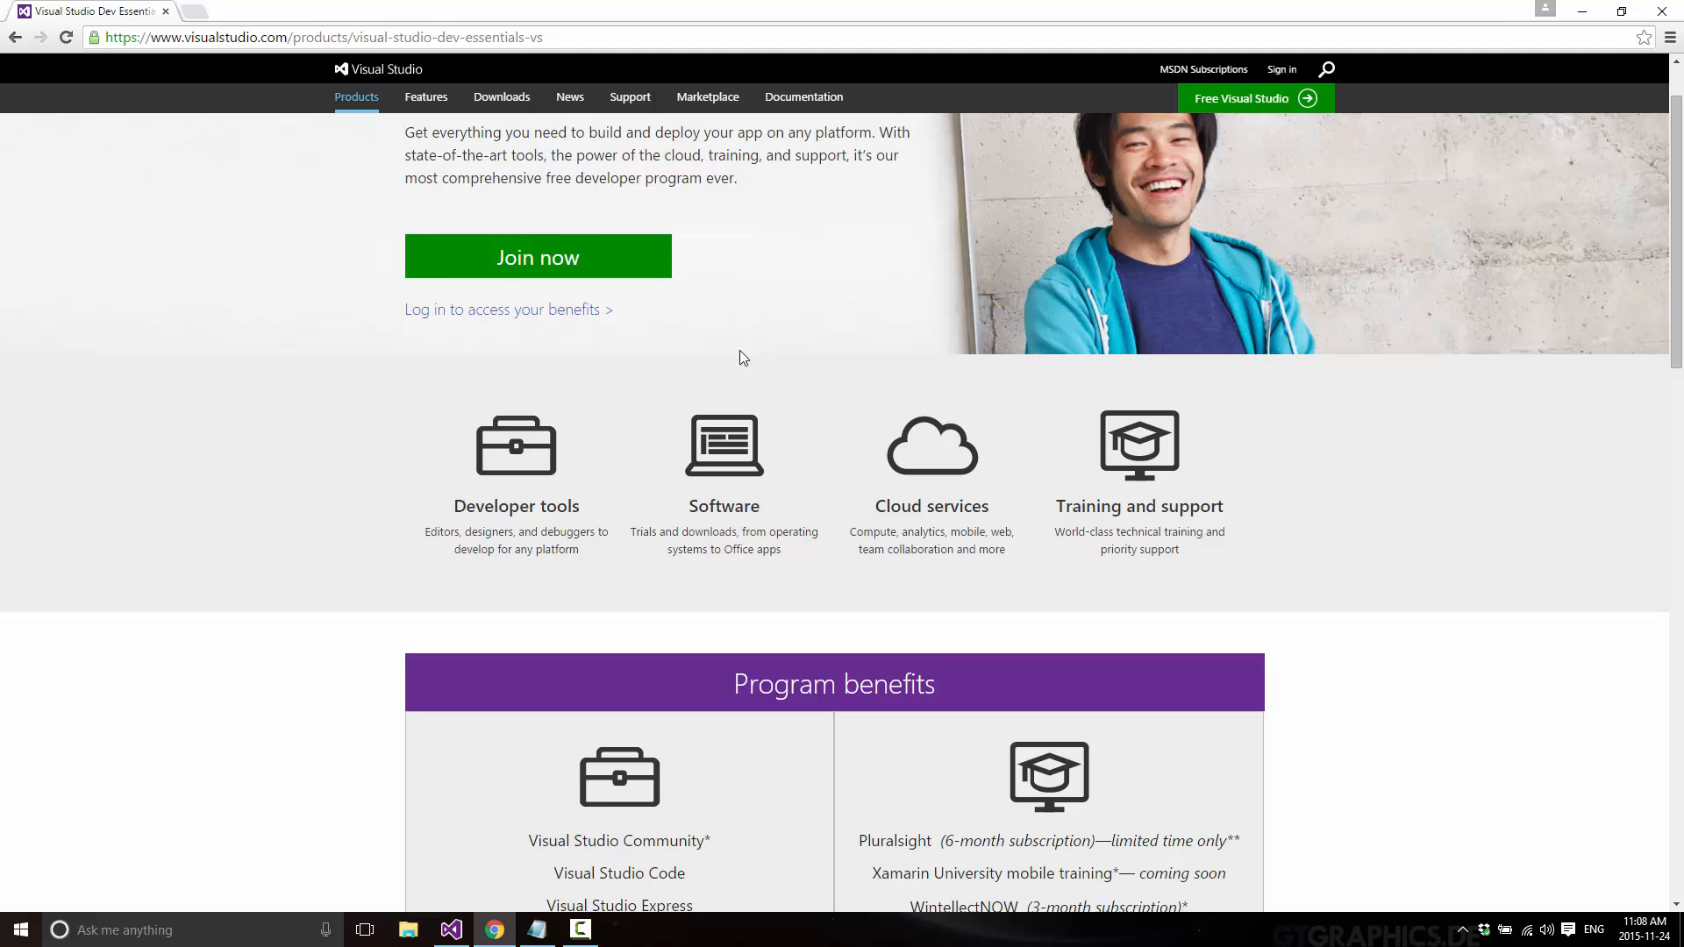
scroll("down", 3)
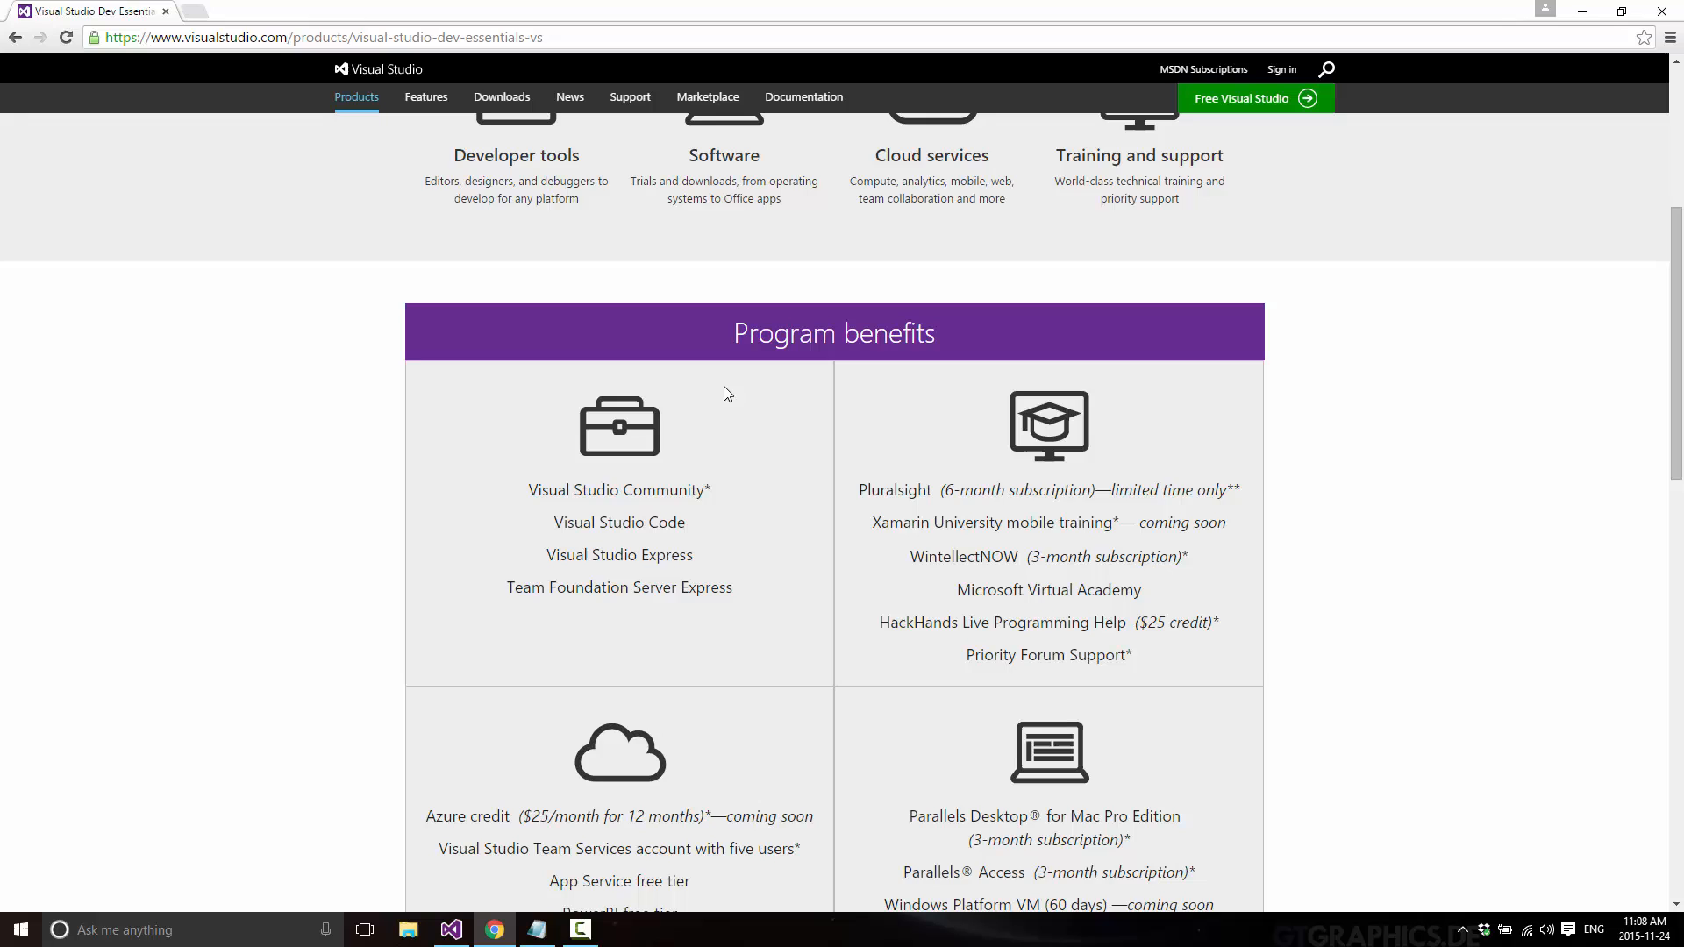
scroll("down", 3)
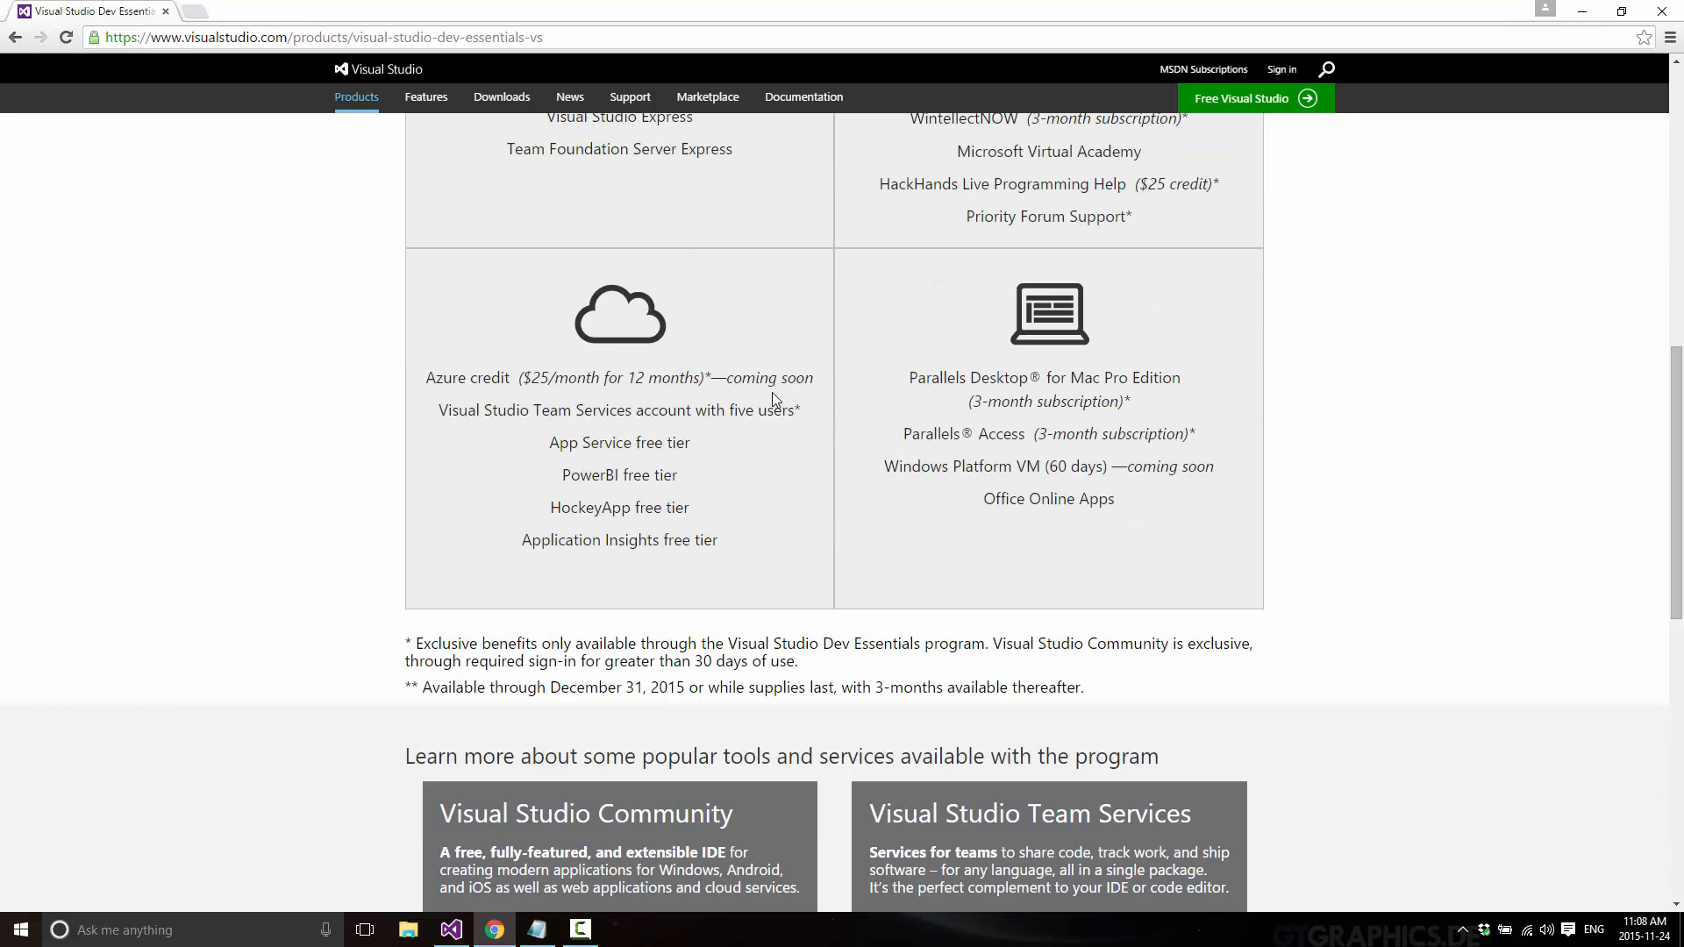
mouse_move(454, 389)
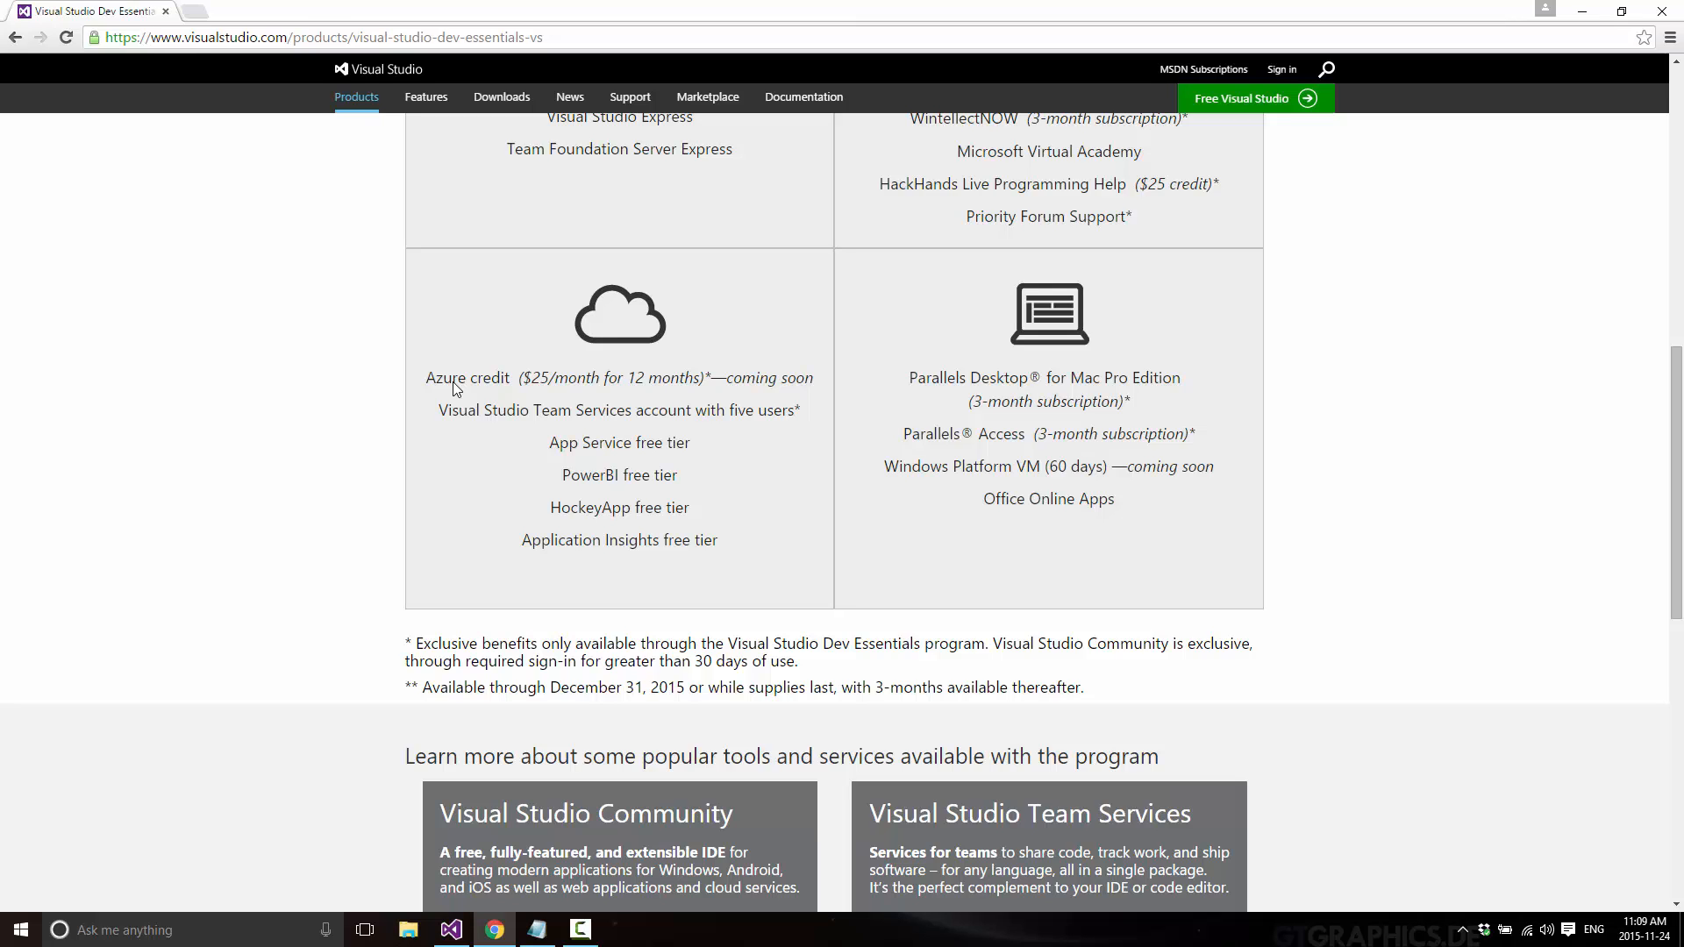
mouse_move(621, 441)
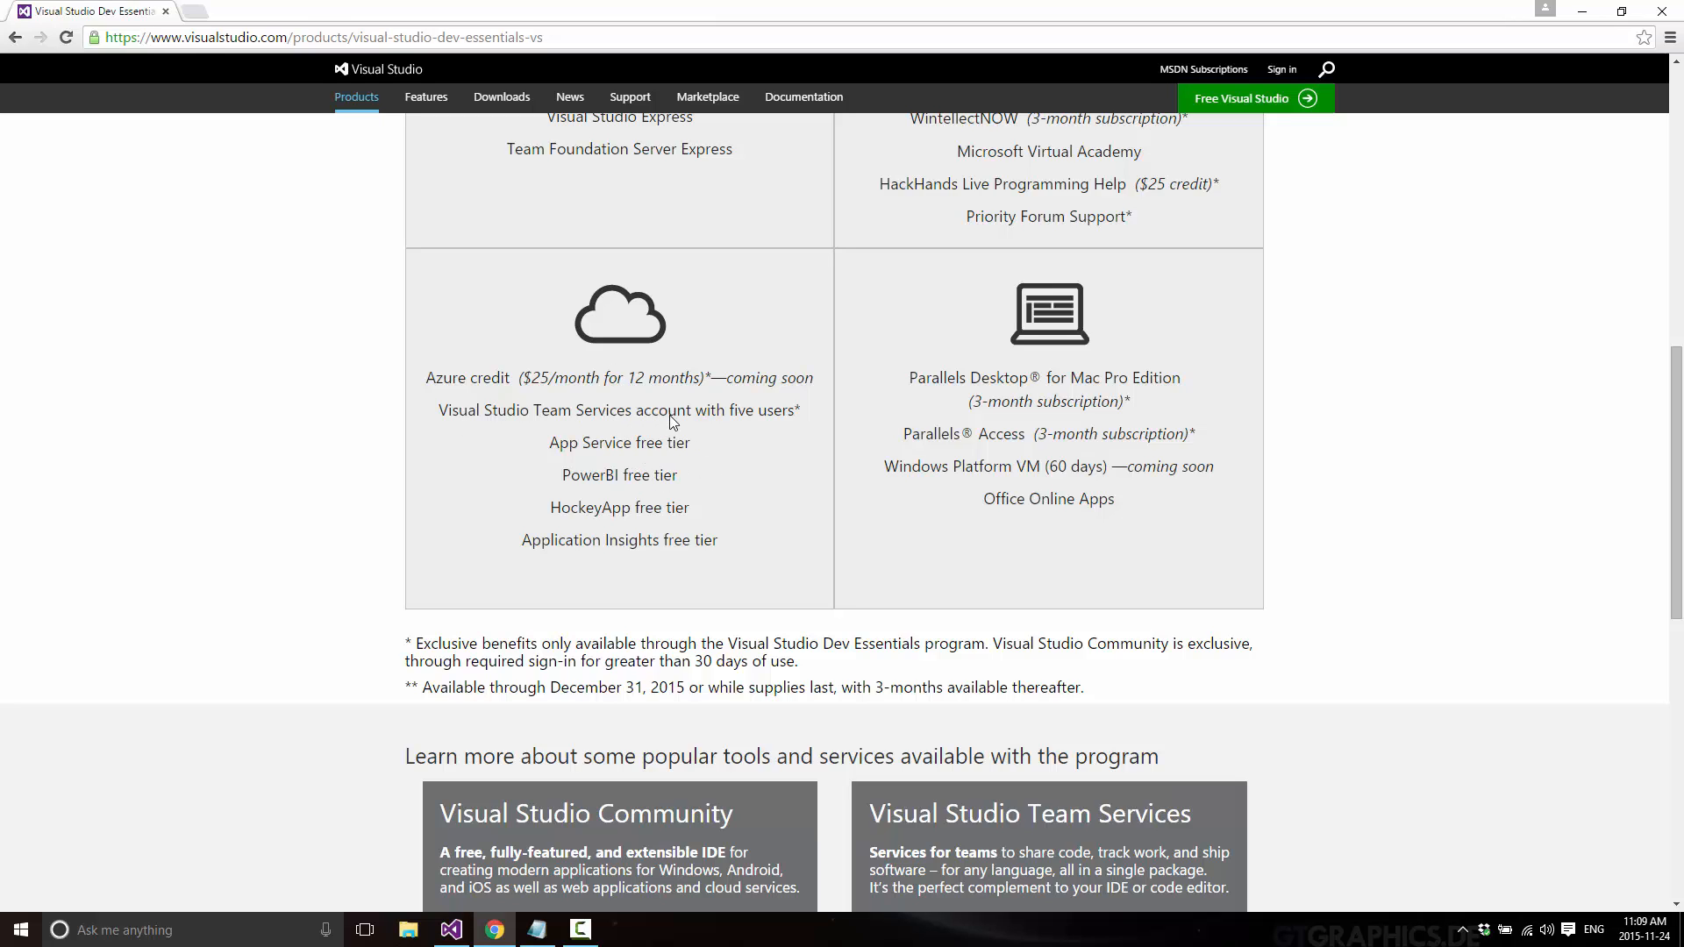
mouse_move(613, 444)
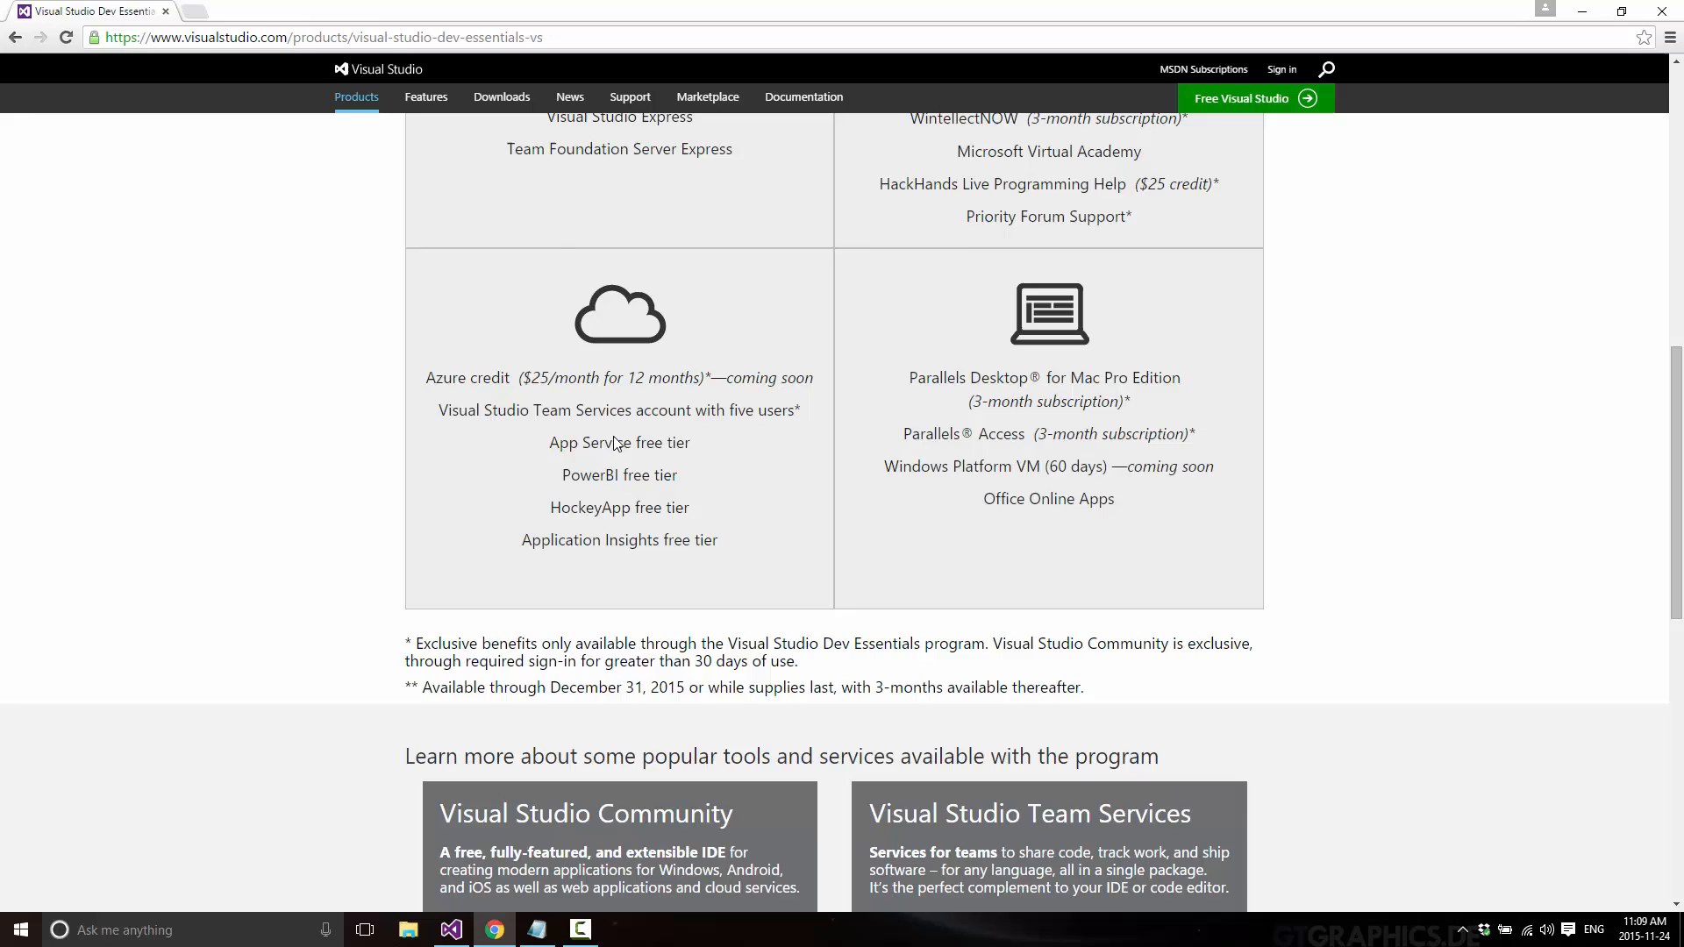
scroll("up", 3)
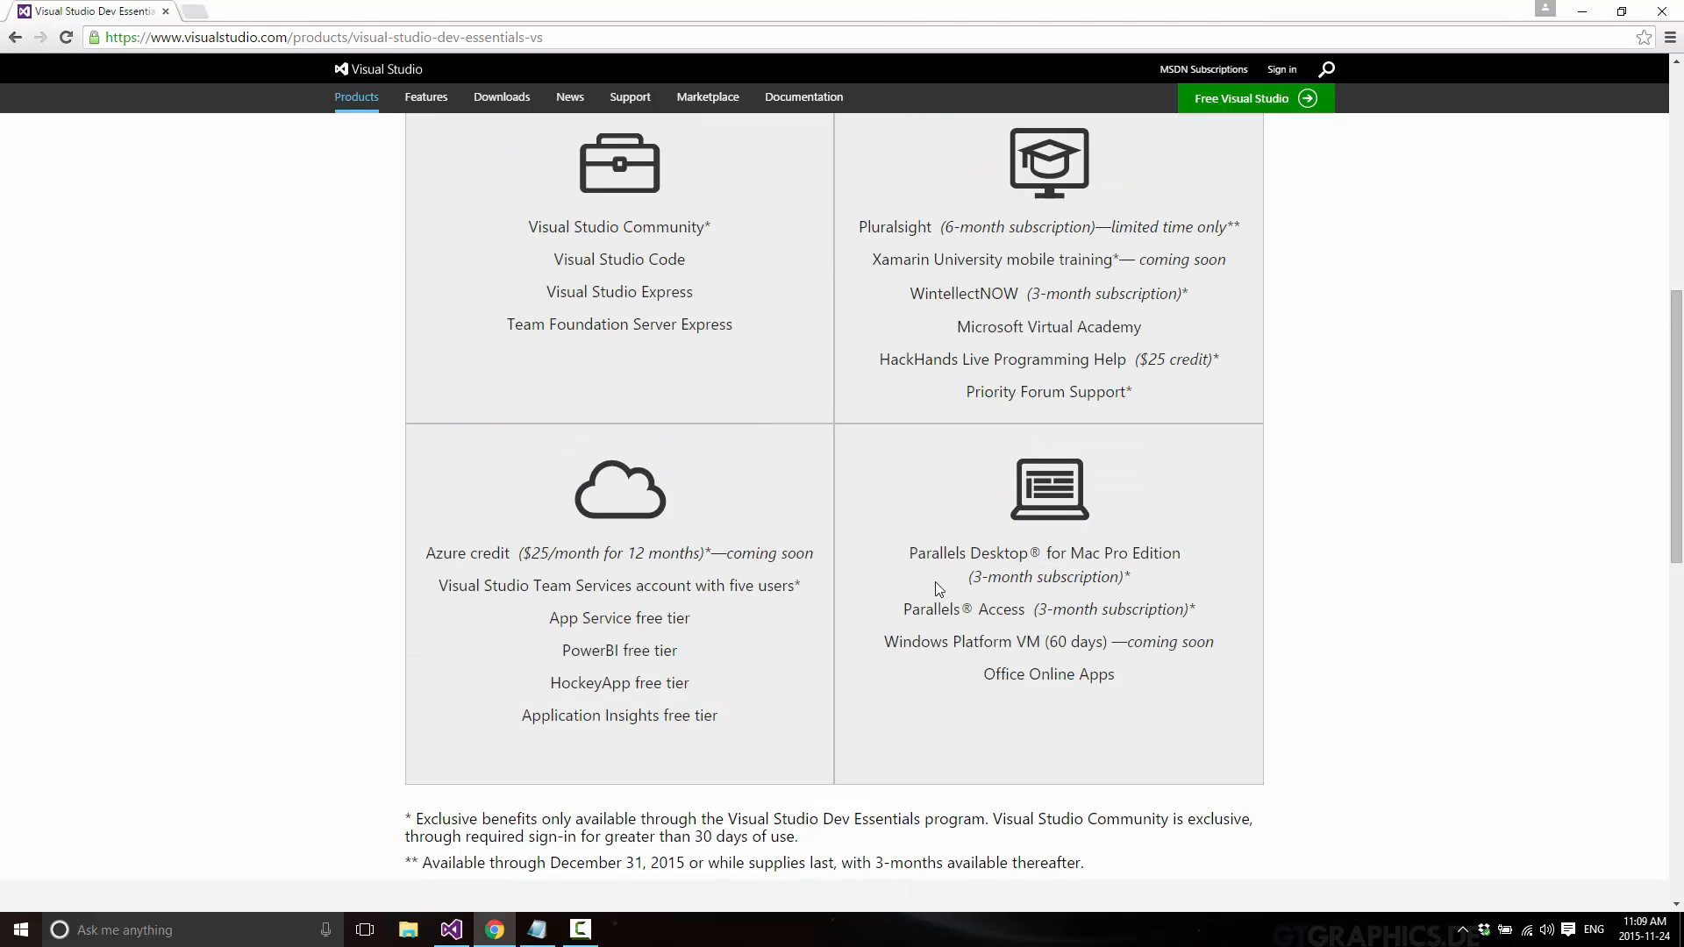
mouse_move(1066, 549)
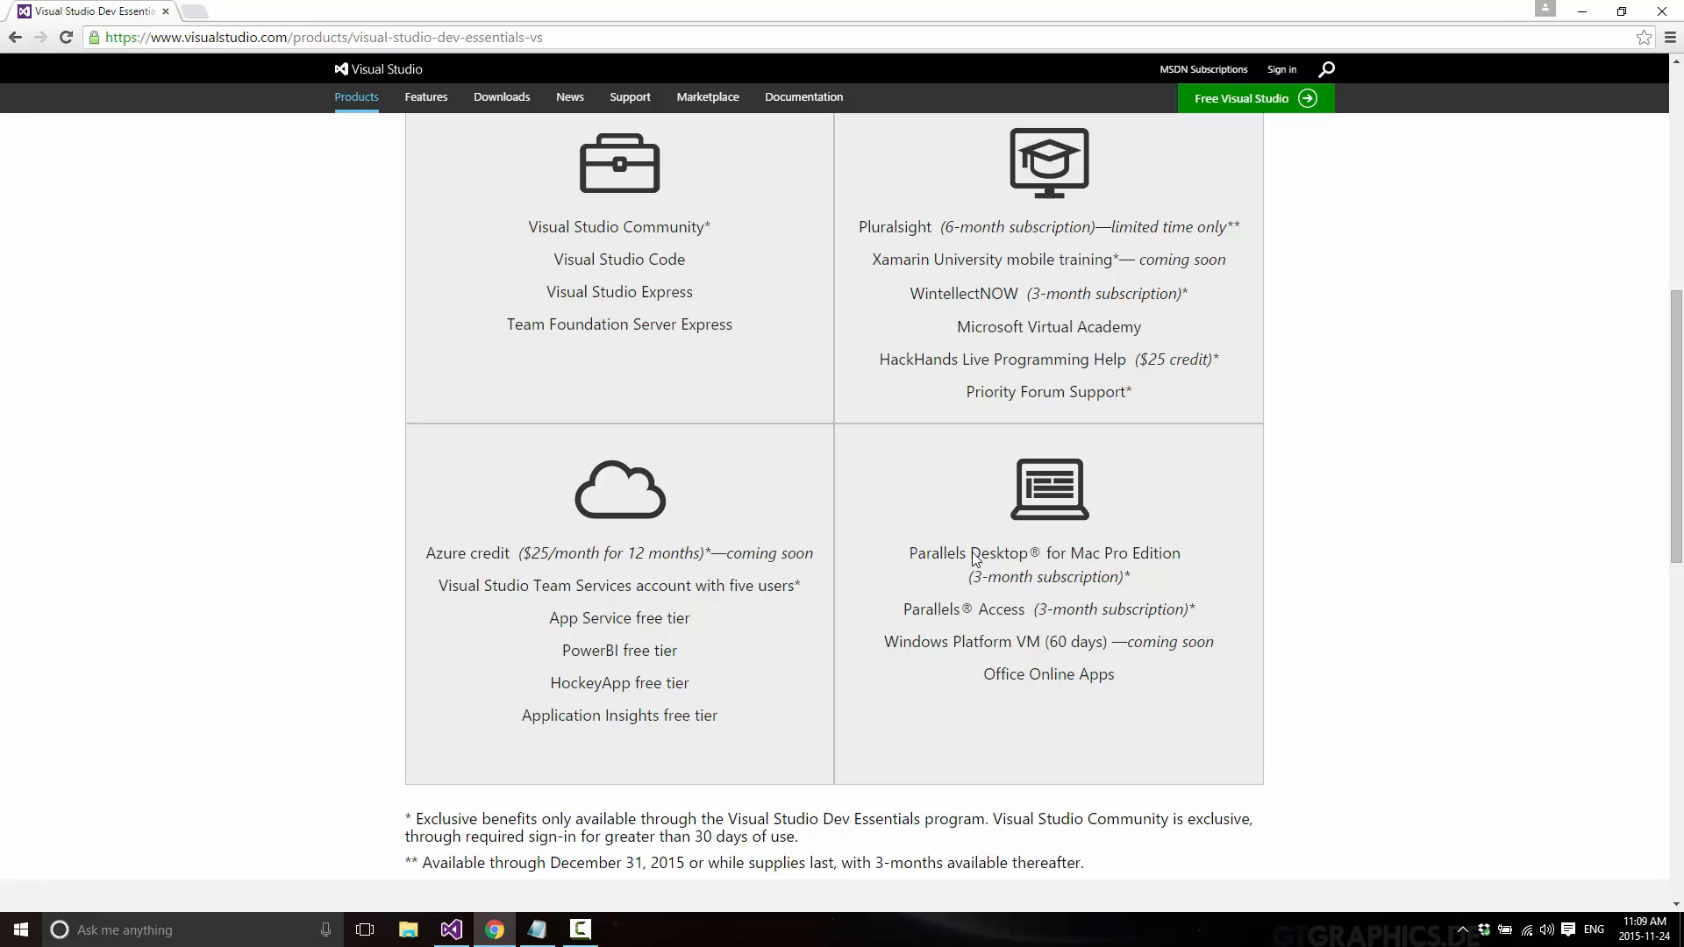
mouse_move(1048, 553)
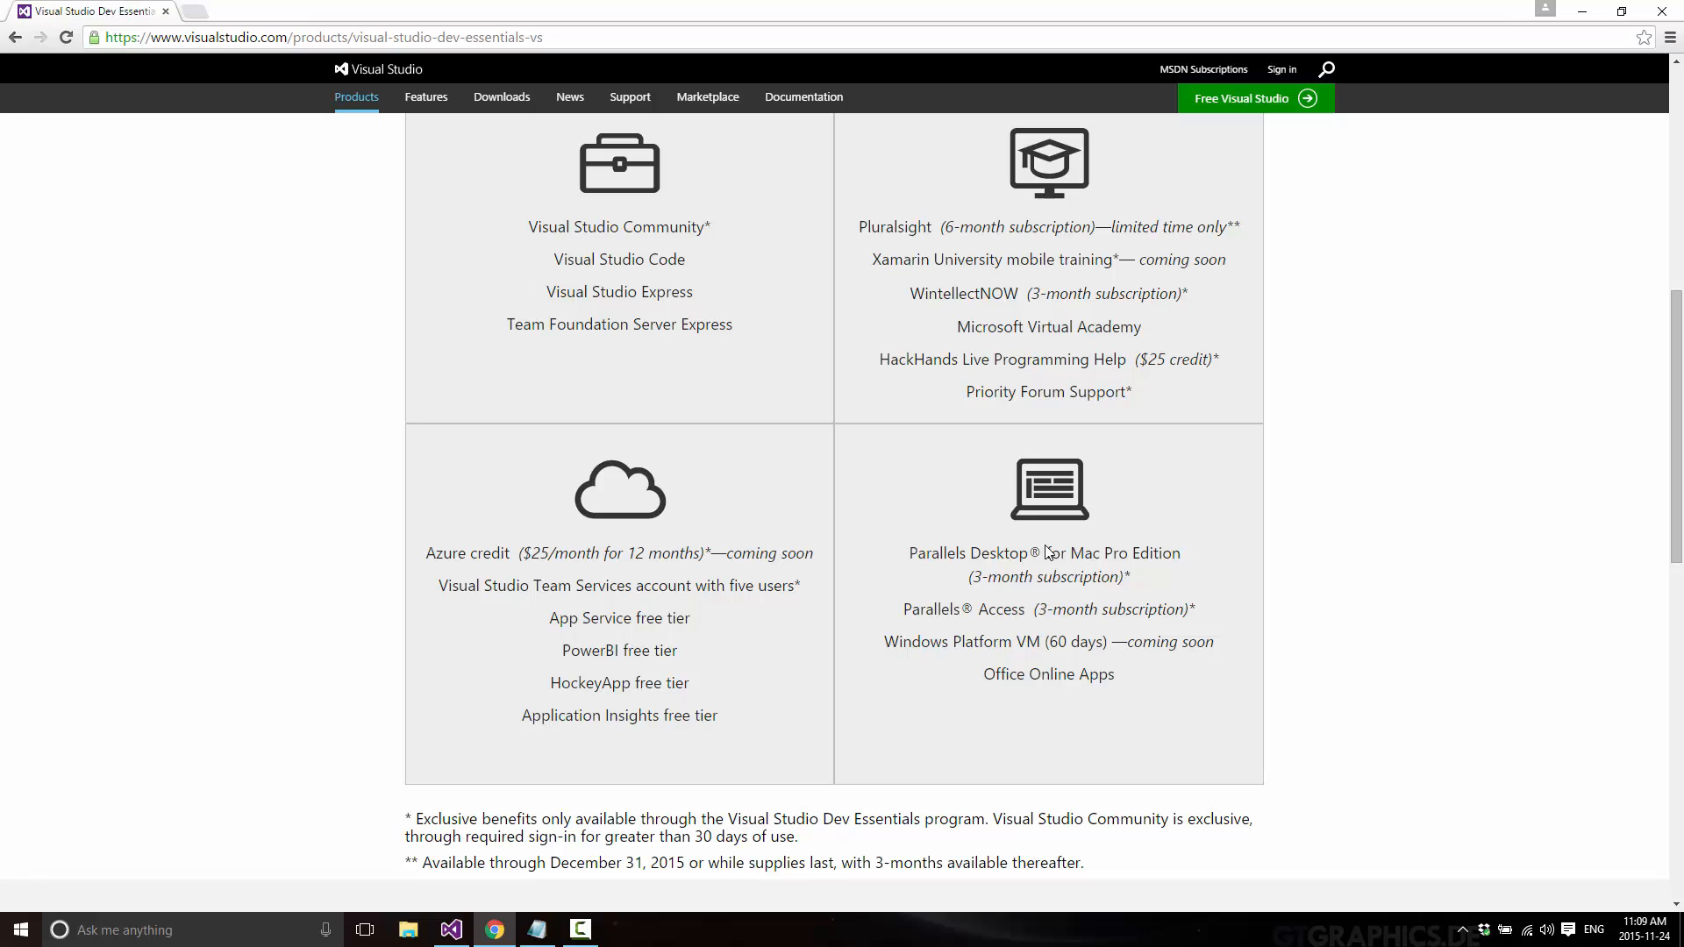
mouse_move(978, 642)
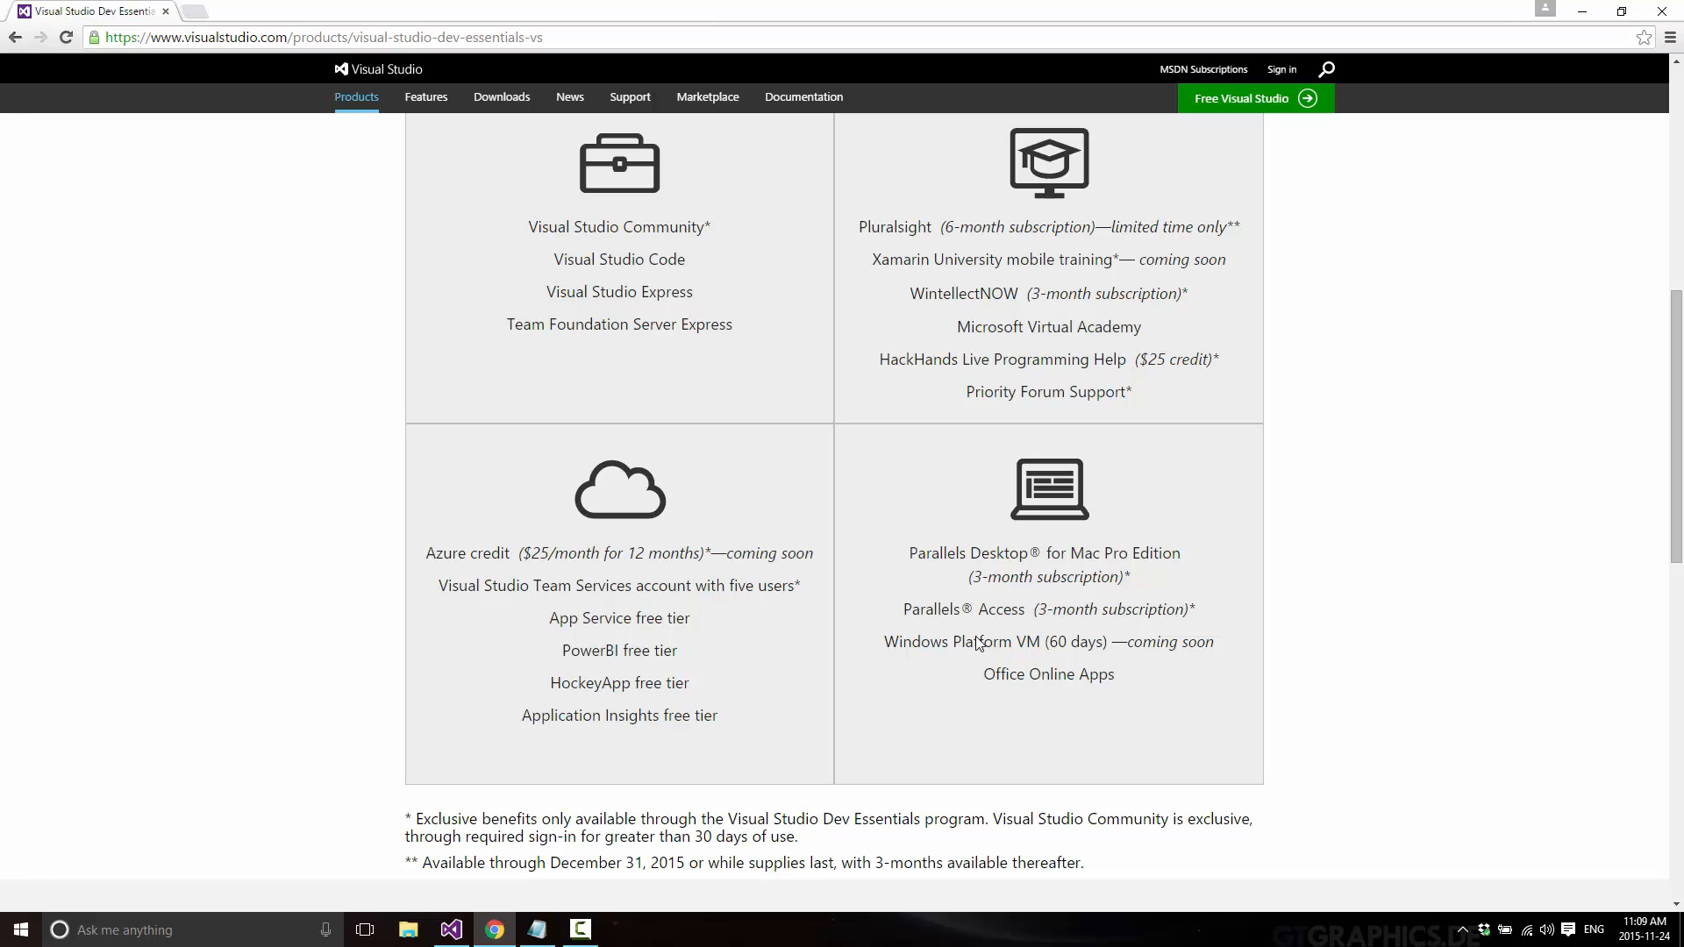
mouse_move(966, 598)
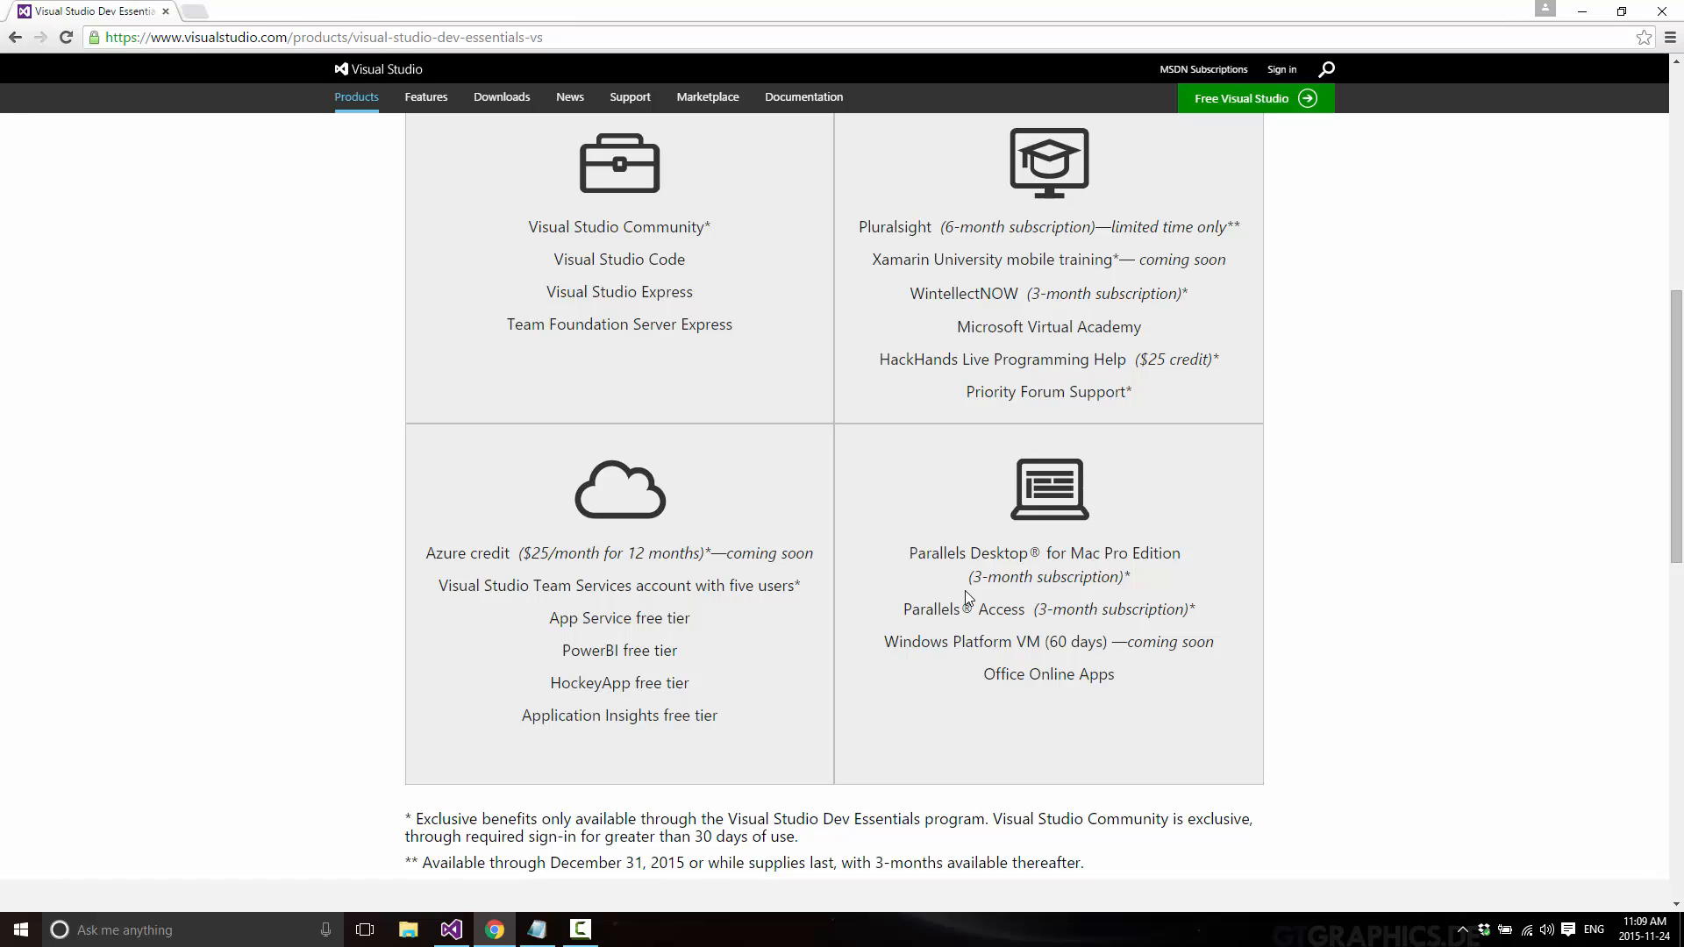
mouse_move(1024, 650)
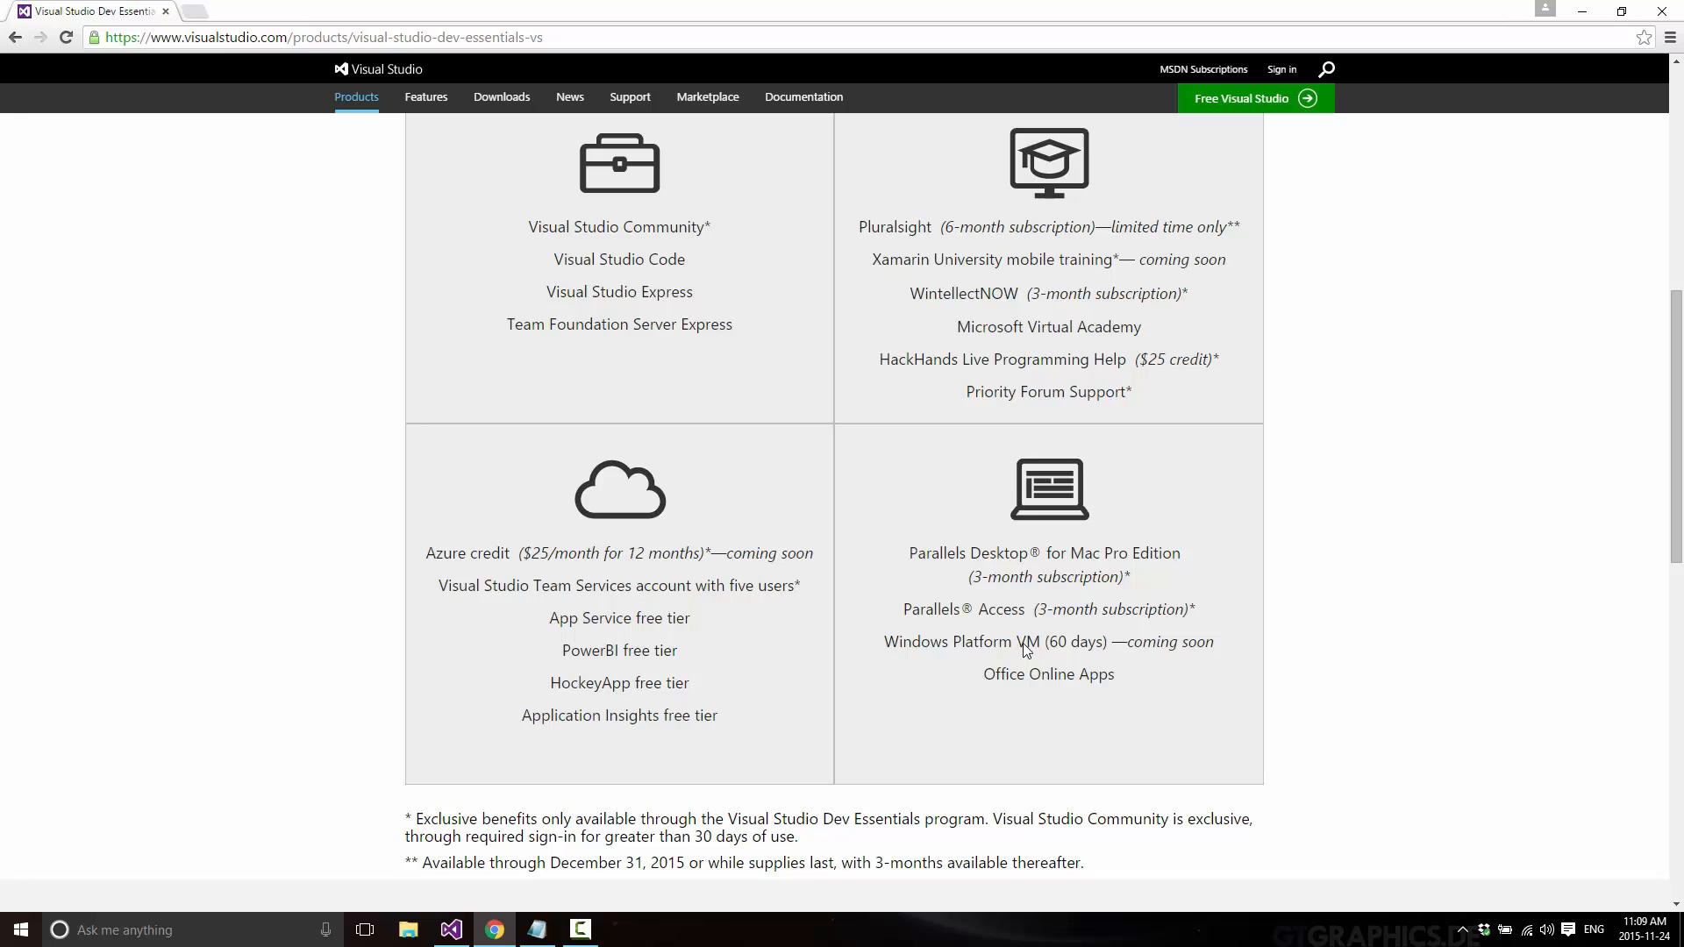
left_click_drag(1028, 649, 928, 650)
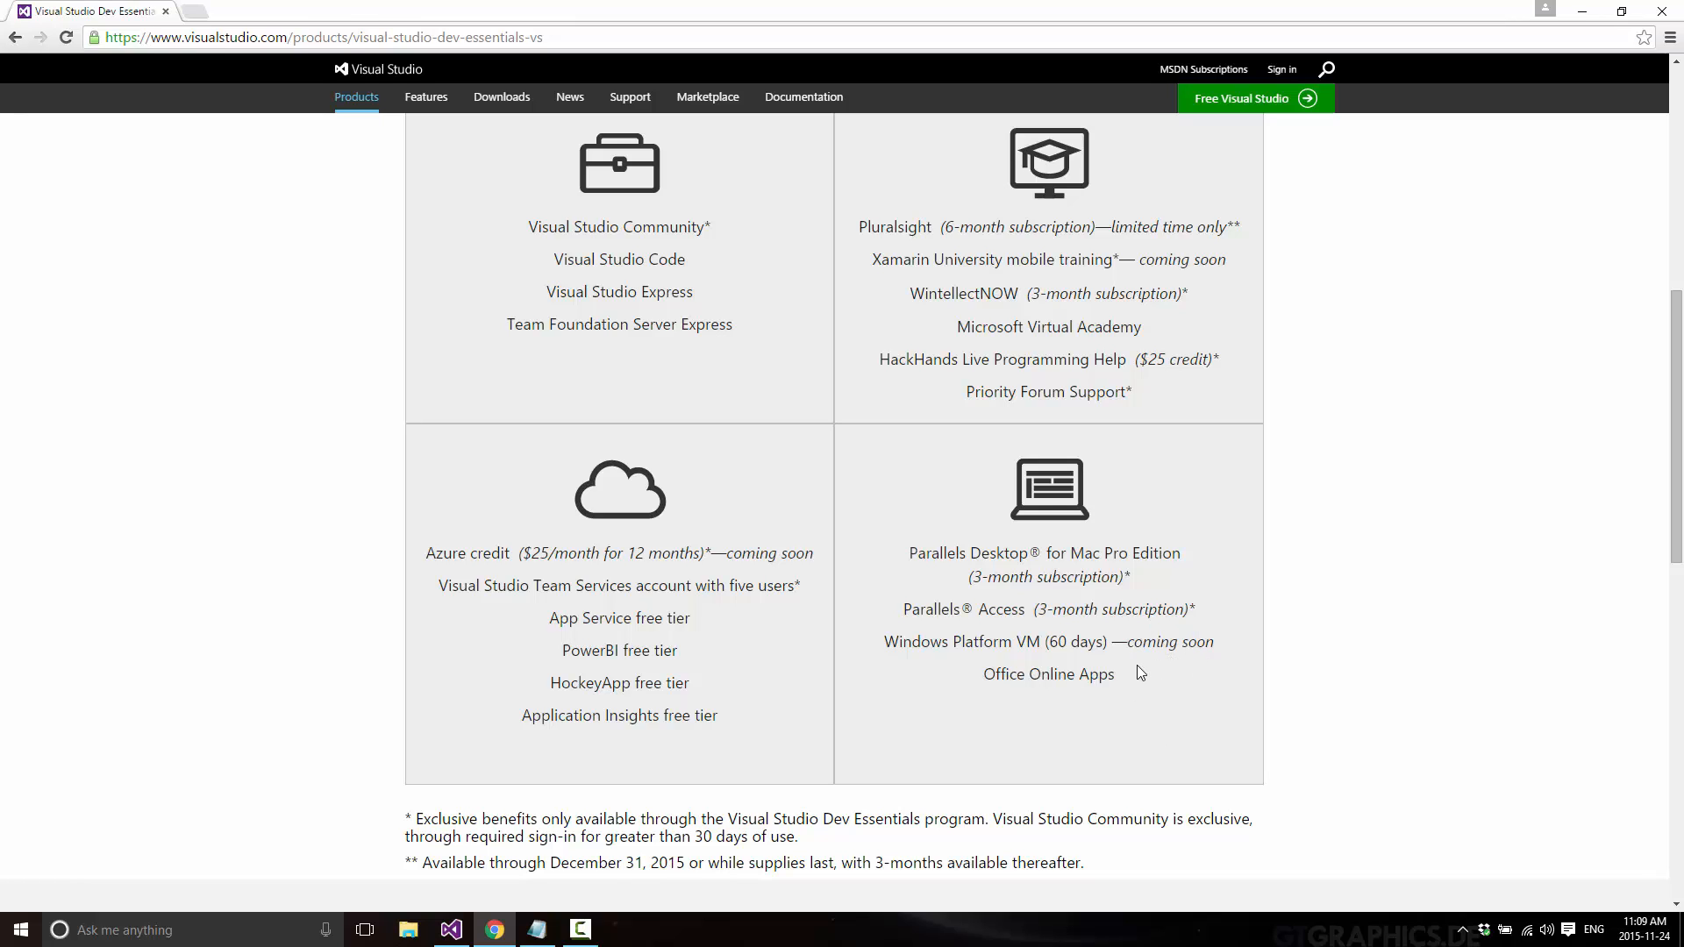
mouse_move(1031, 520)
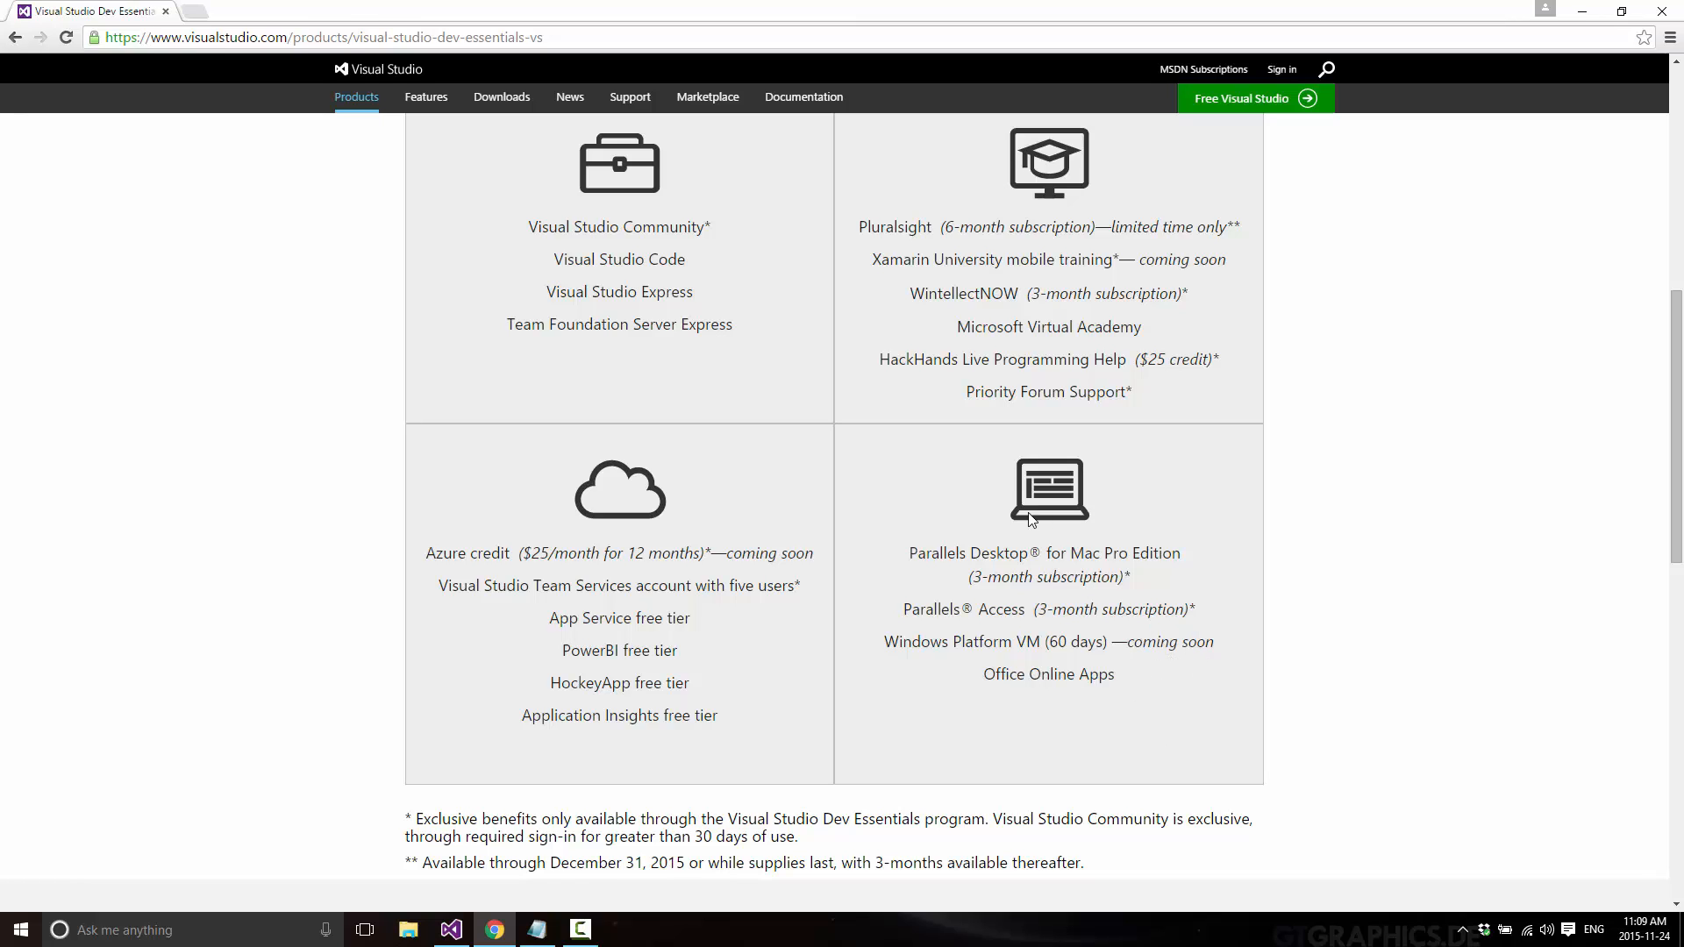
mouse_move(999, 513)
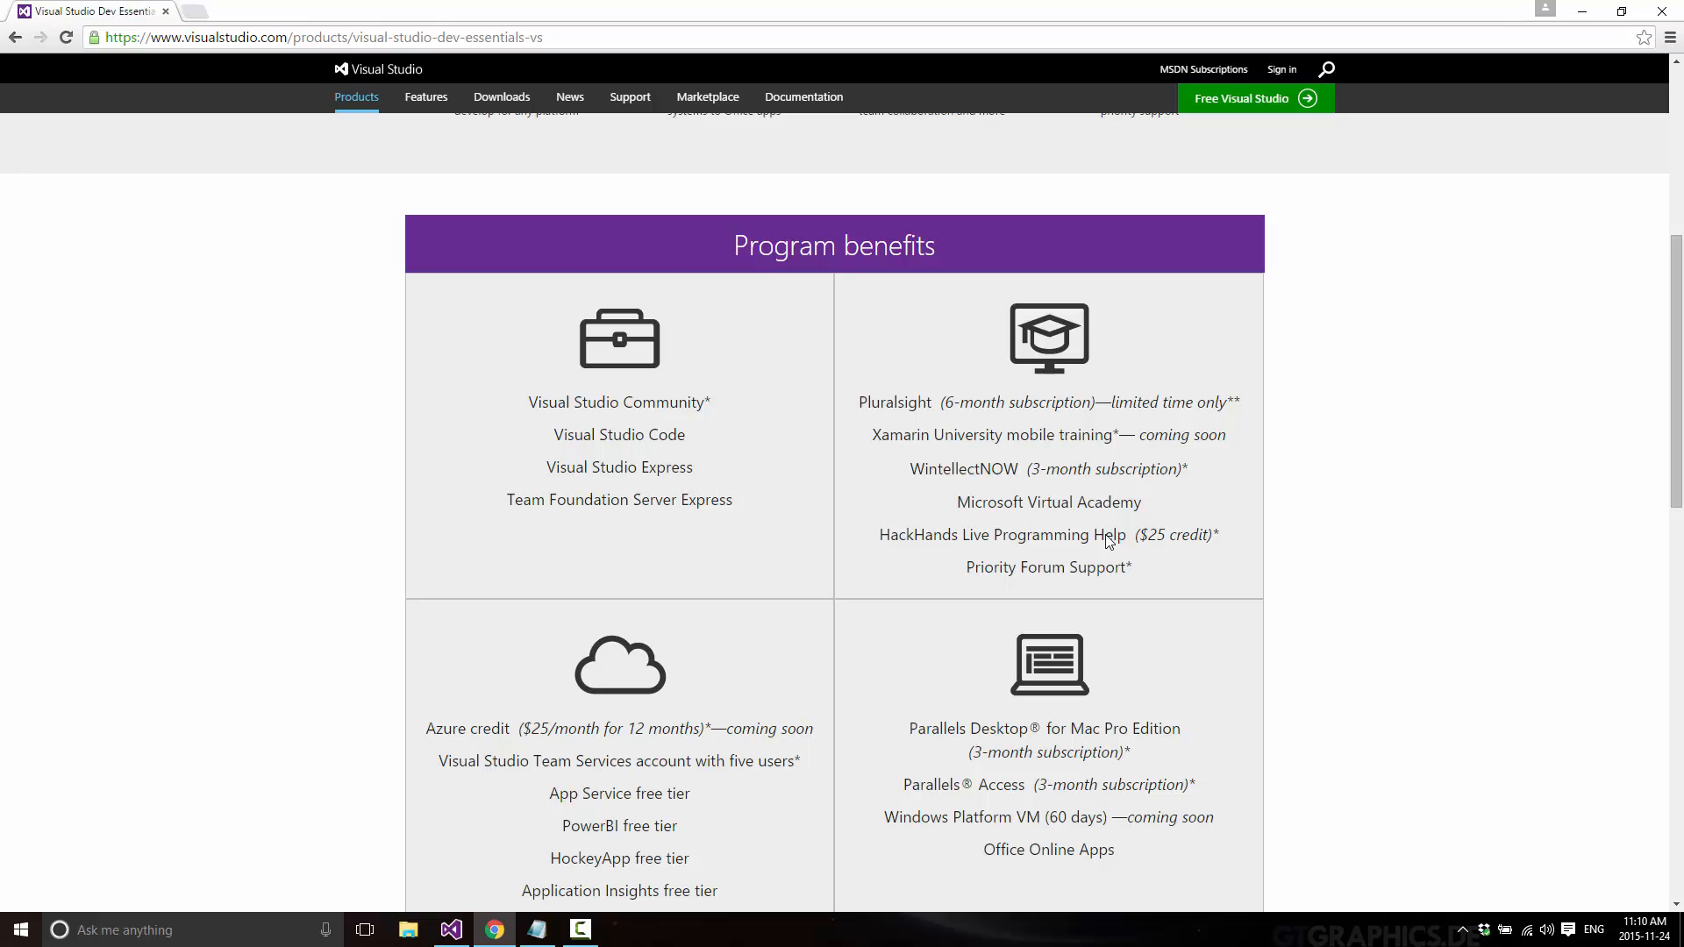
mouse_move(868, 405)
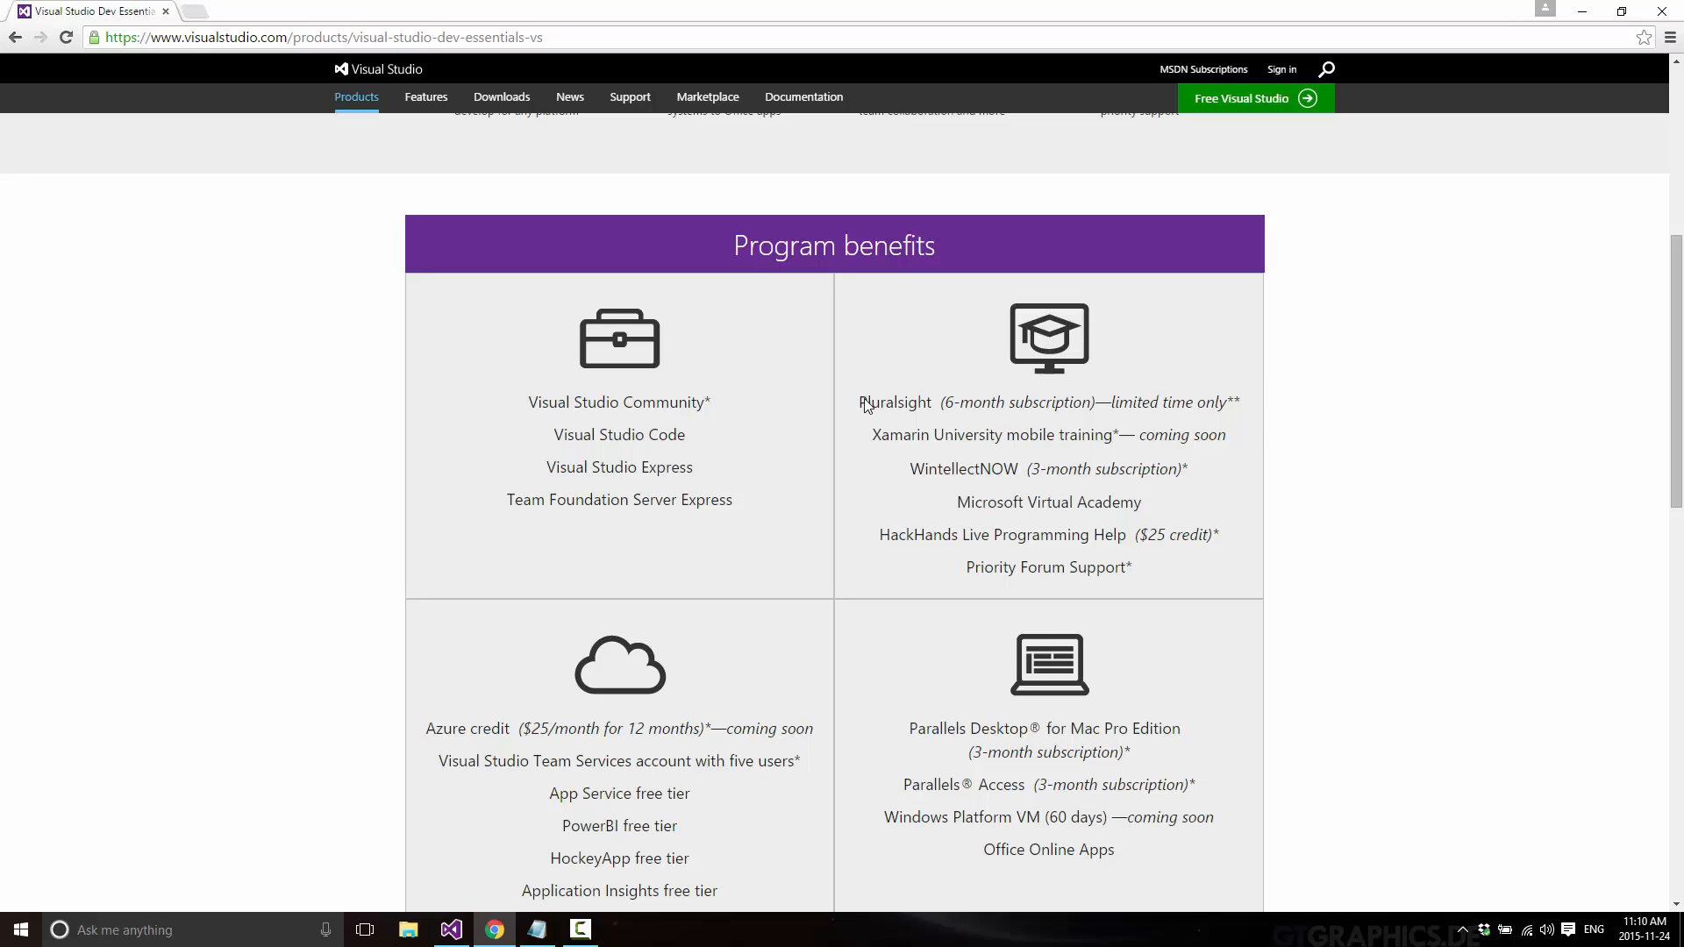
mouse_move(1127, 414)
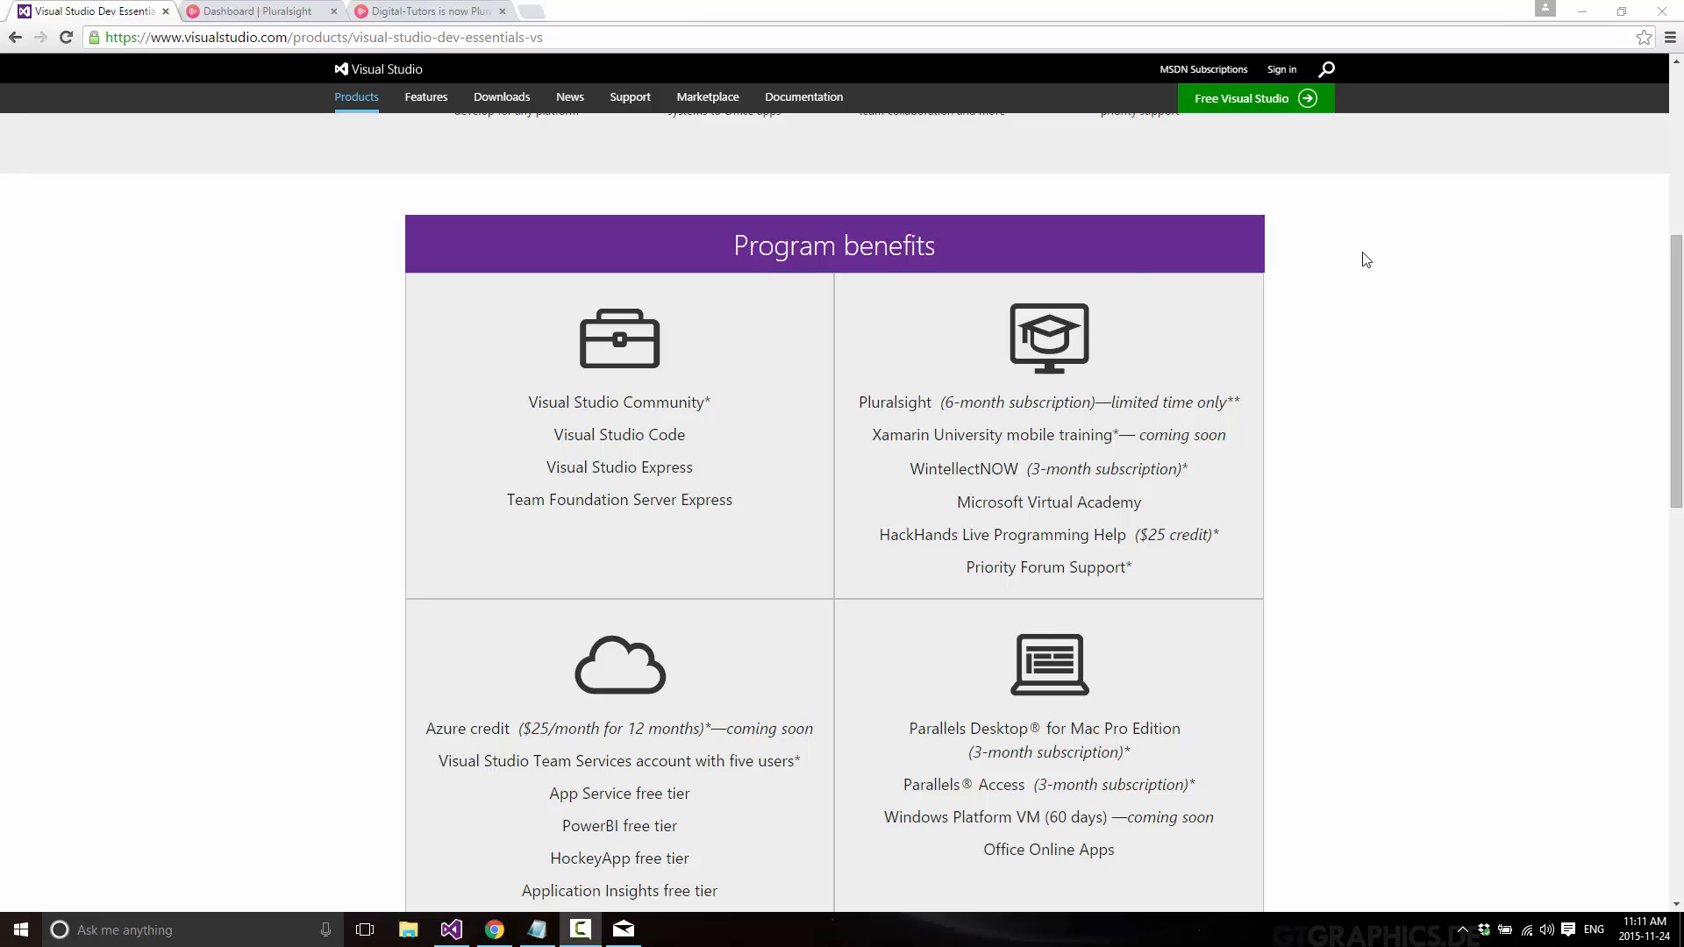
mouse_move(931, 407)
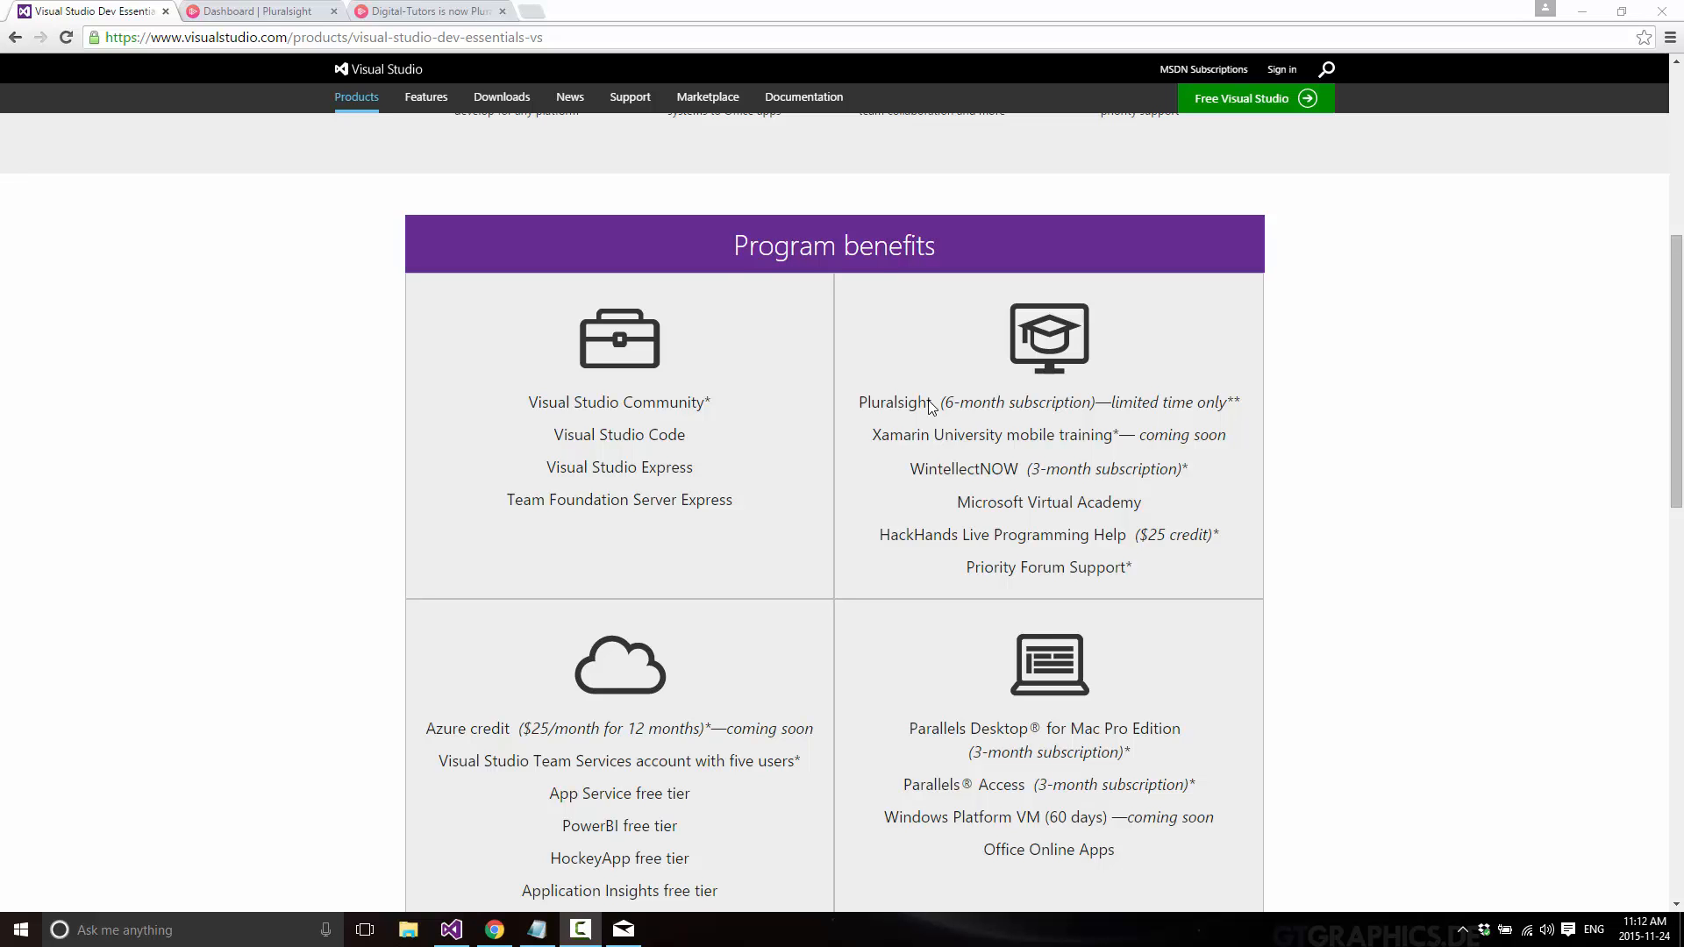
mouse_move(937, 8)
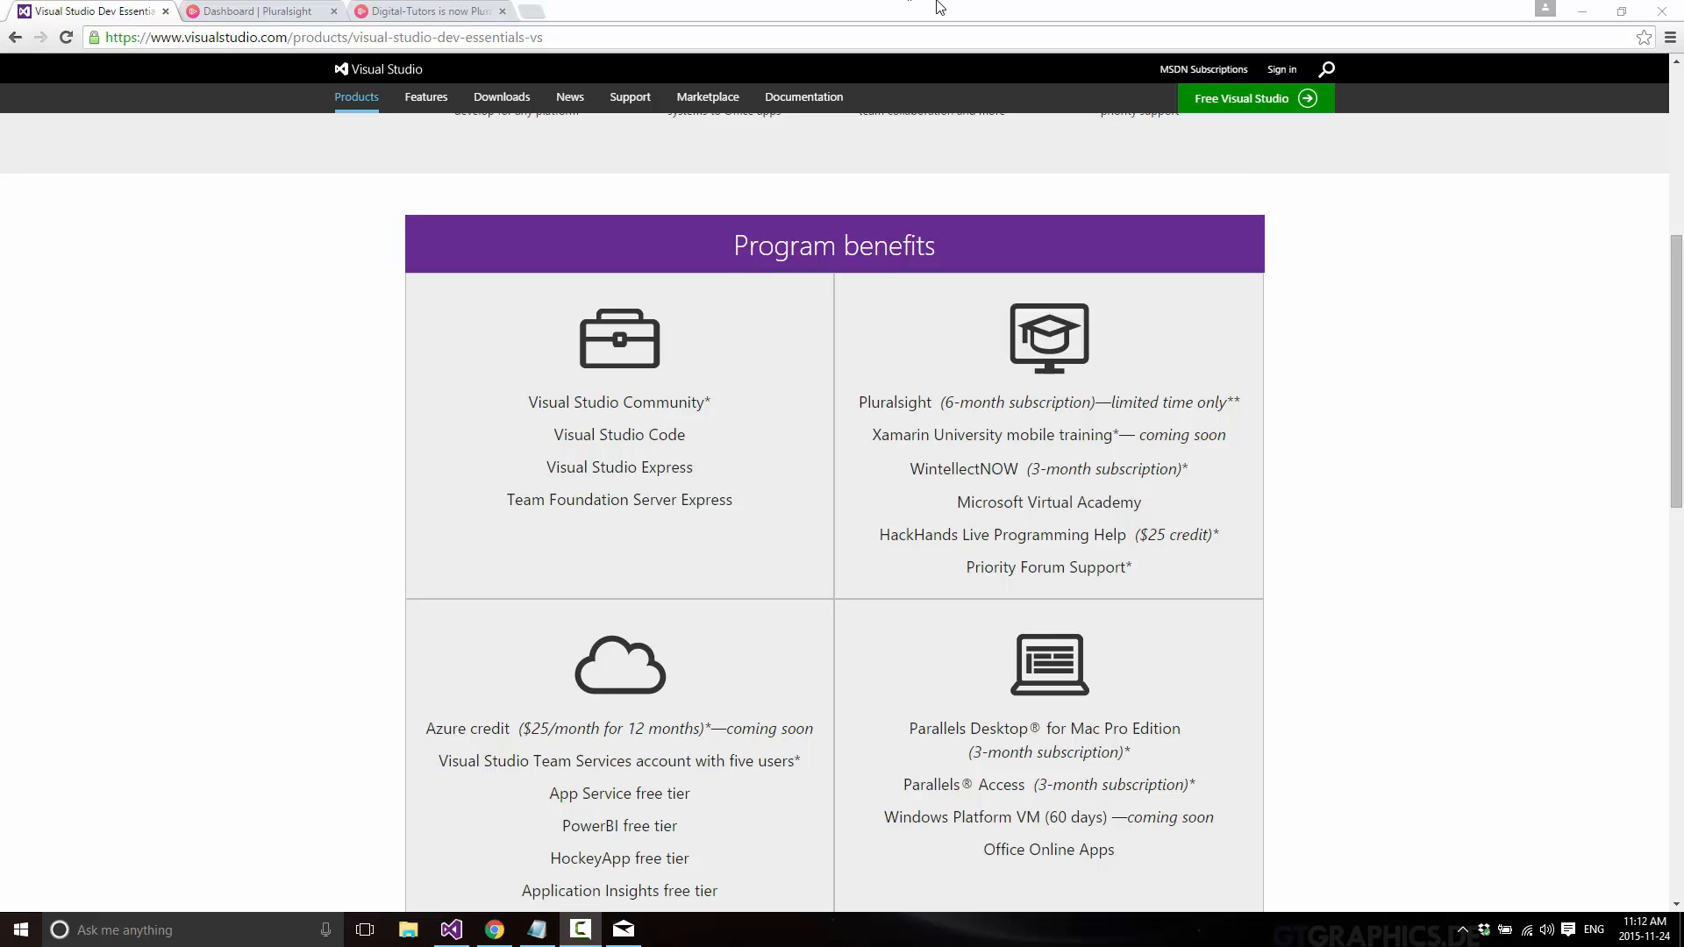
Switch to the Digital-Tutors tab announcing it is now Pluralsight.
left_click(427, 10)
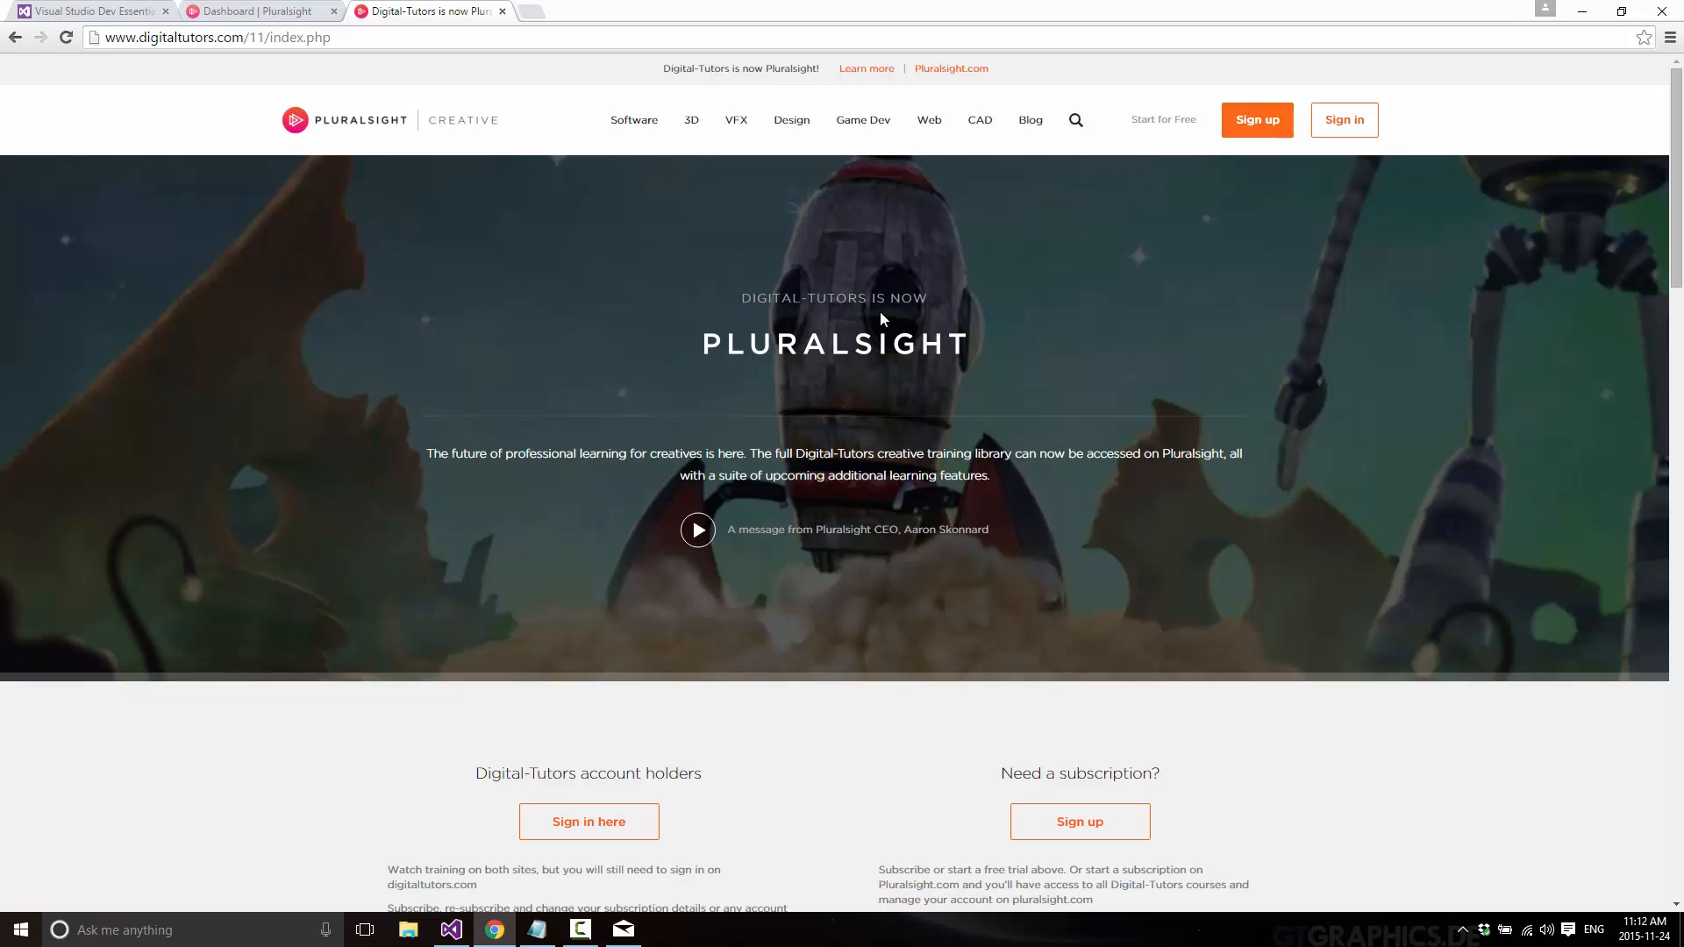
Browse Digital-Tutors' Game Dev tutorials and topic menu, then switch to the Pluralsight dashboard.
left_click(862, 120)
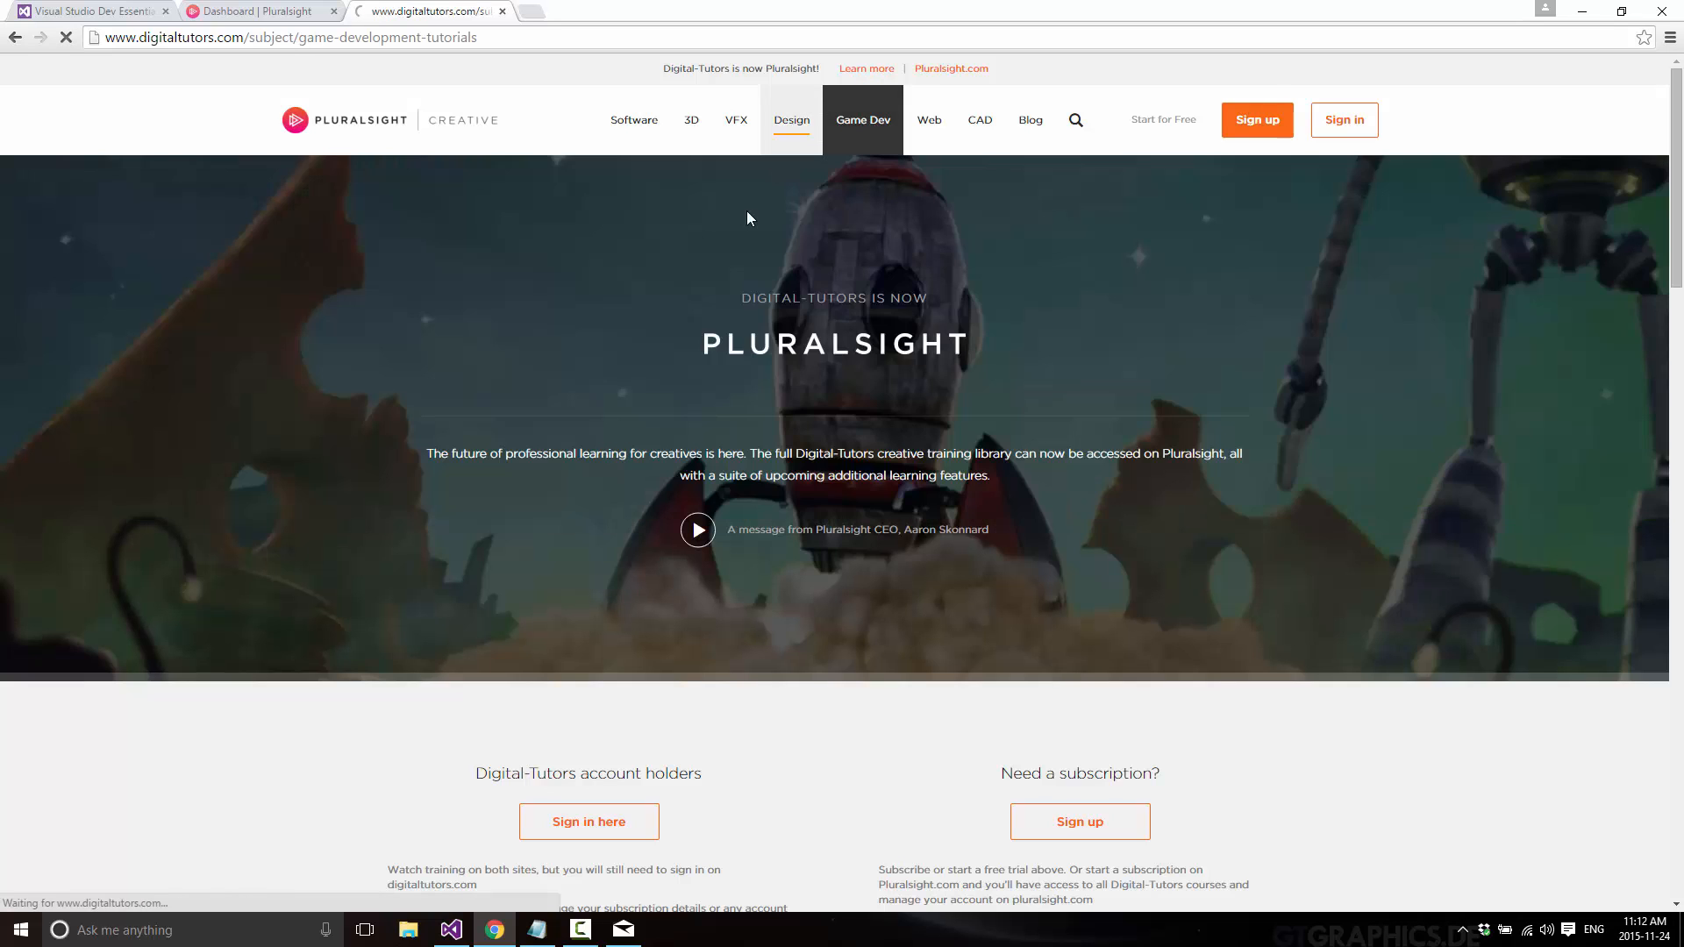
left_click(862, 119)
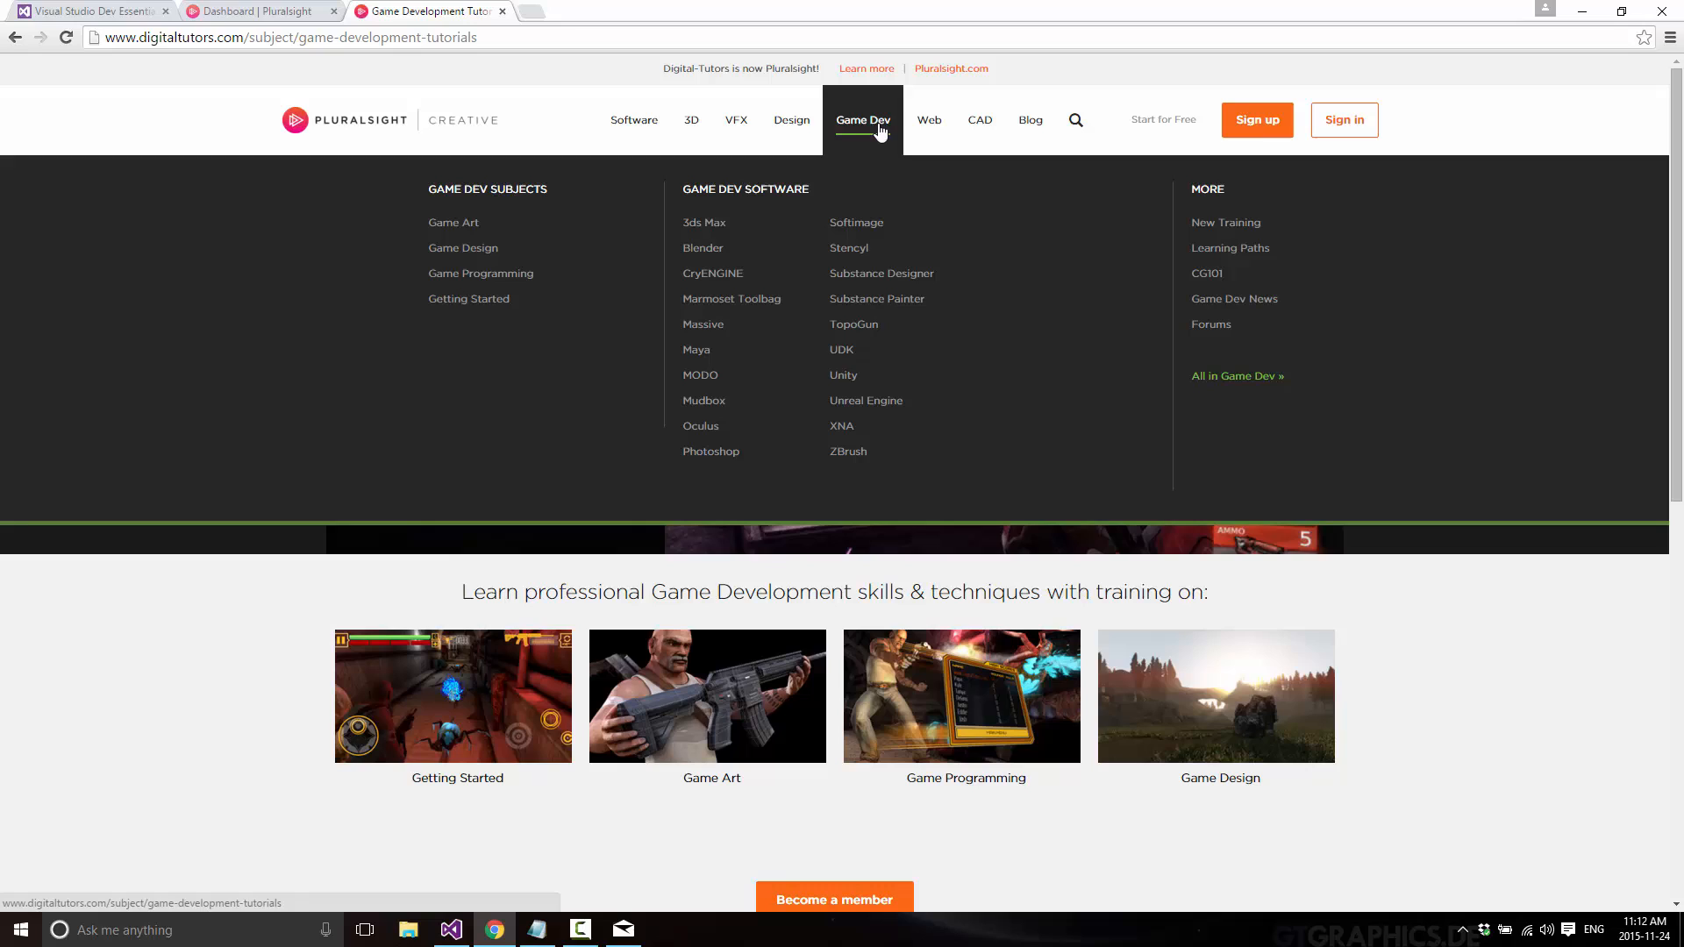
mouse_move(847, 248)
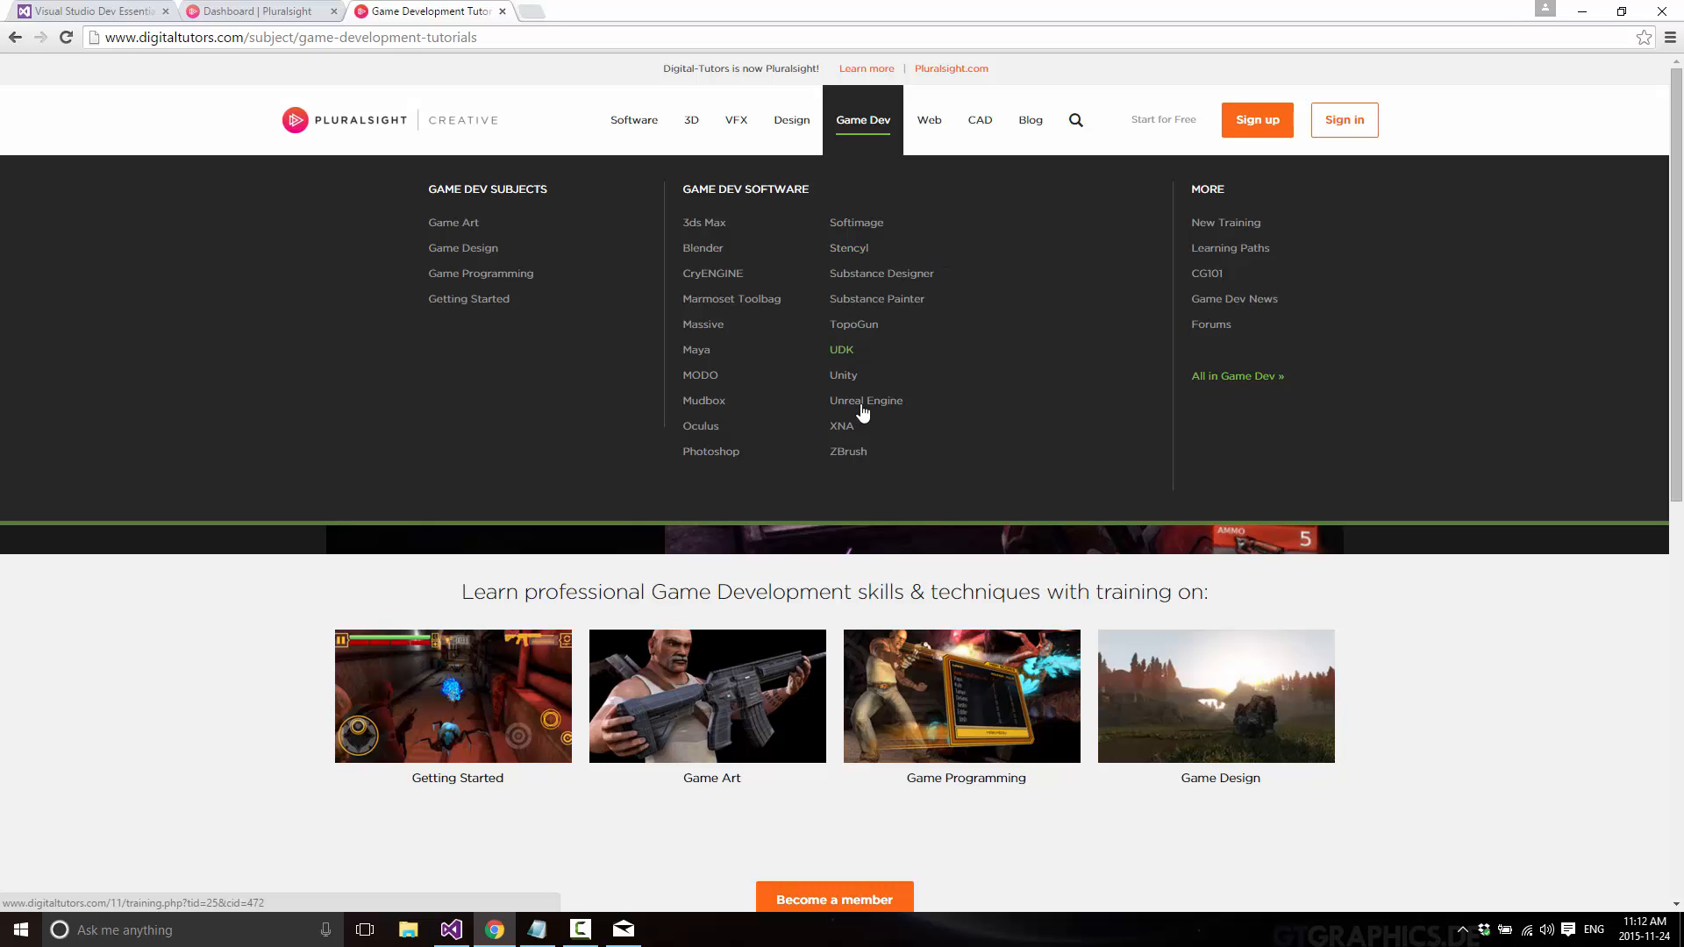
left_click(866, 400)
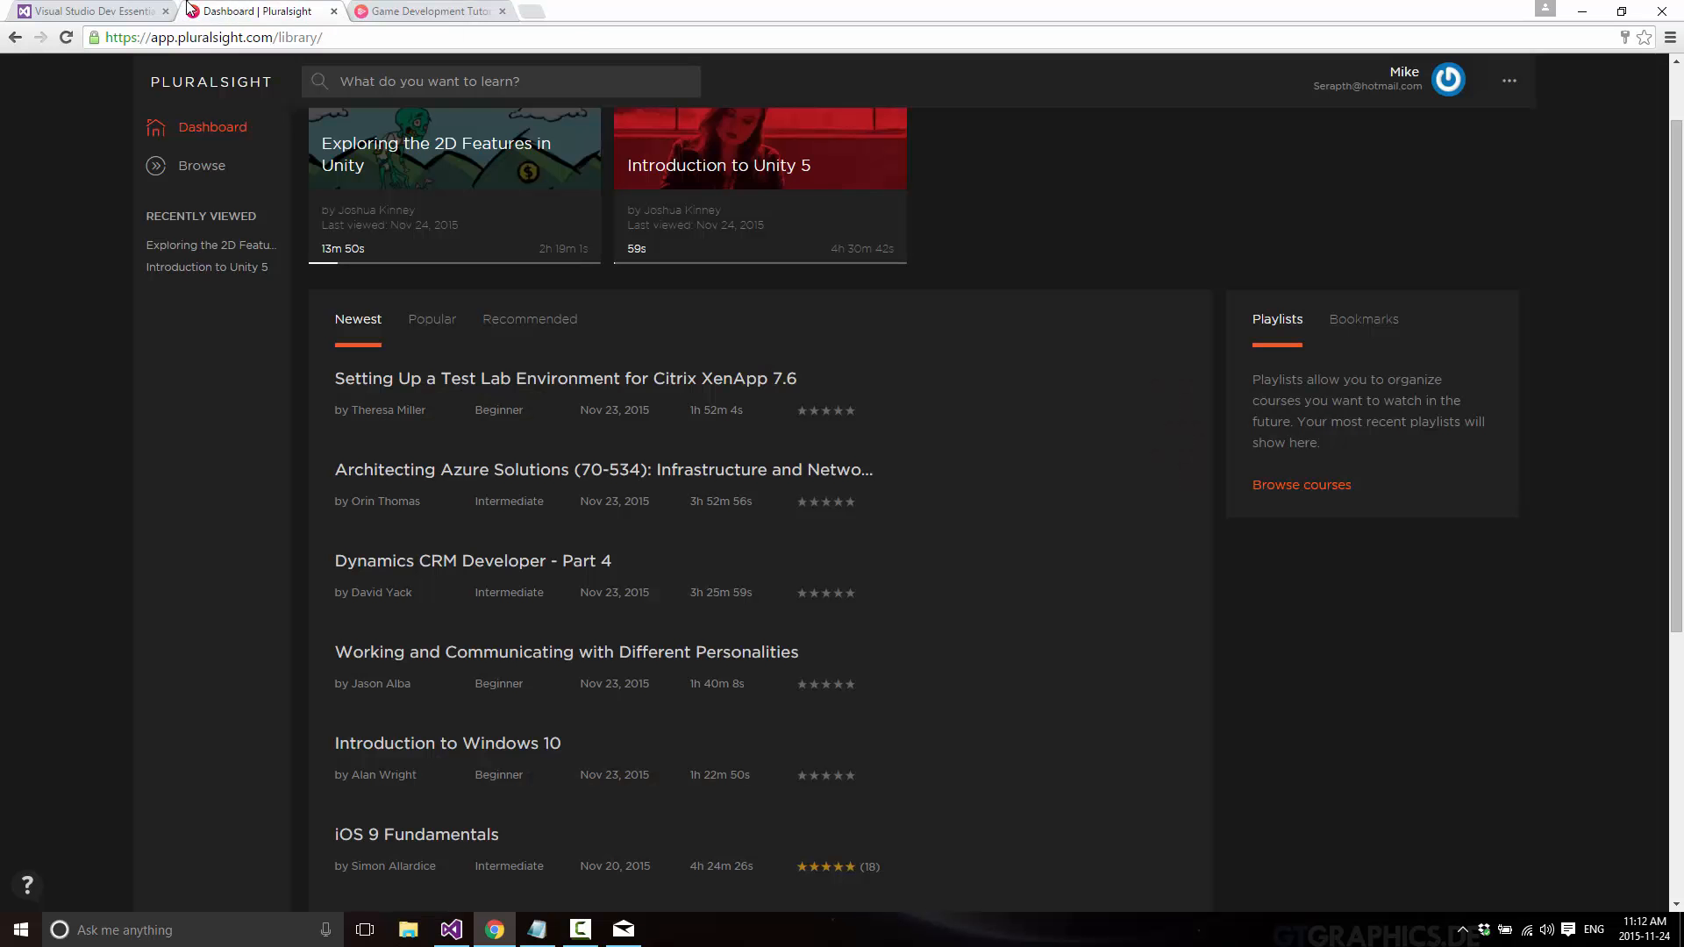
Compare the benefits and dashboard tabs, view Browse categories, then close the Pluralsight tabs.
left_click(87, 11)
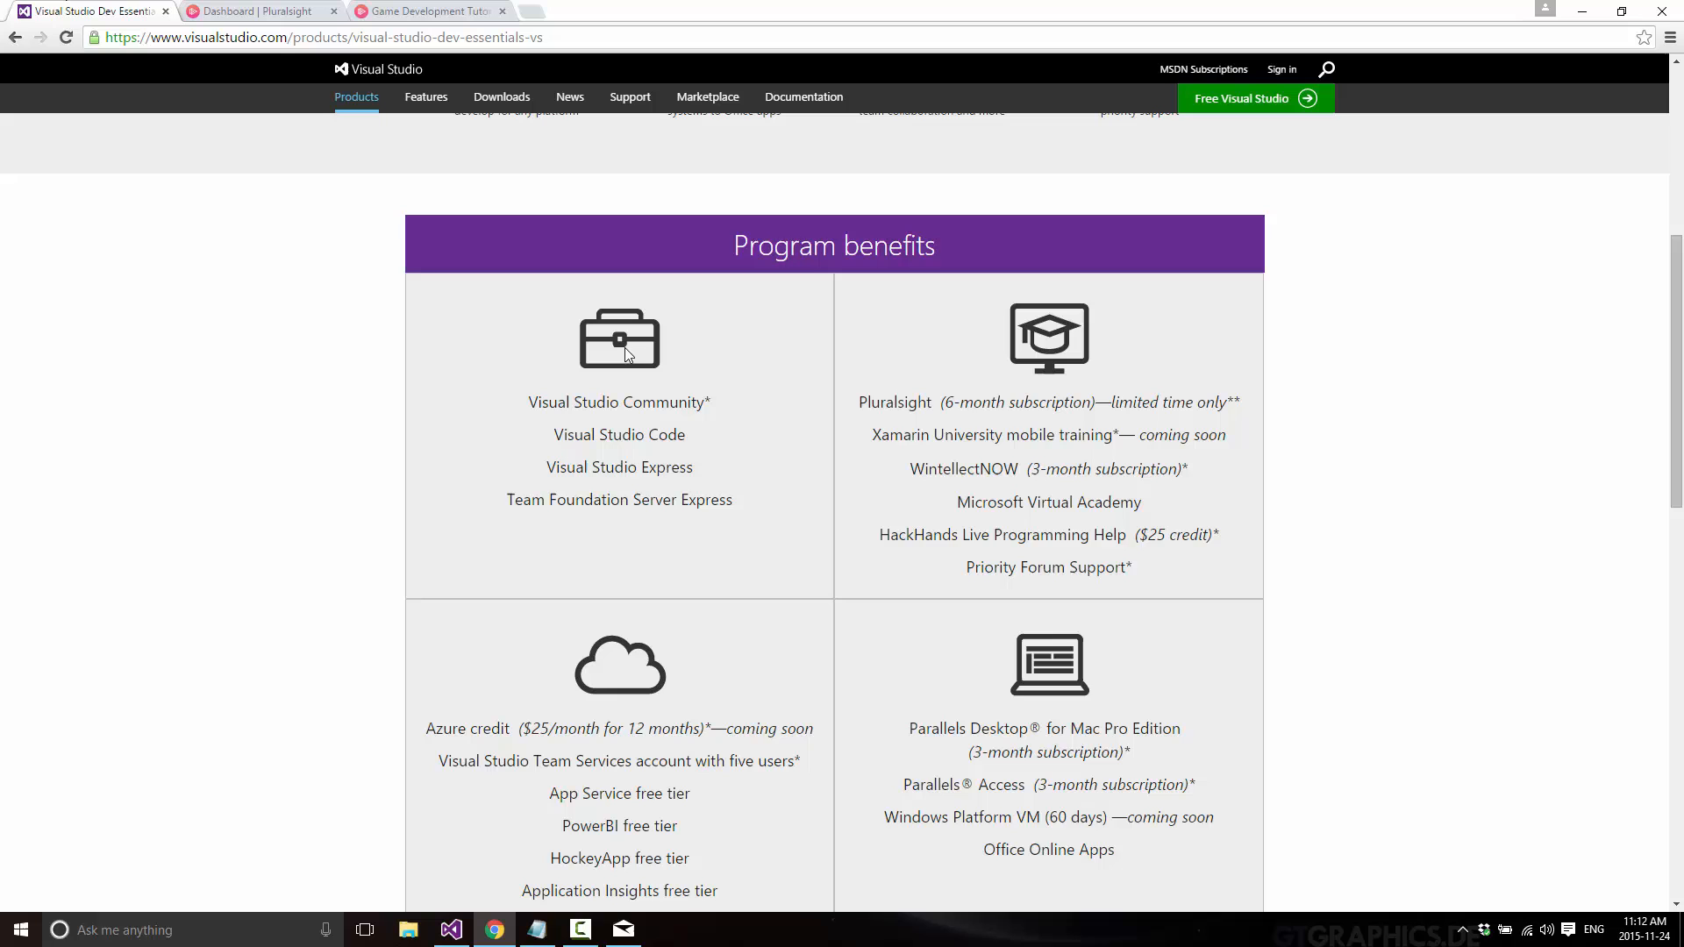
mouse_move(275, 178)
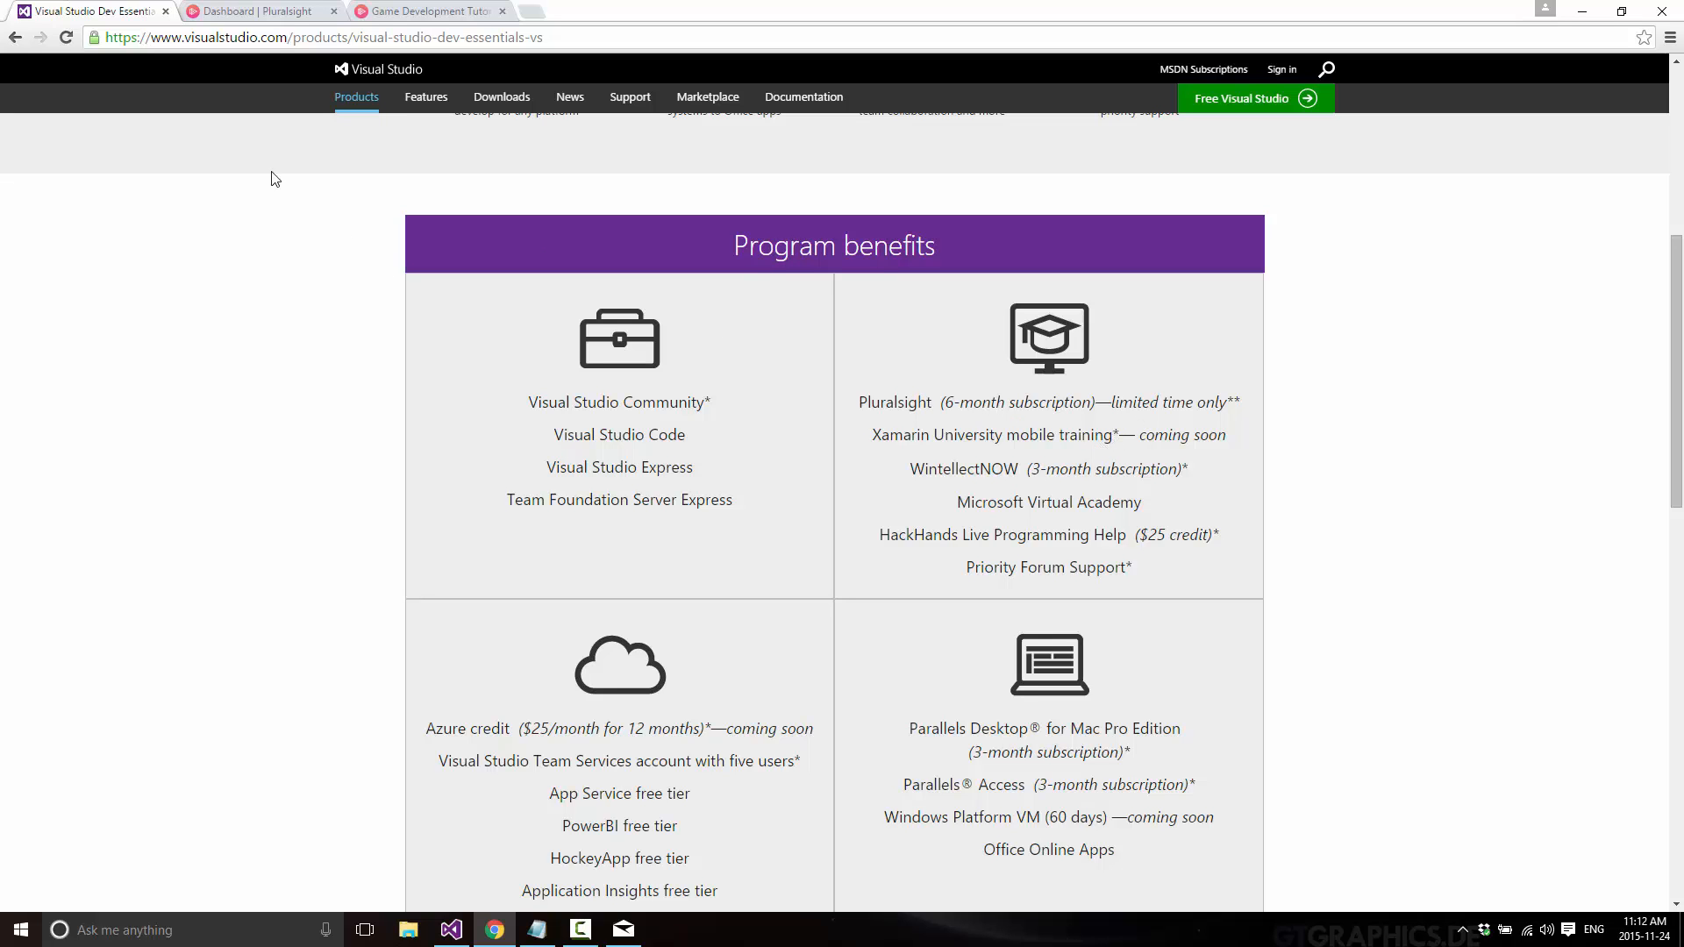
left_click(258, 10)
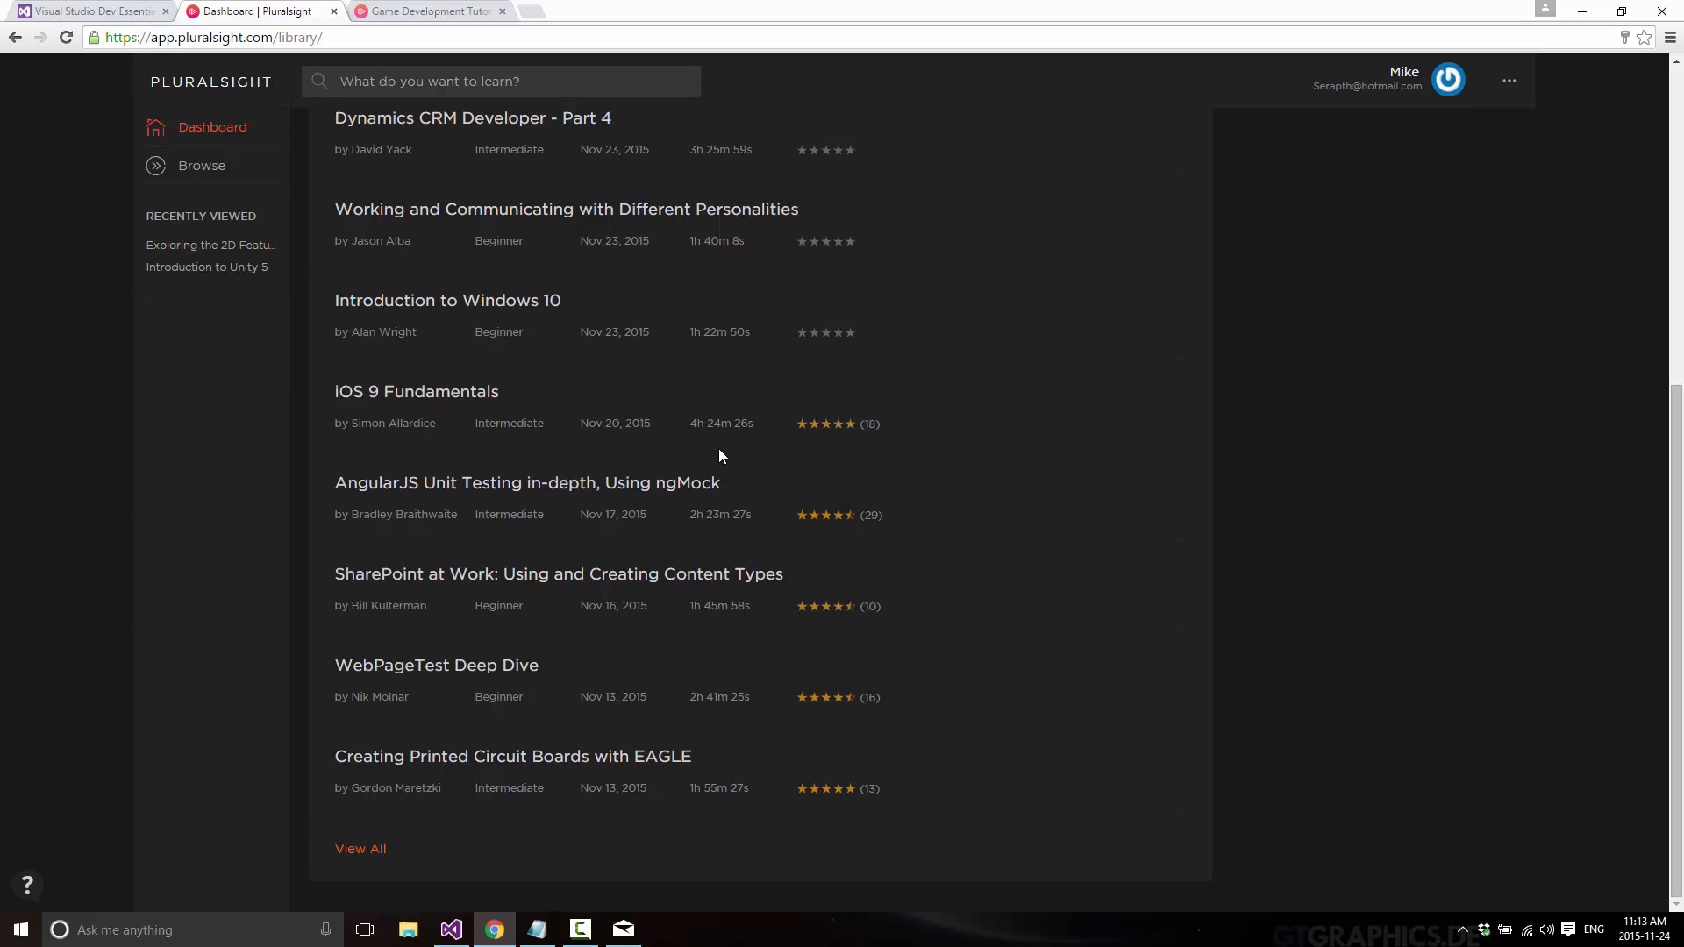
scroll("up", 3)
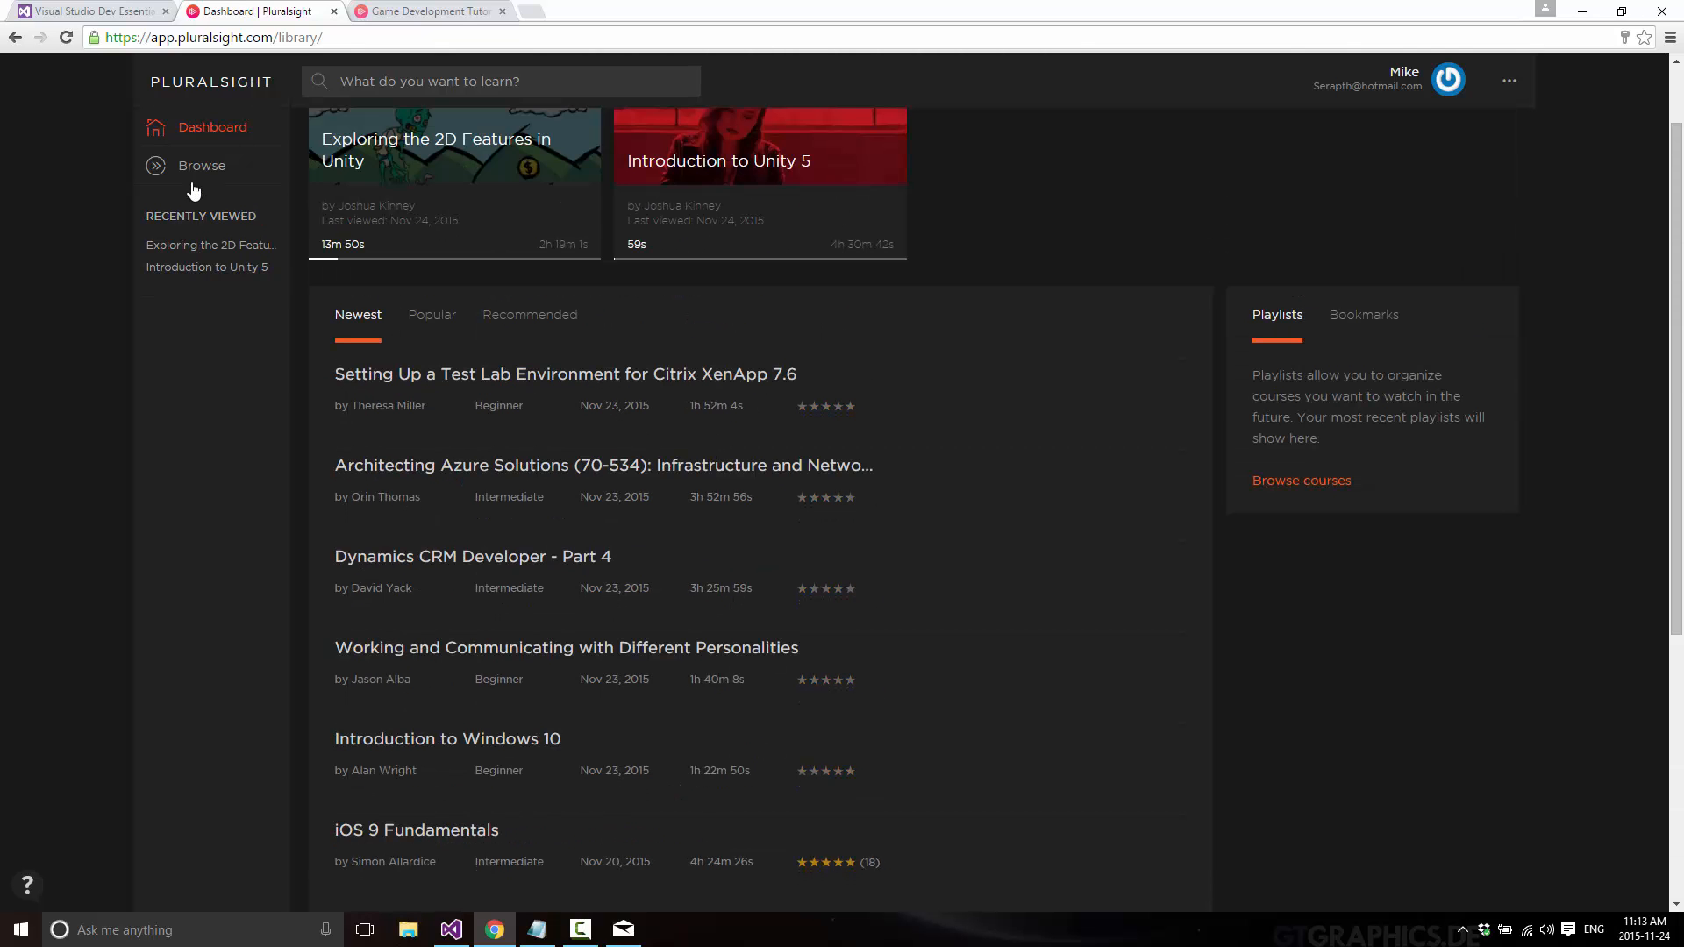
left_click(201, 165)
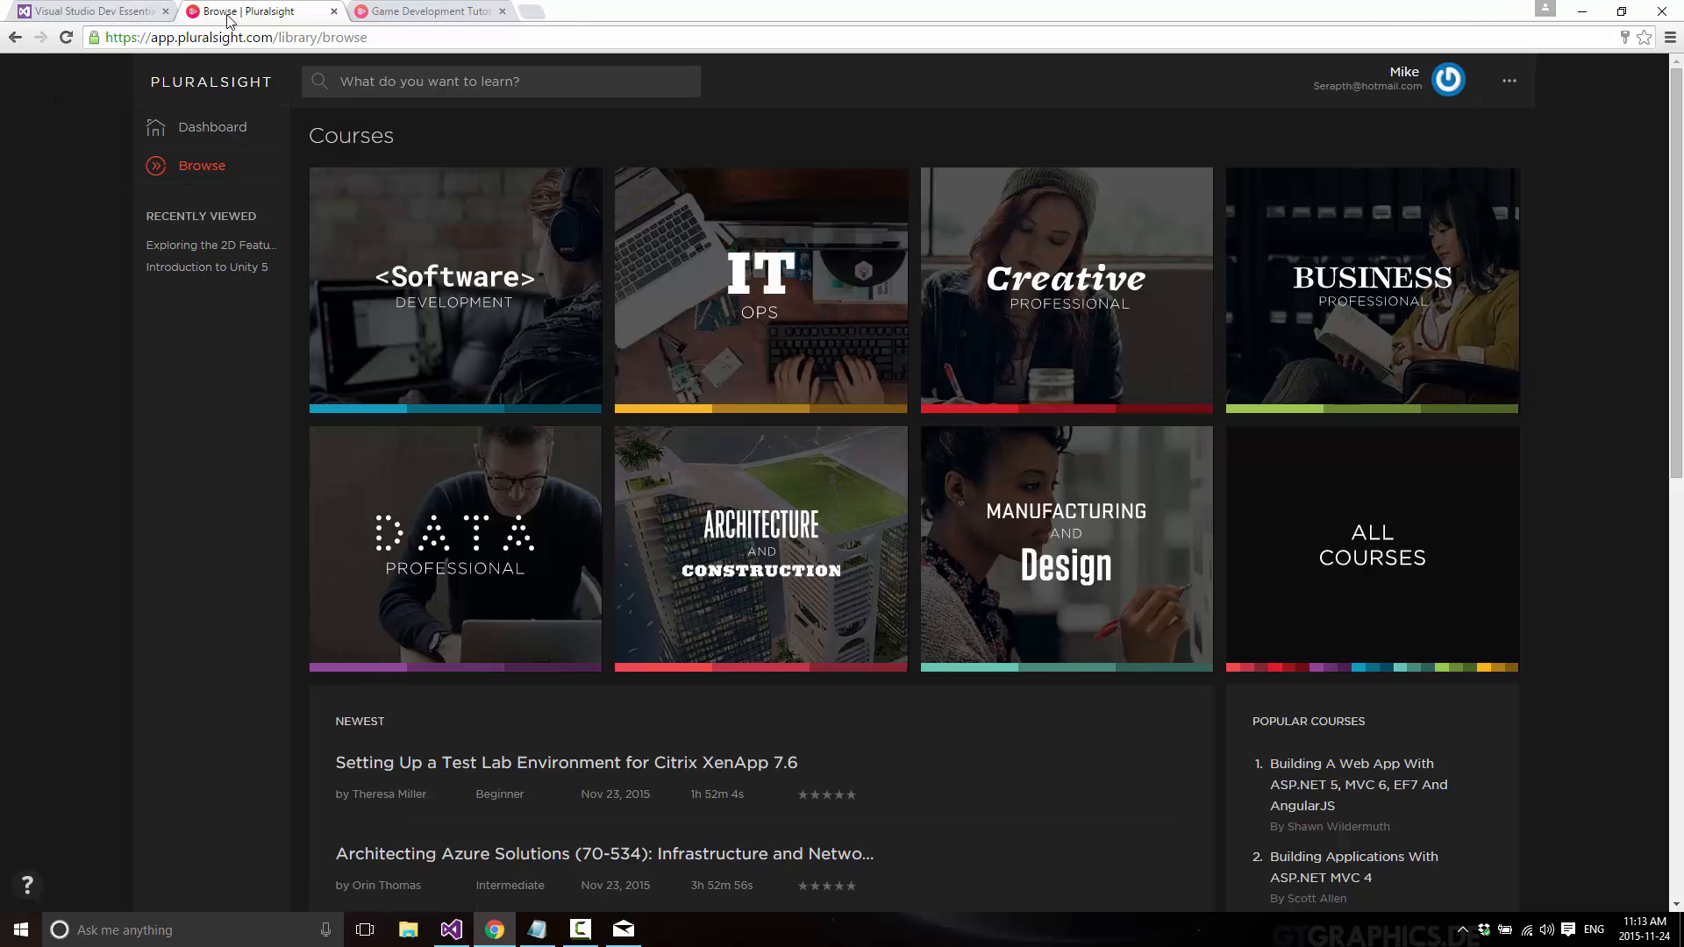
left_click(86, 11)
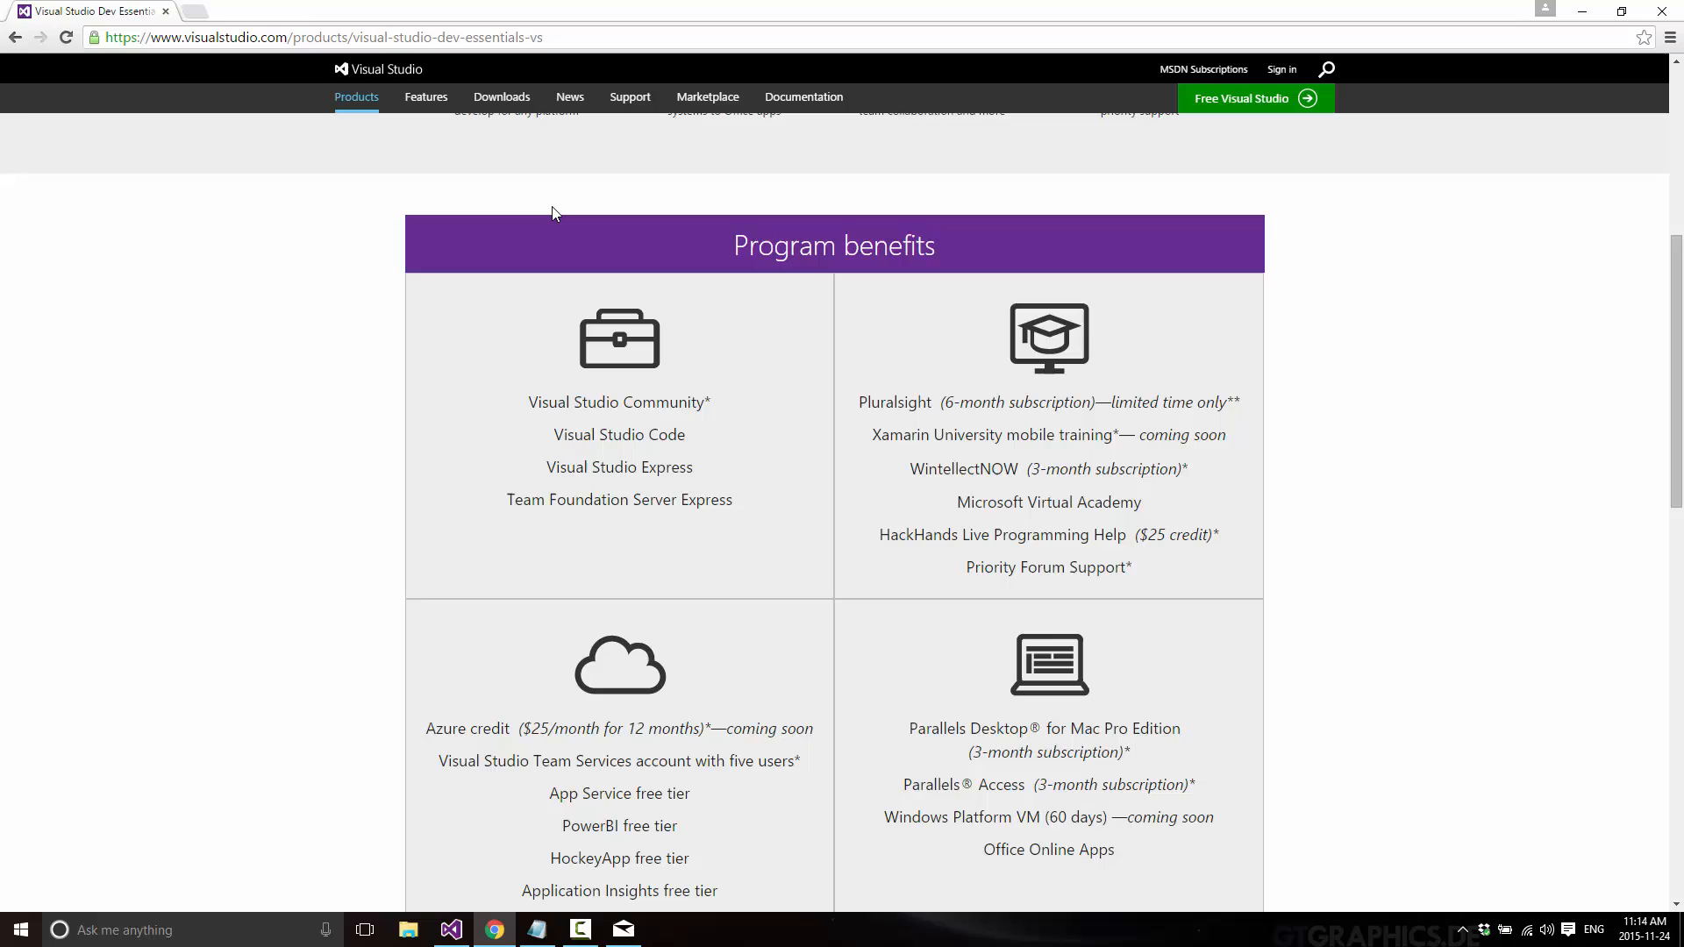
mouse_move(719, 8)
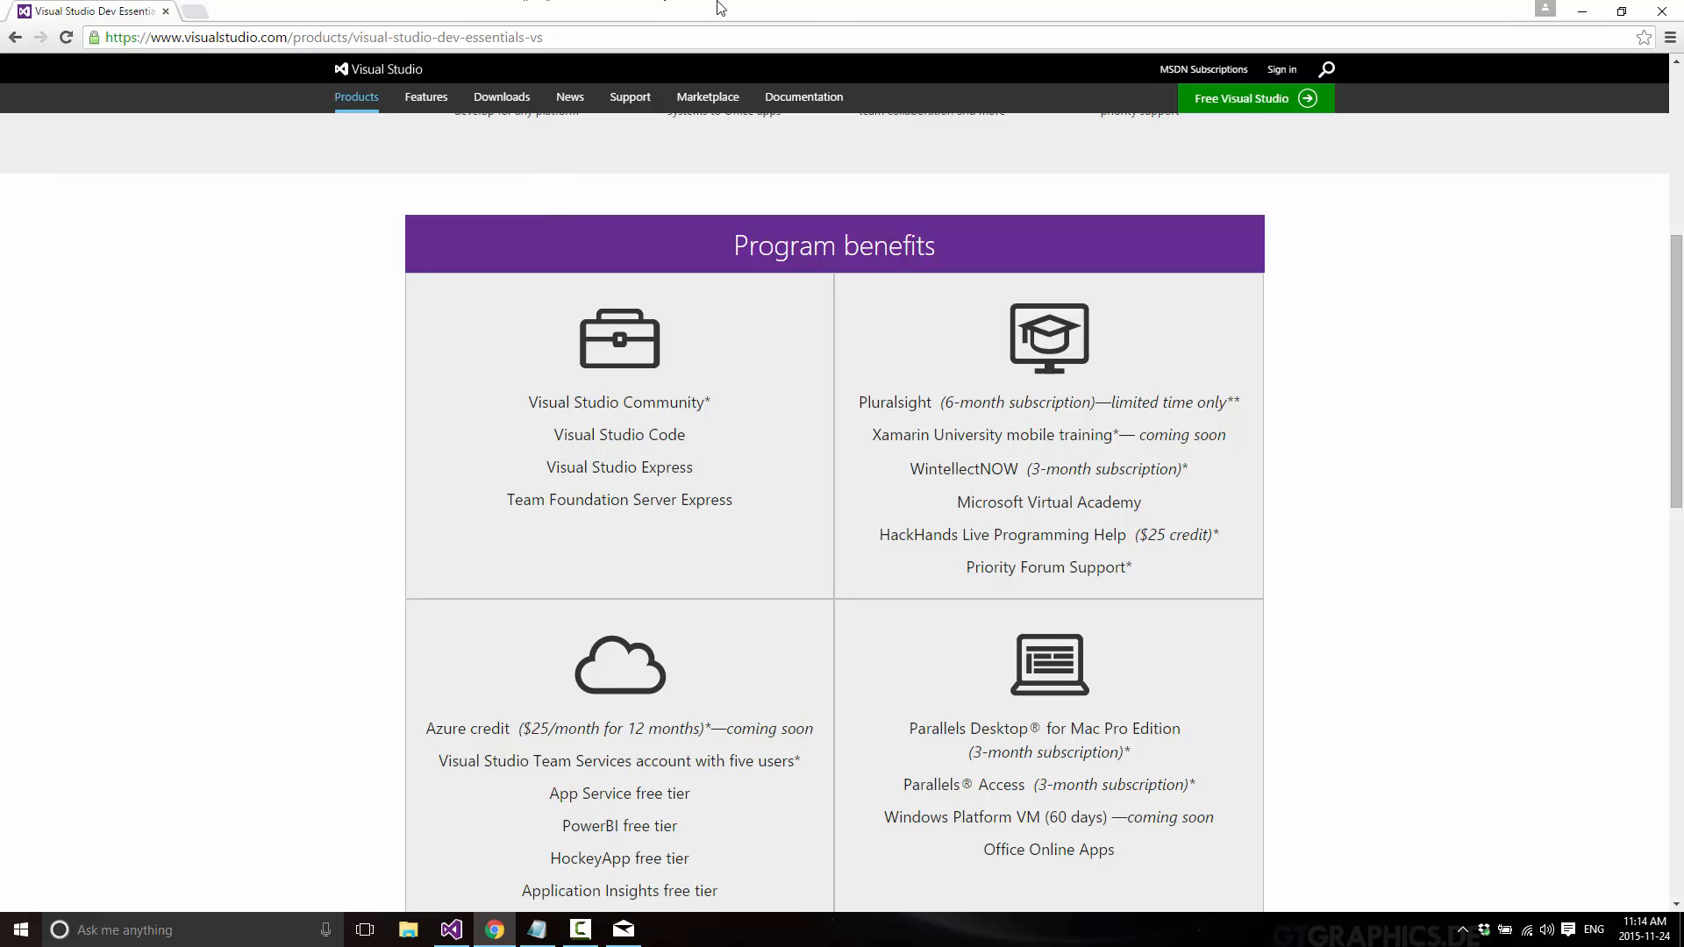